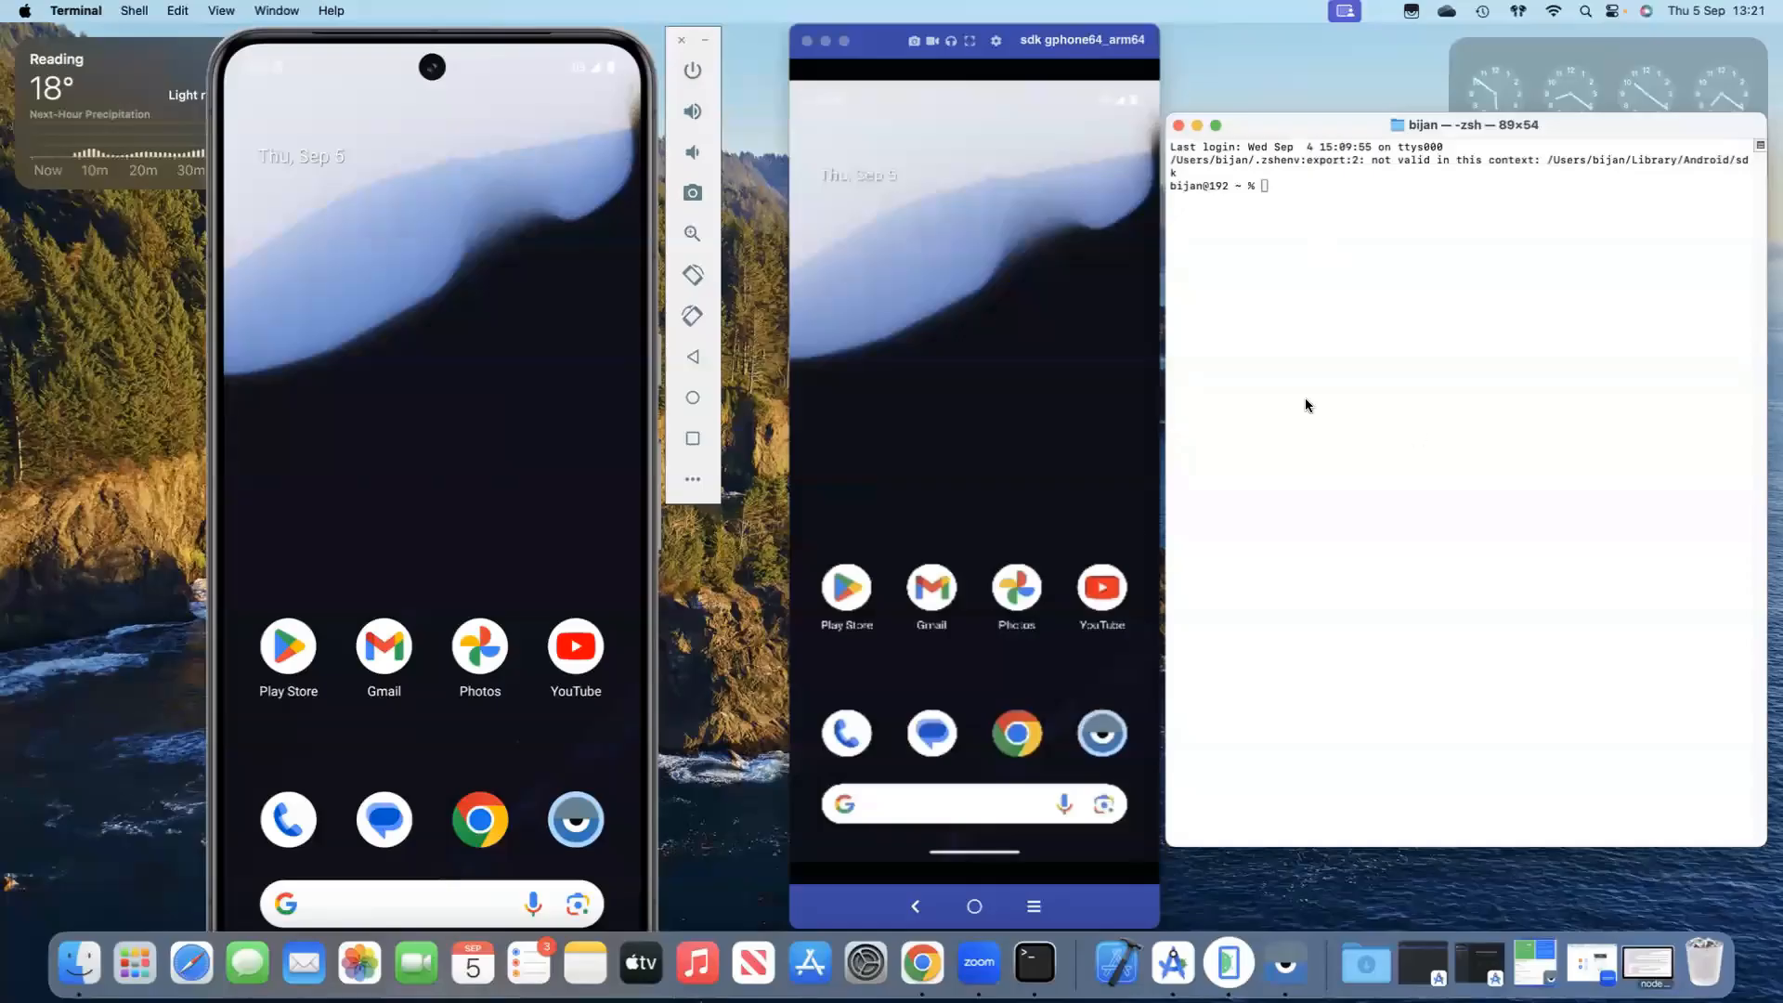
{"action": "mouse_move", "coordinate": [505, 344]}
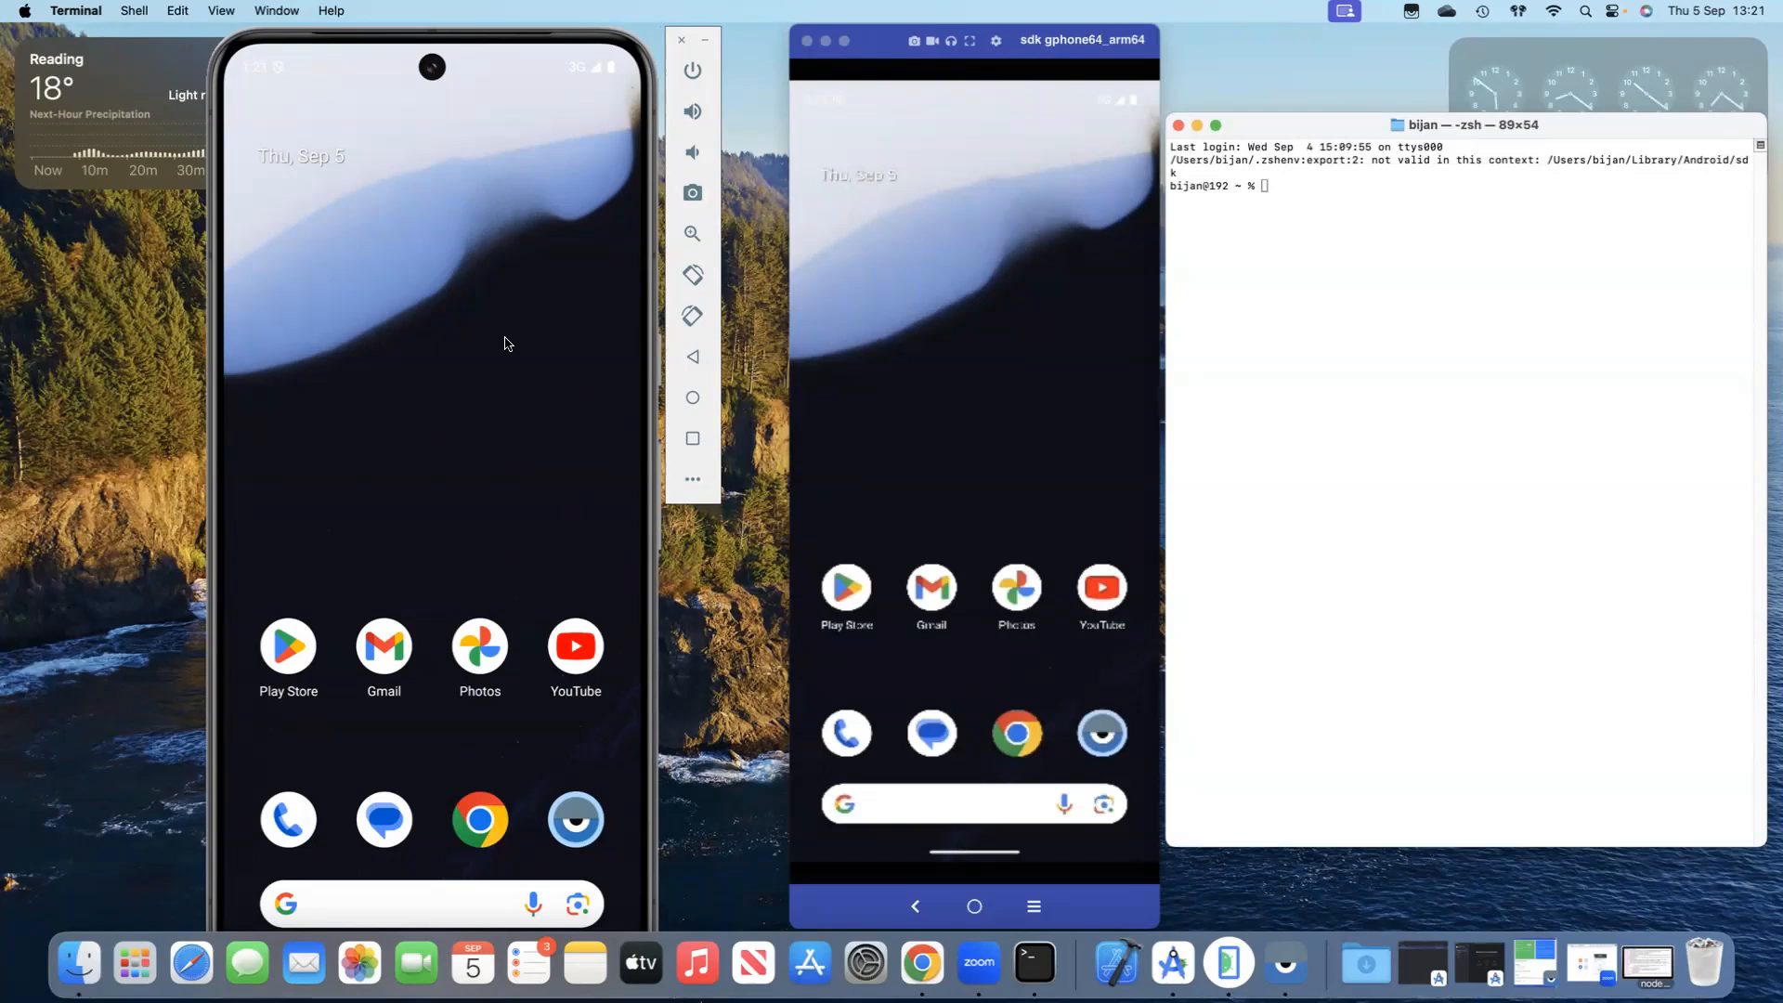
{"action": "mouse_move", "coordinate": [614, 225]}
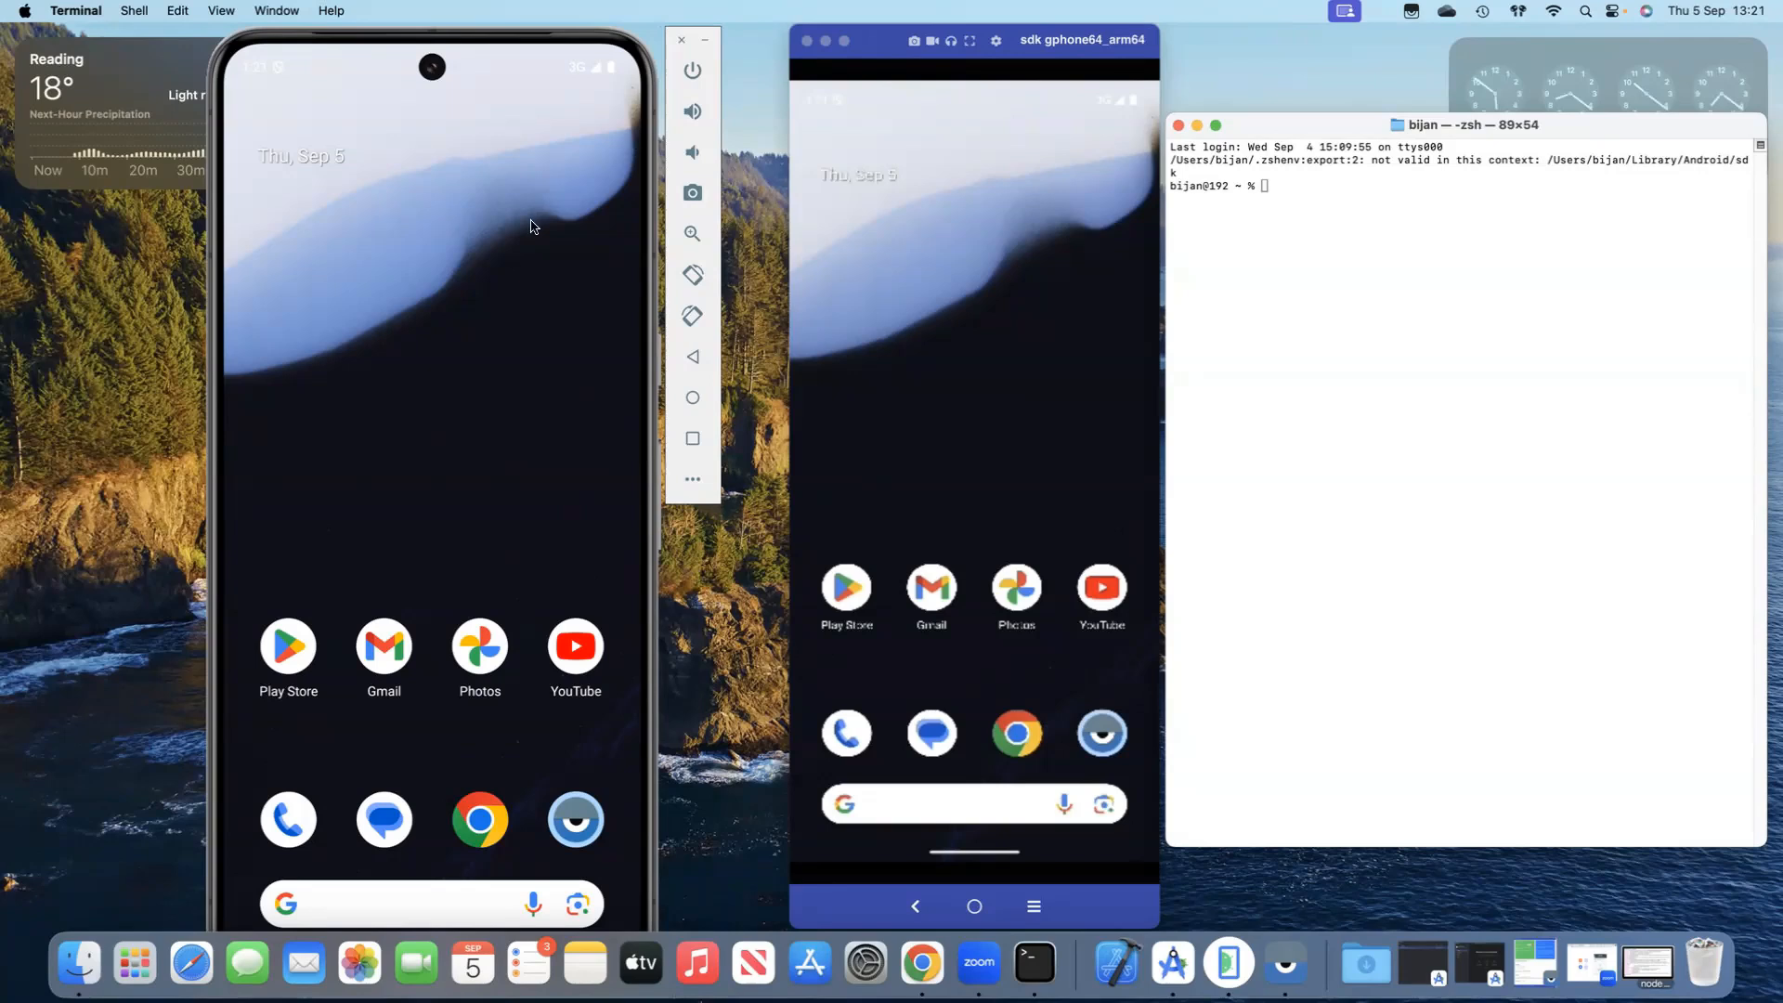
{"action": "mouse_move", "coordinate": [374, 227]}
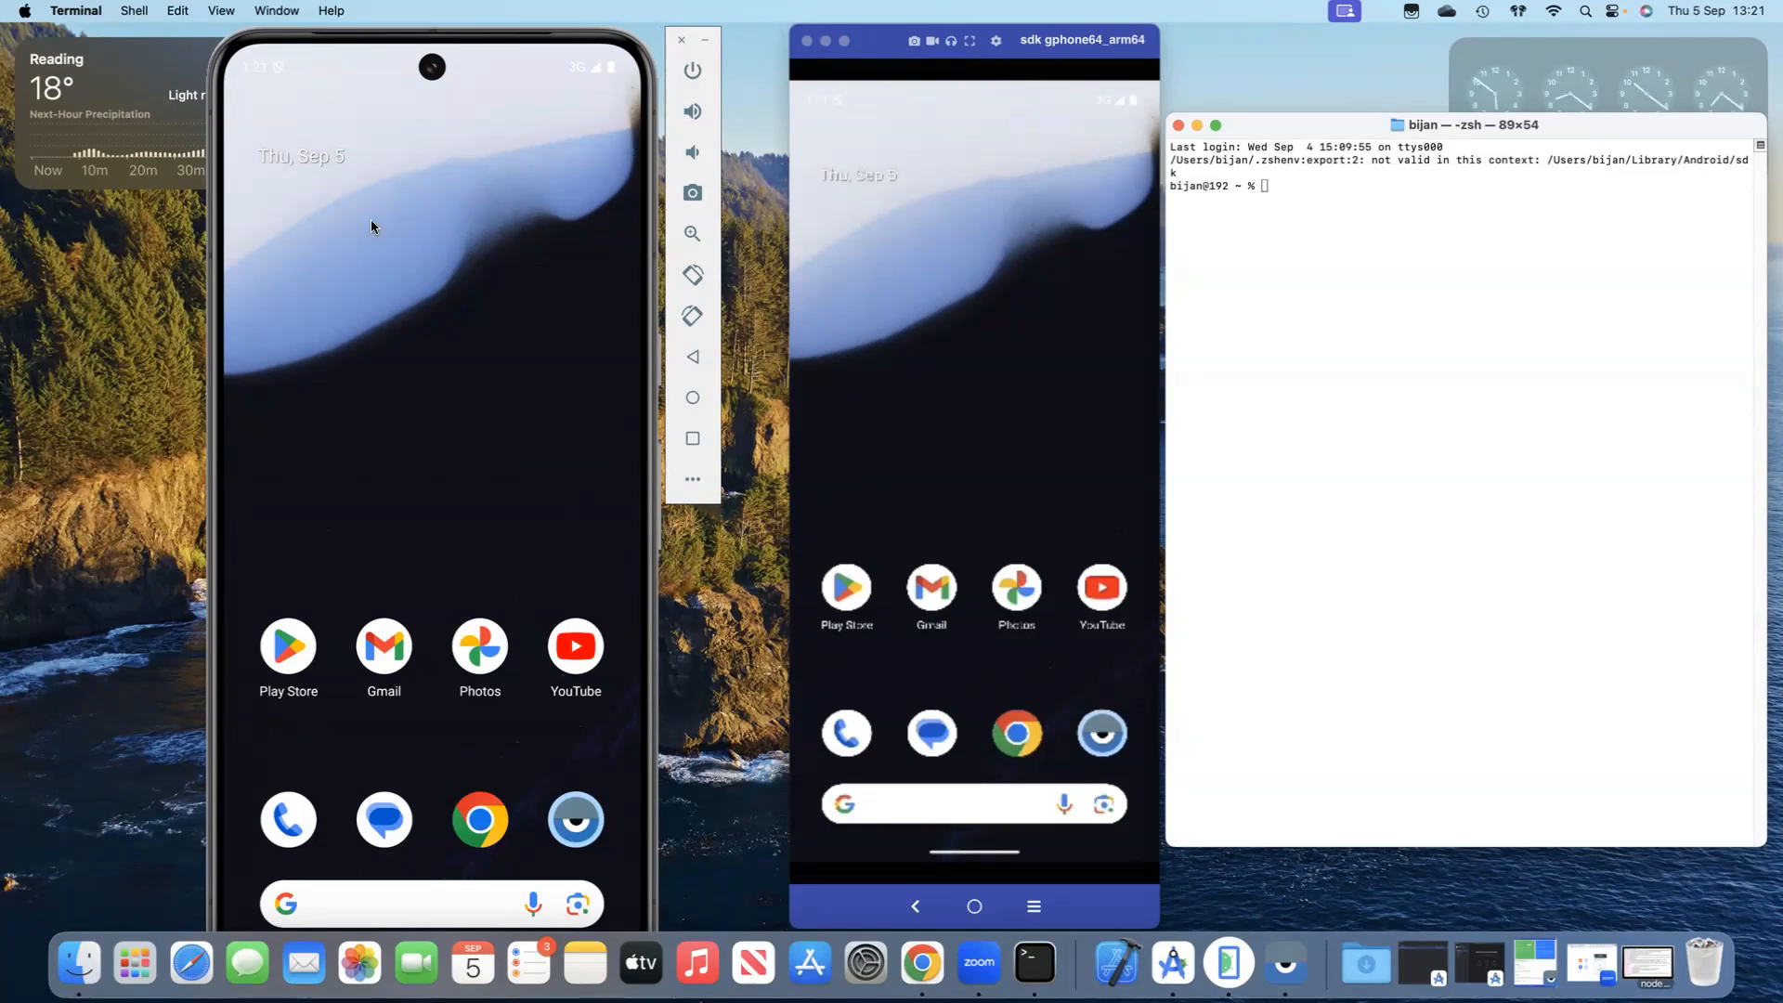
Run adb alone to print the Android Debug Bridge 1.0.41 help text and its global options.
{"action": "left_click", "coordinate": [971, 262]}
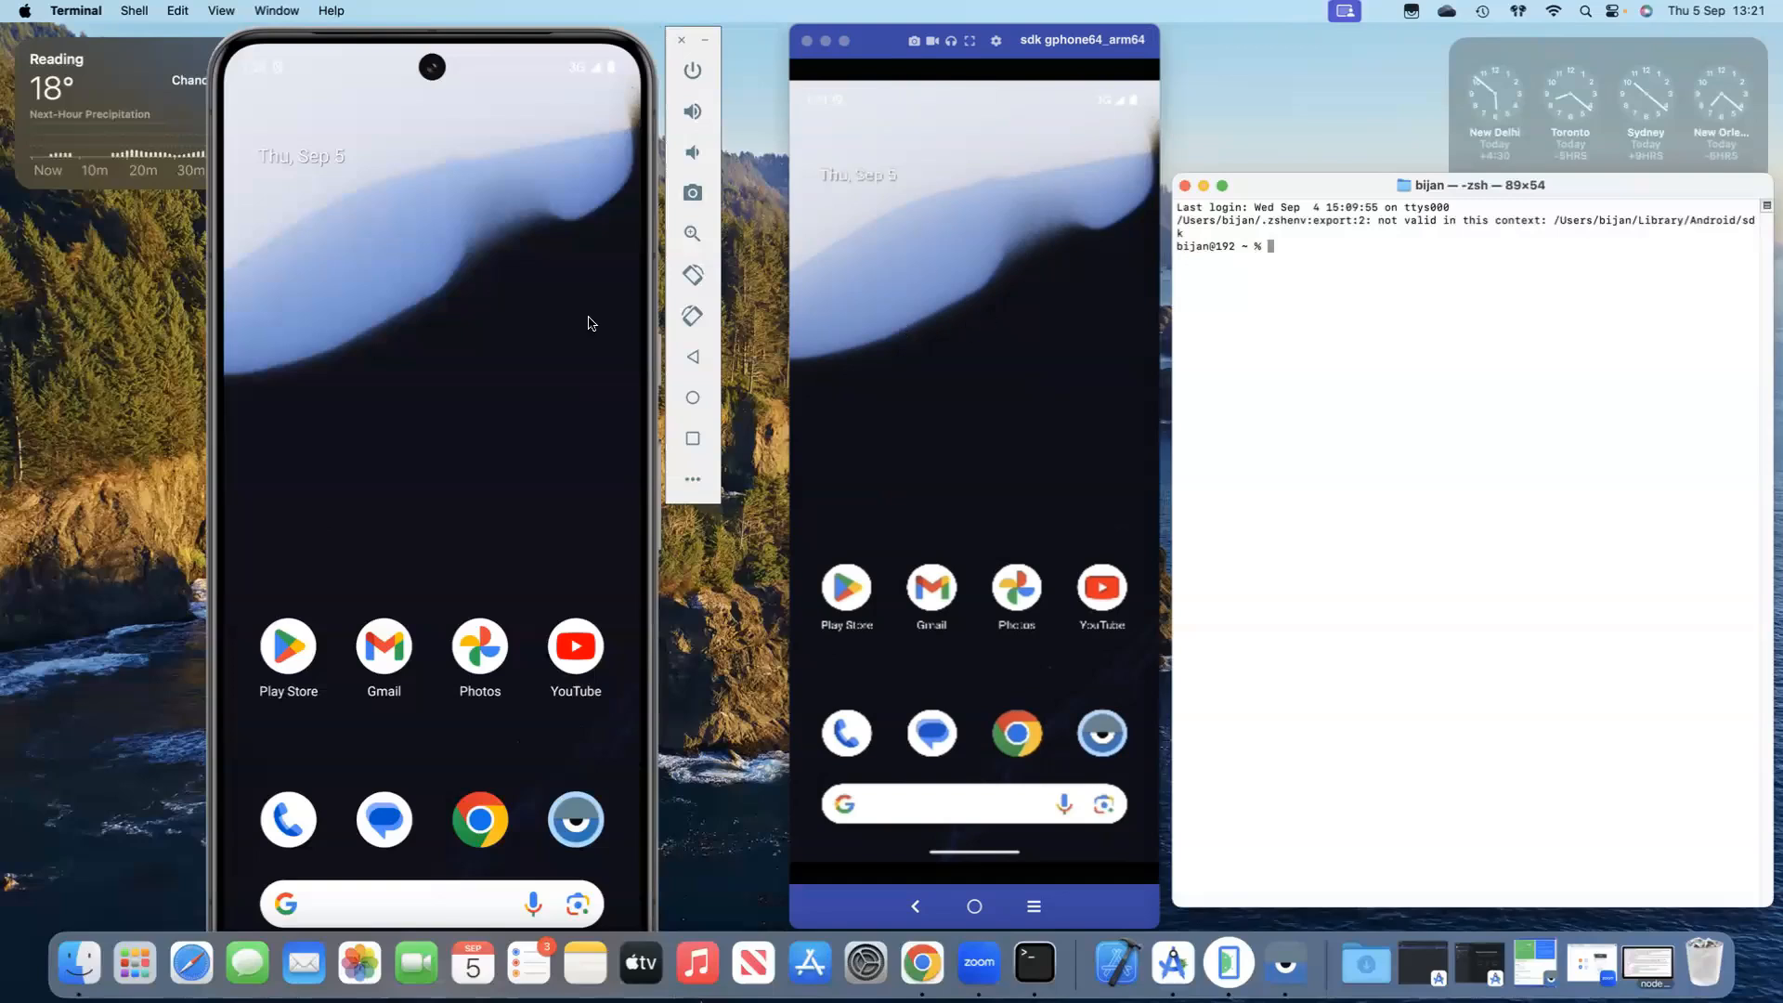
{"action": "mouse_move", "coordinate": [1341, 242]}
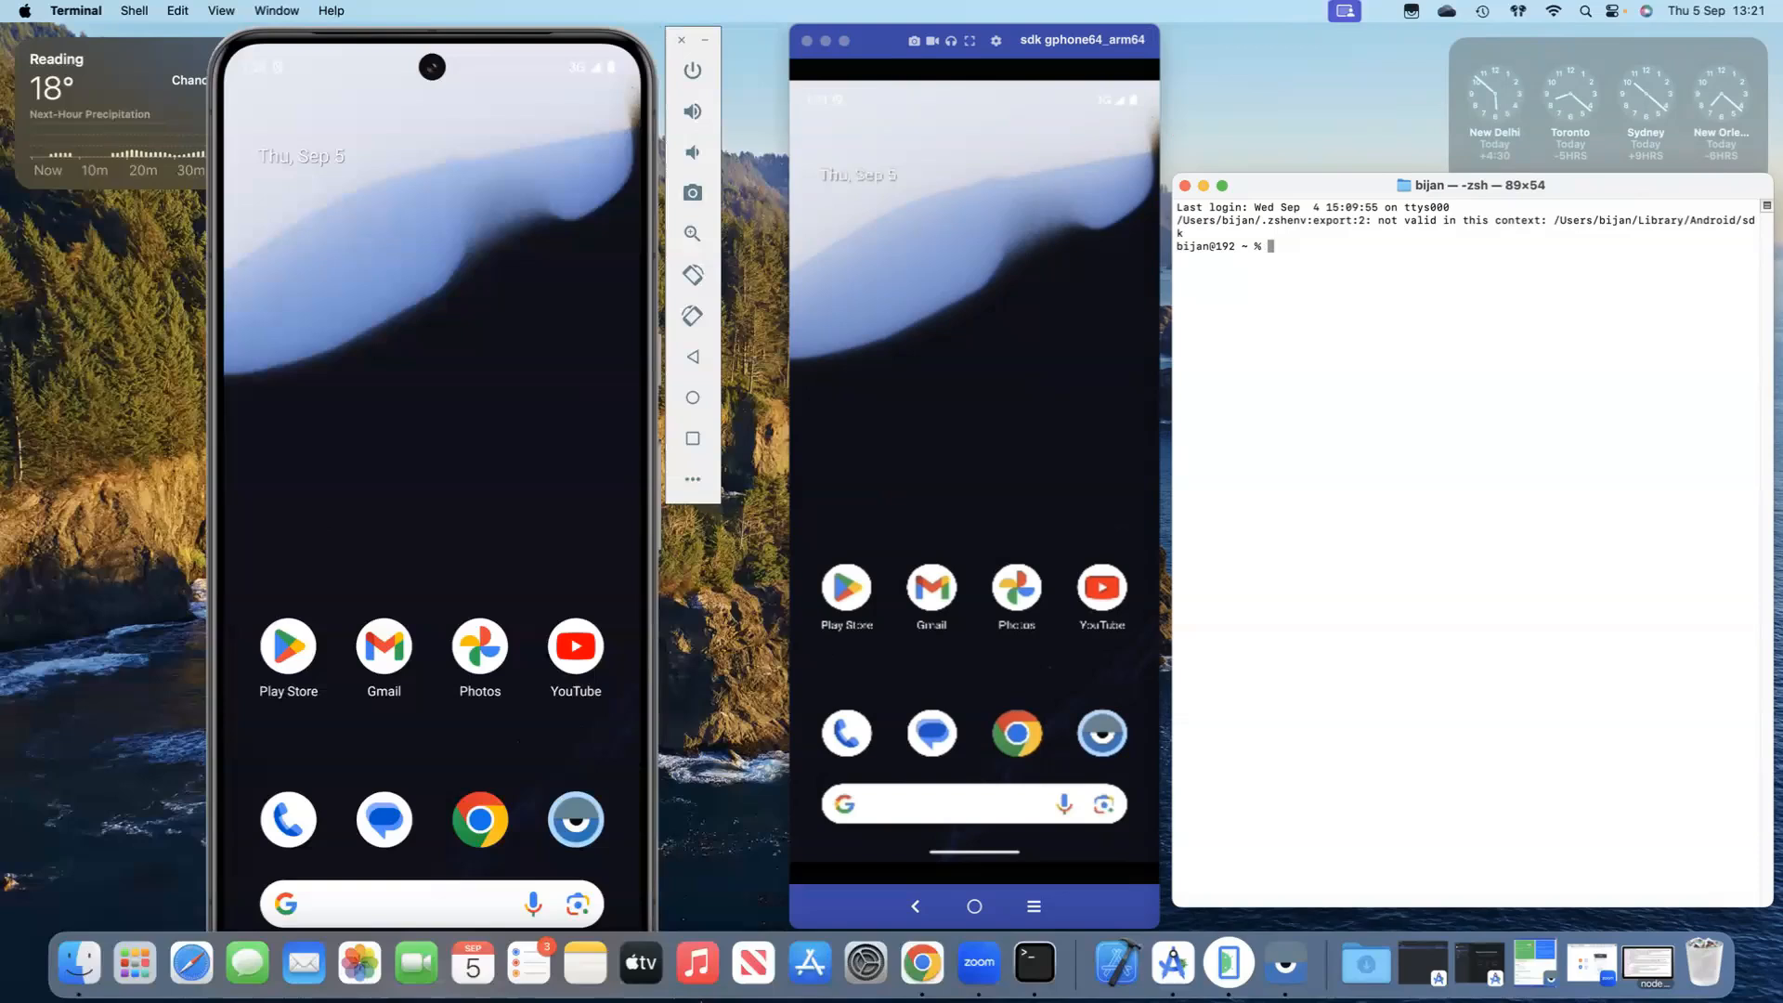
{"action": "type", "text": "adb"}
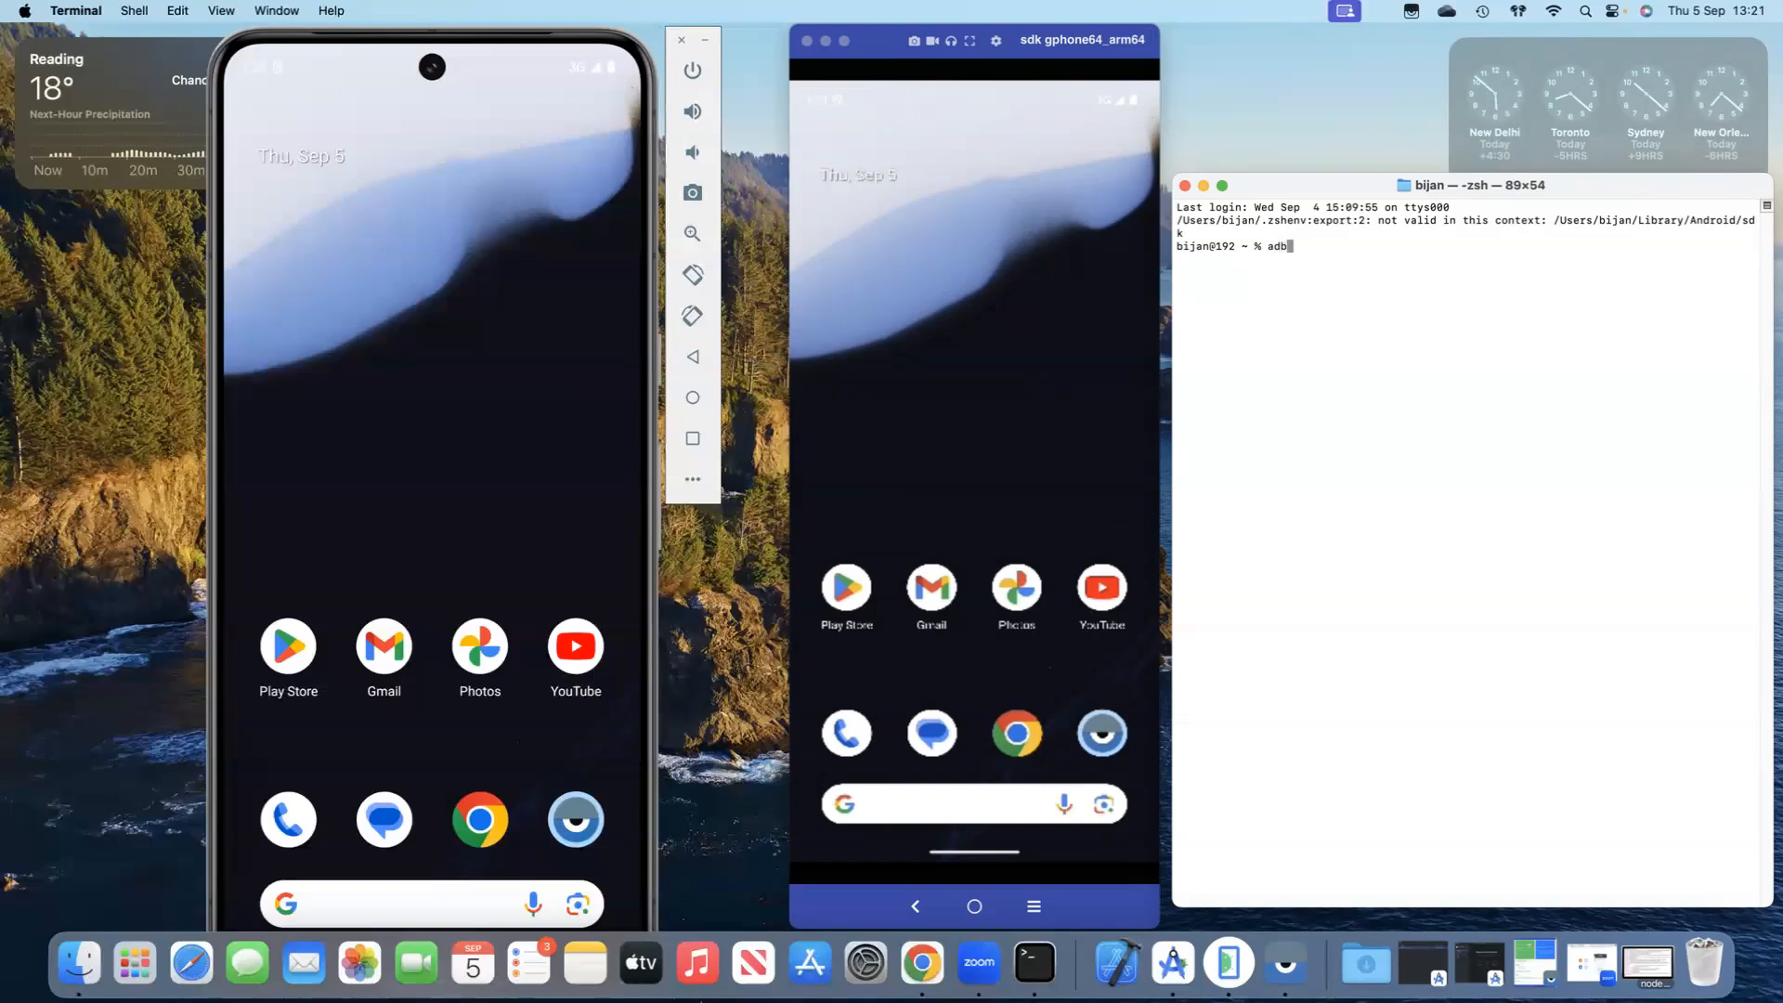
{"action": "key", "text": "Return"}
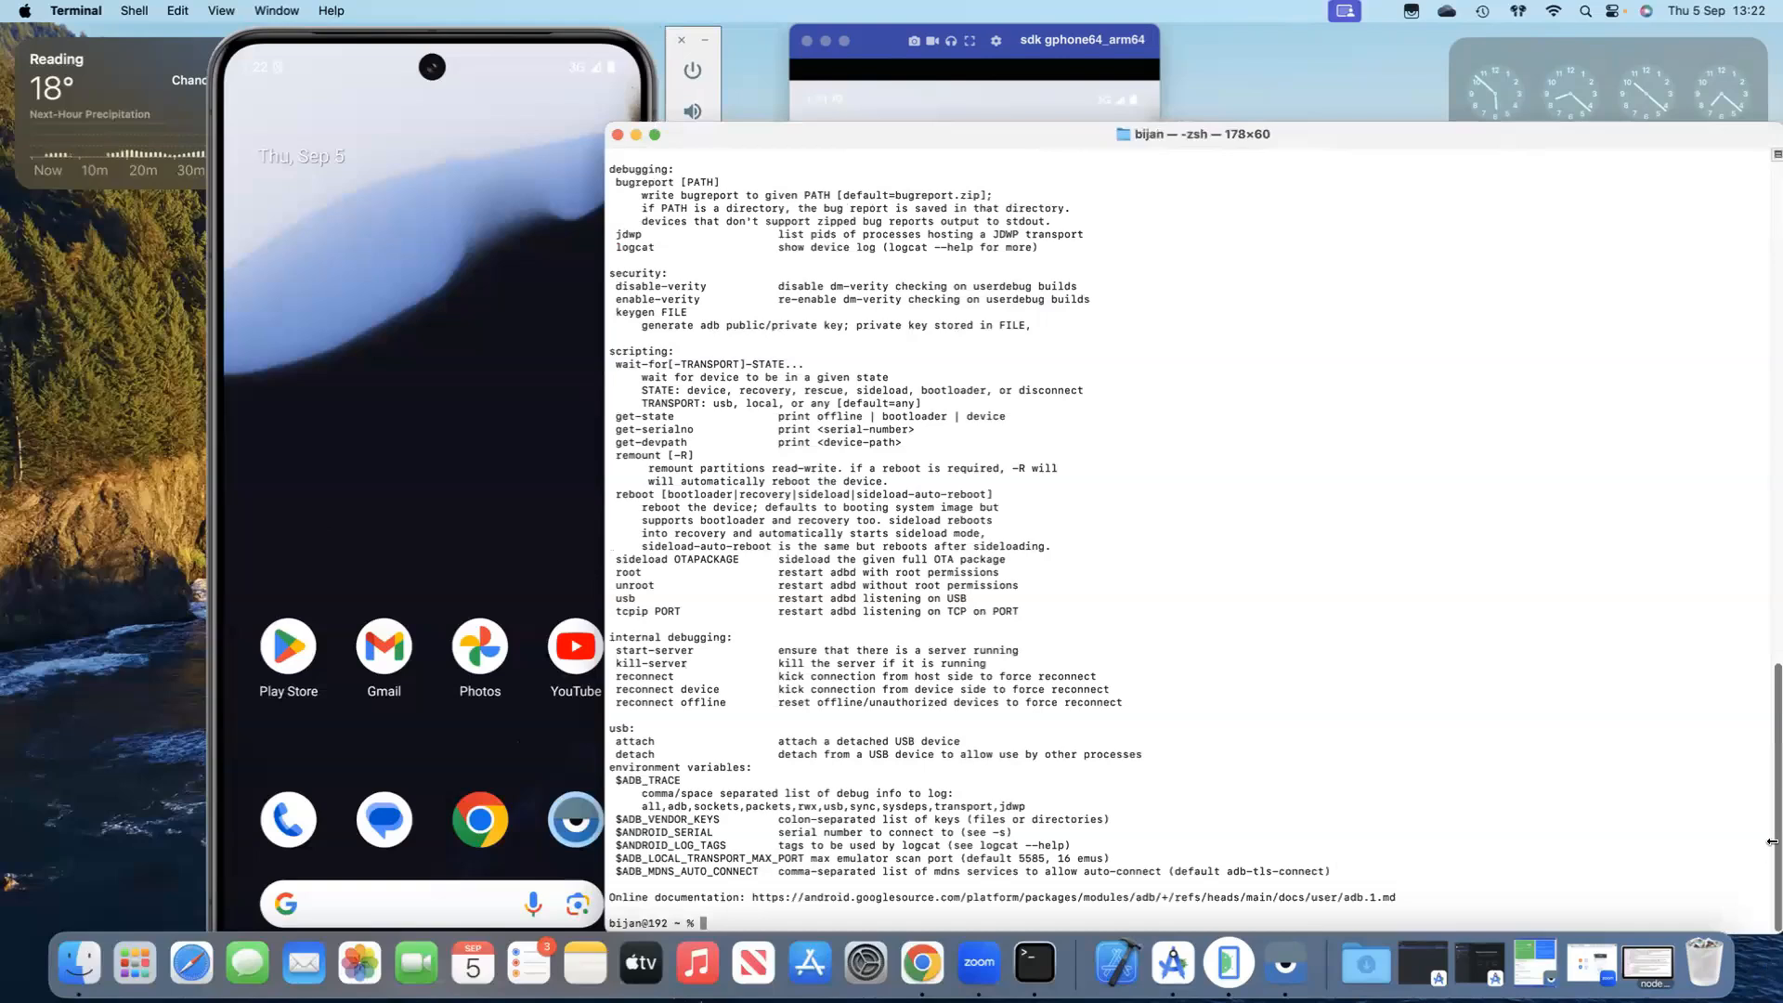
{"action": "scroll", "scroll_direction": "up", "scroll_amount": 3}
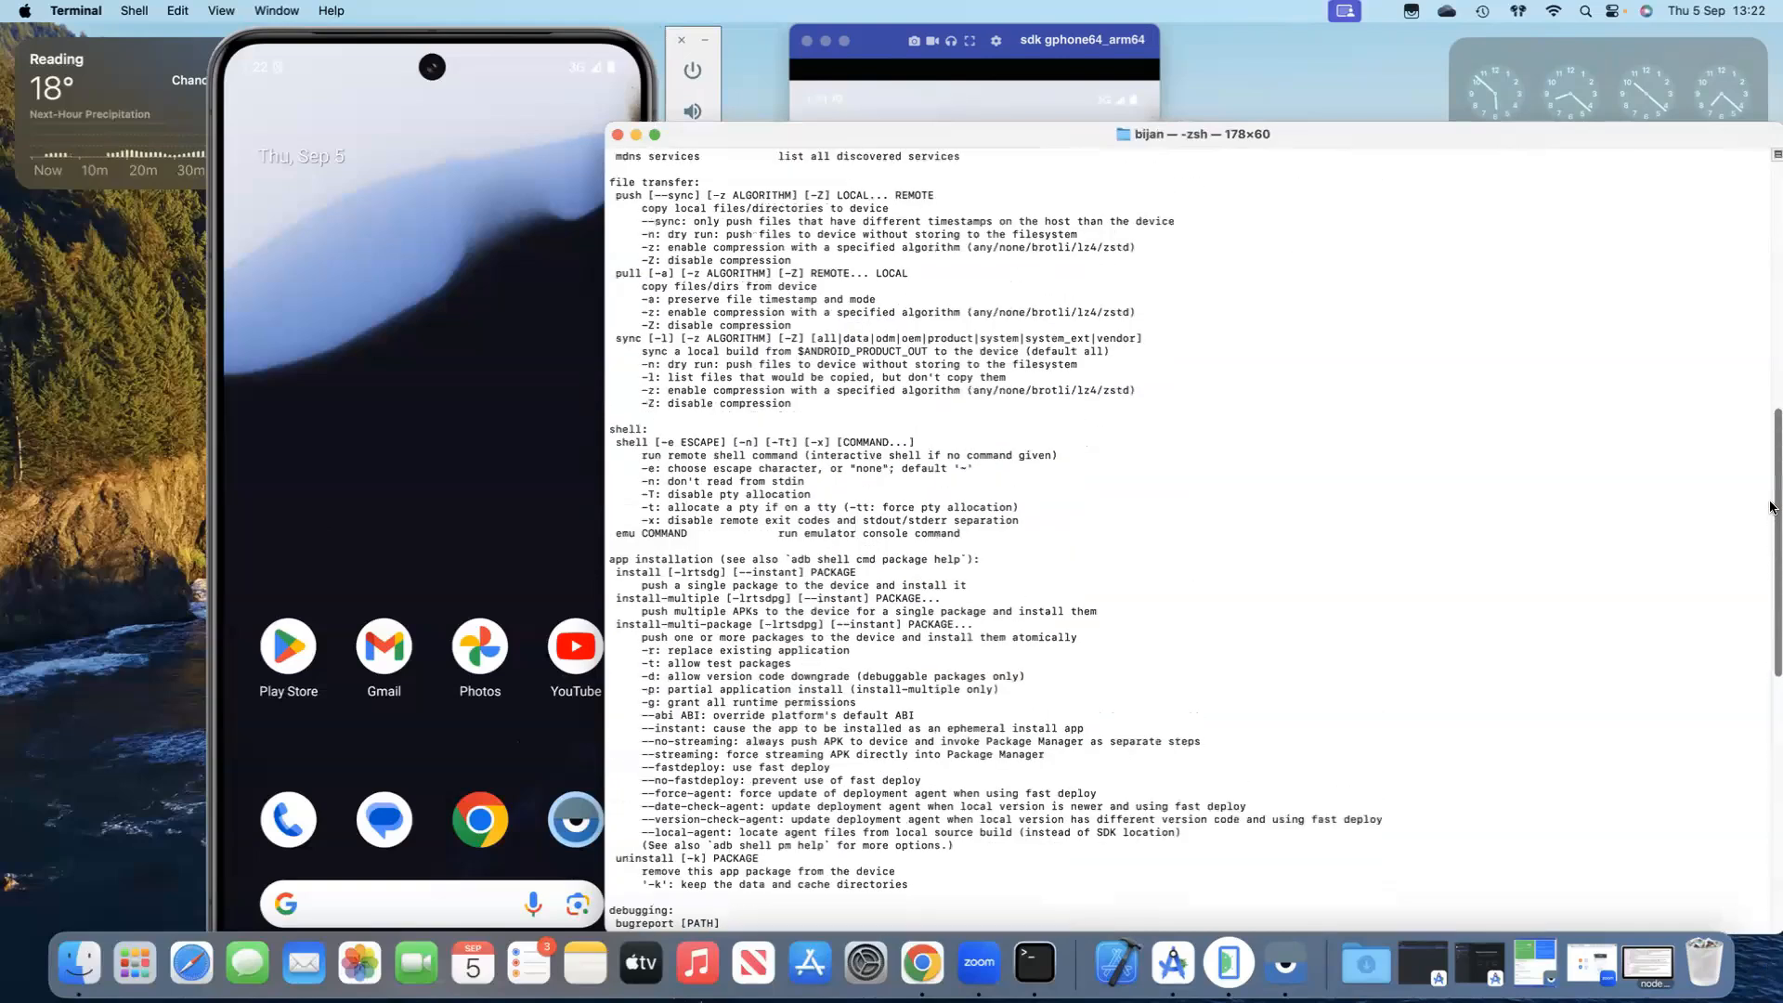
{"action": "scroll", "scroll_direction": "up", "scroll_amount": 3}
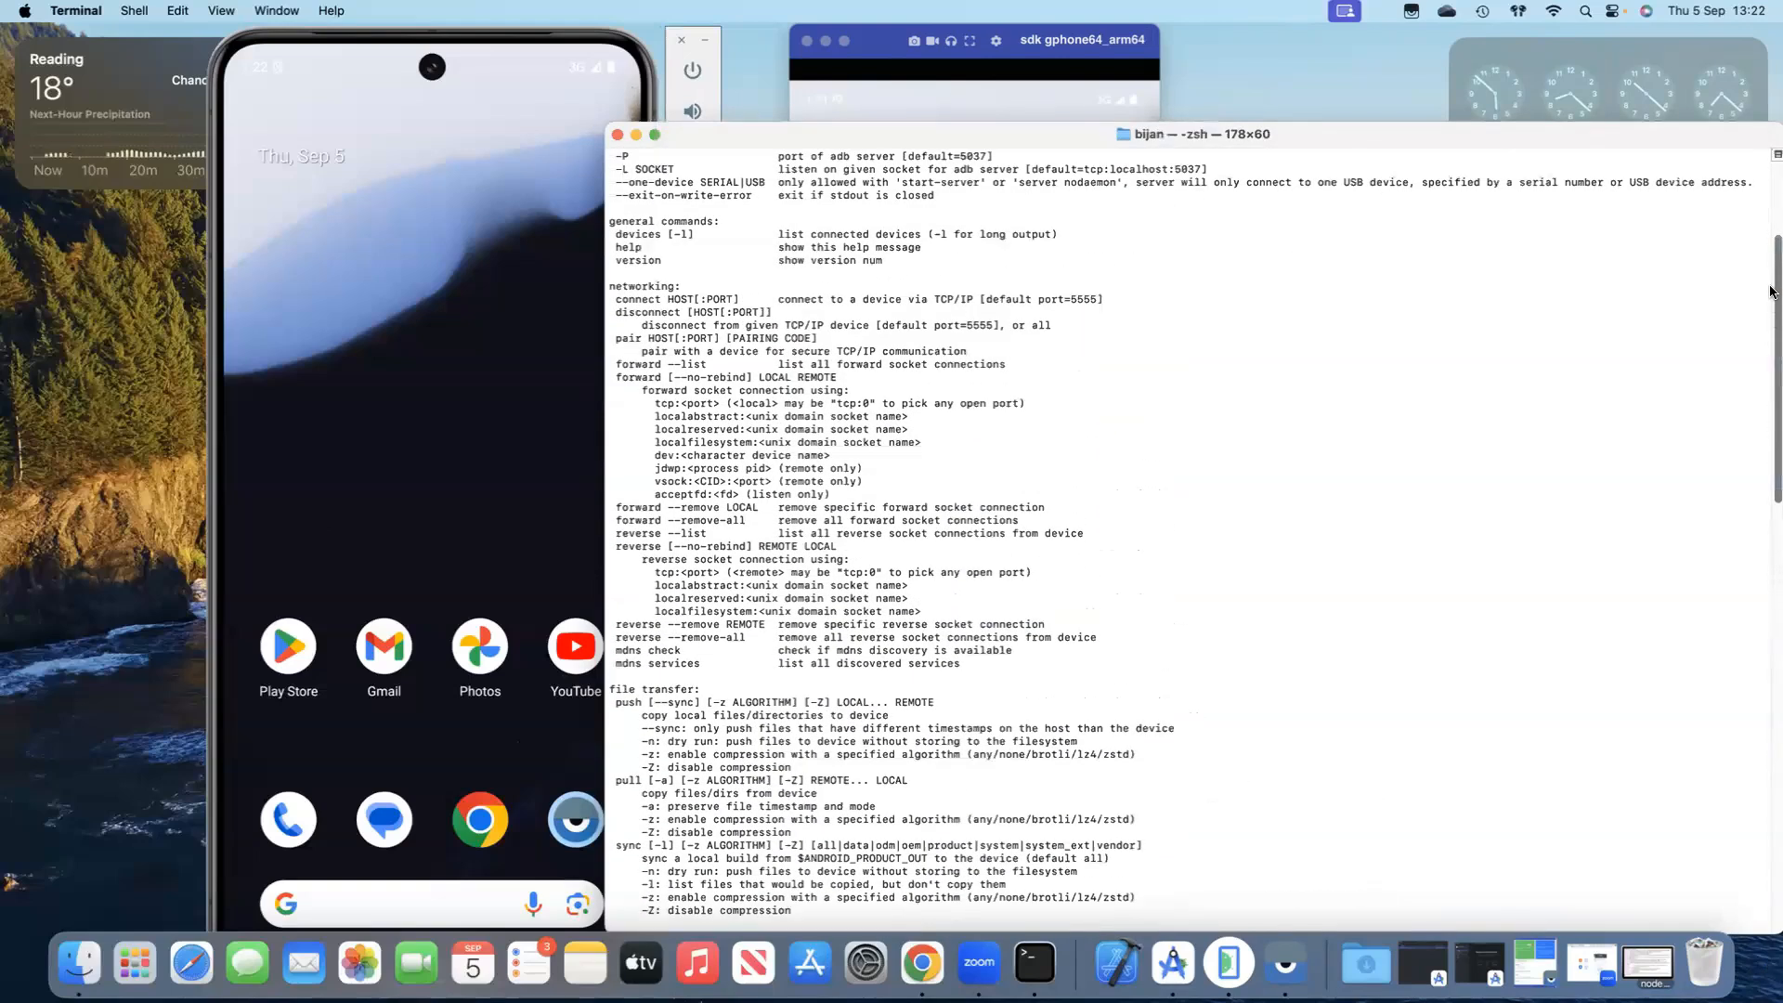
{"action": "scroll", "scroll_direction": "up", "scroll_amount": 3}
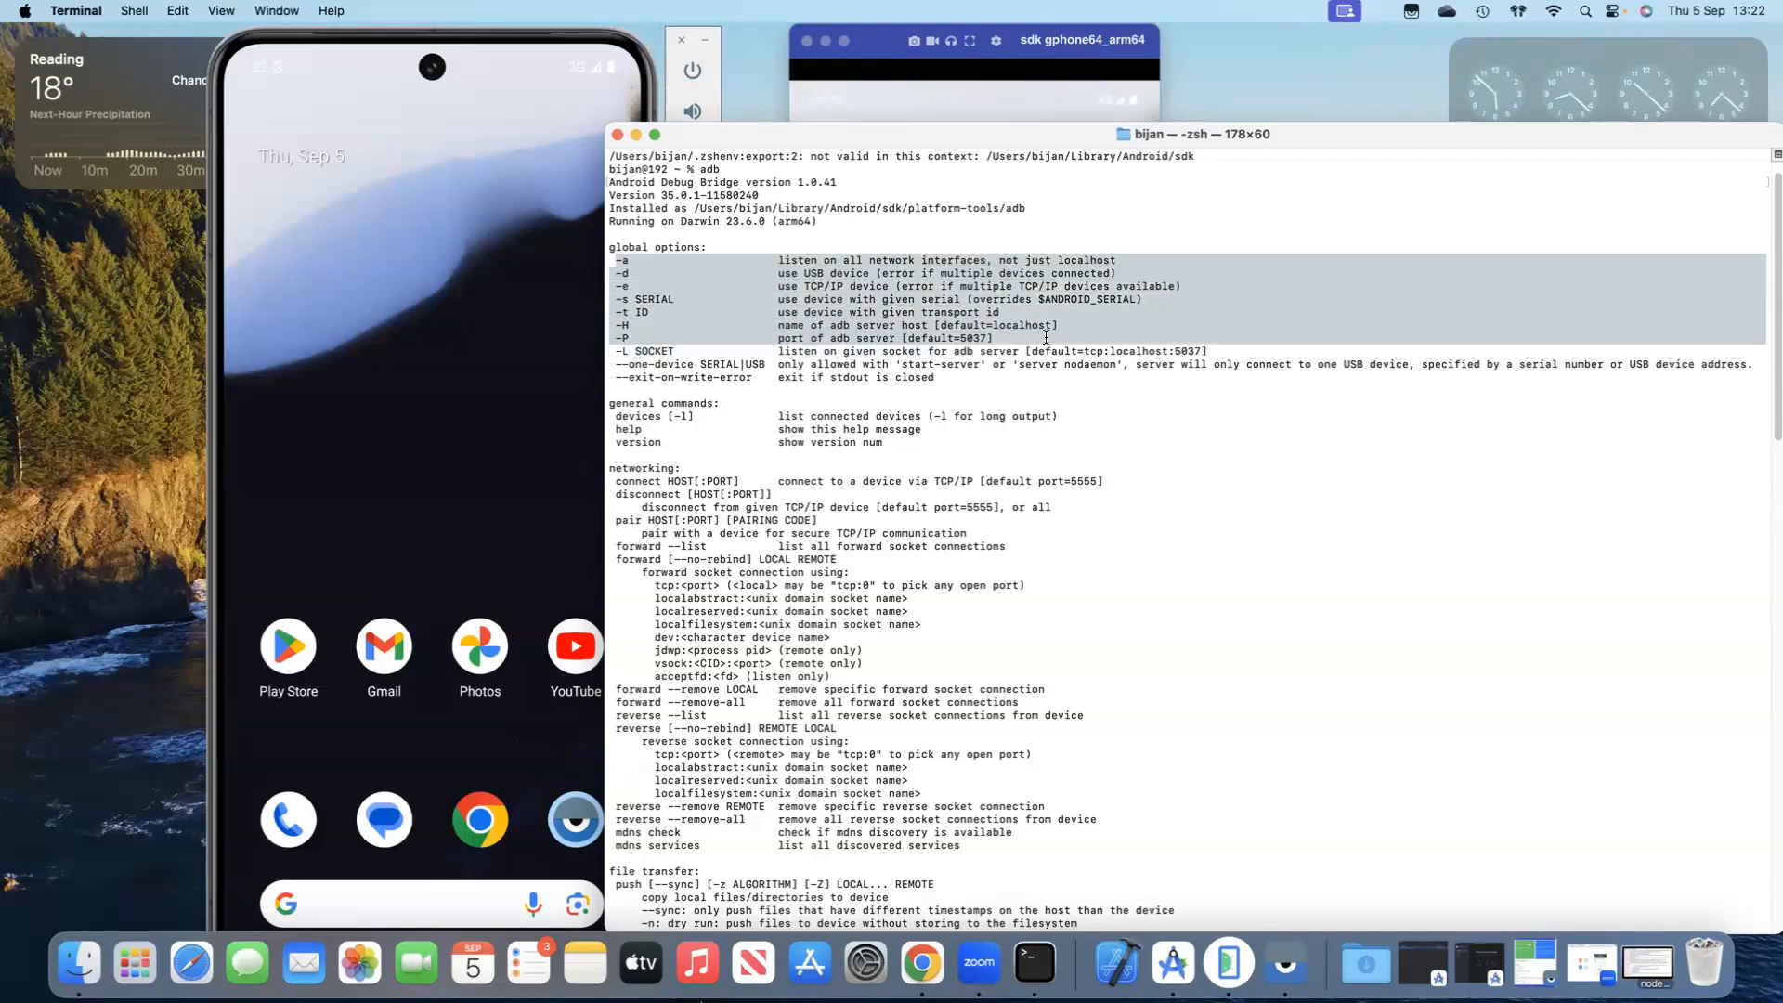
{"action": "mouse_move", "coordinate": [1121, 401]}
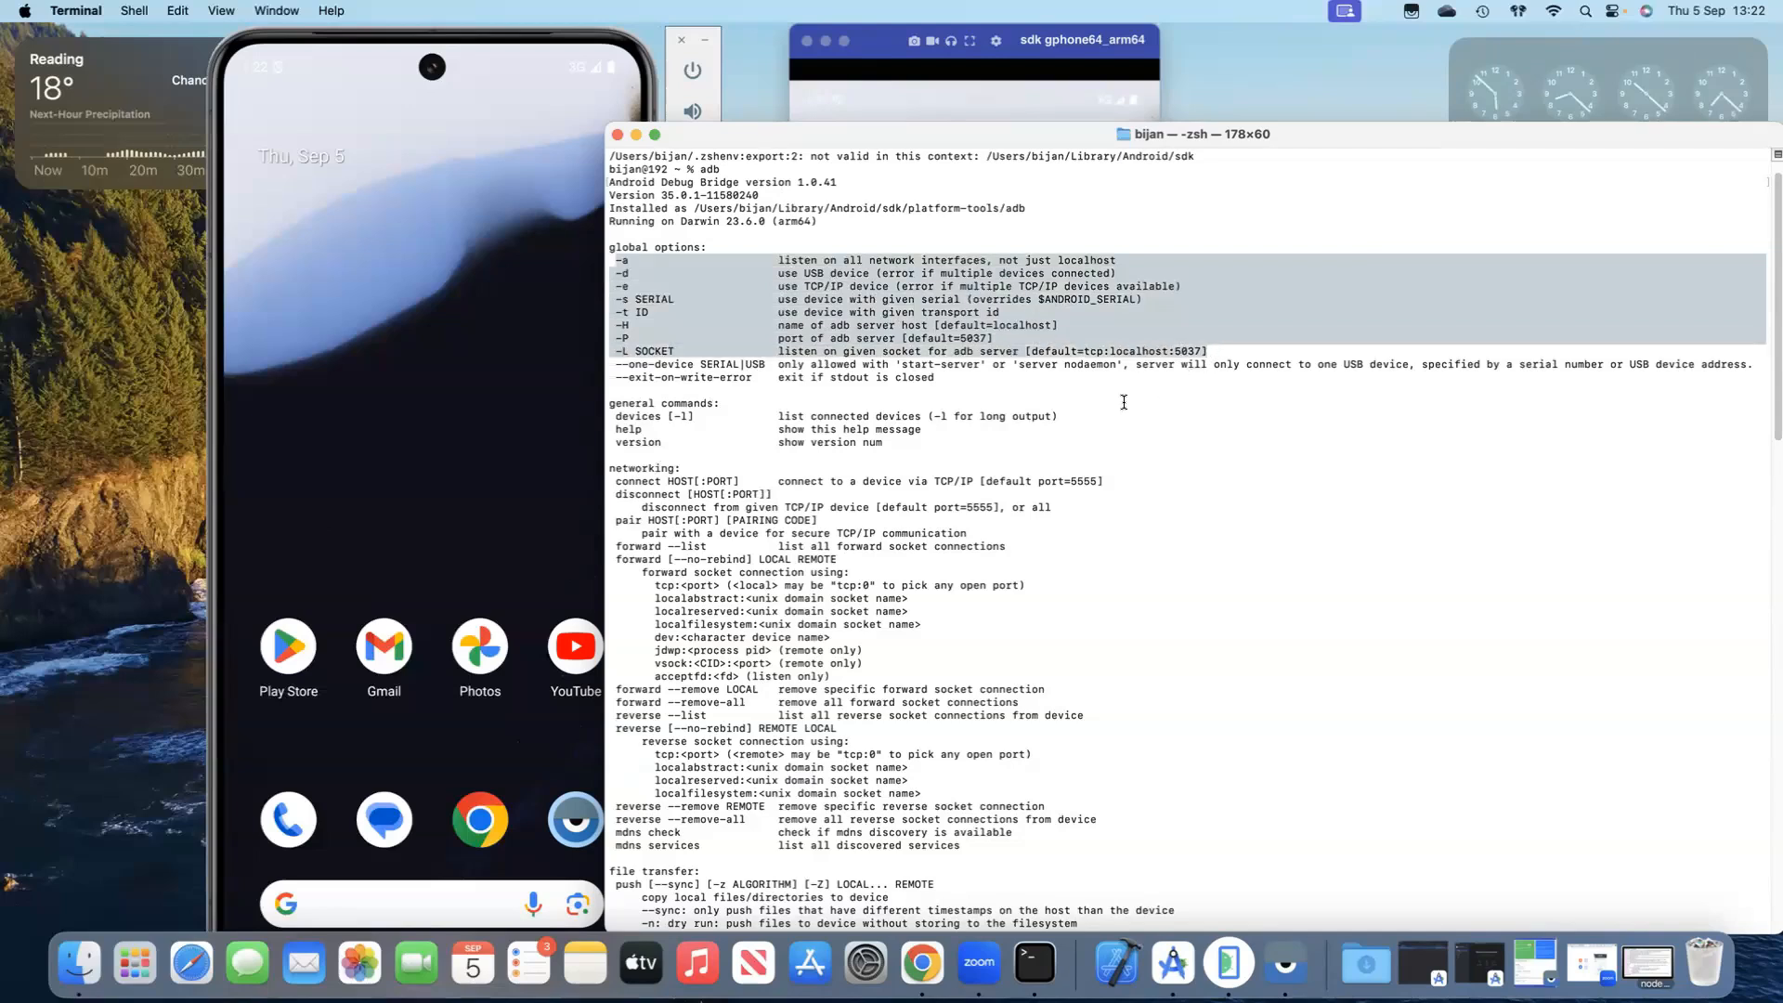
{"action": "mouse_move", "coordinate": [1019, 403]}
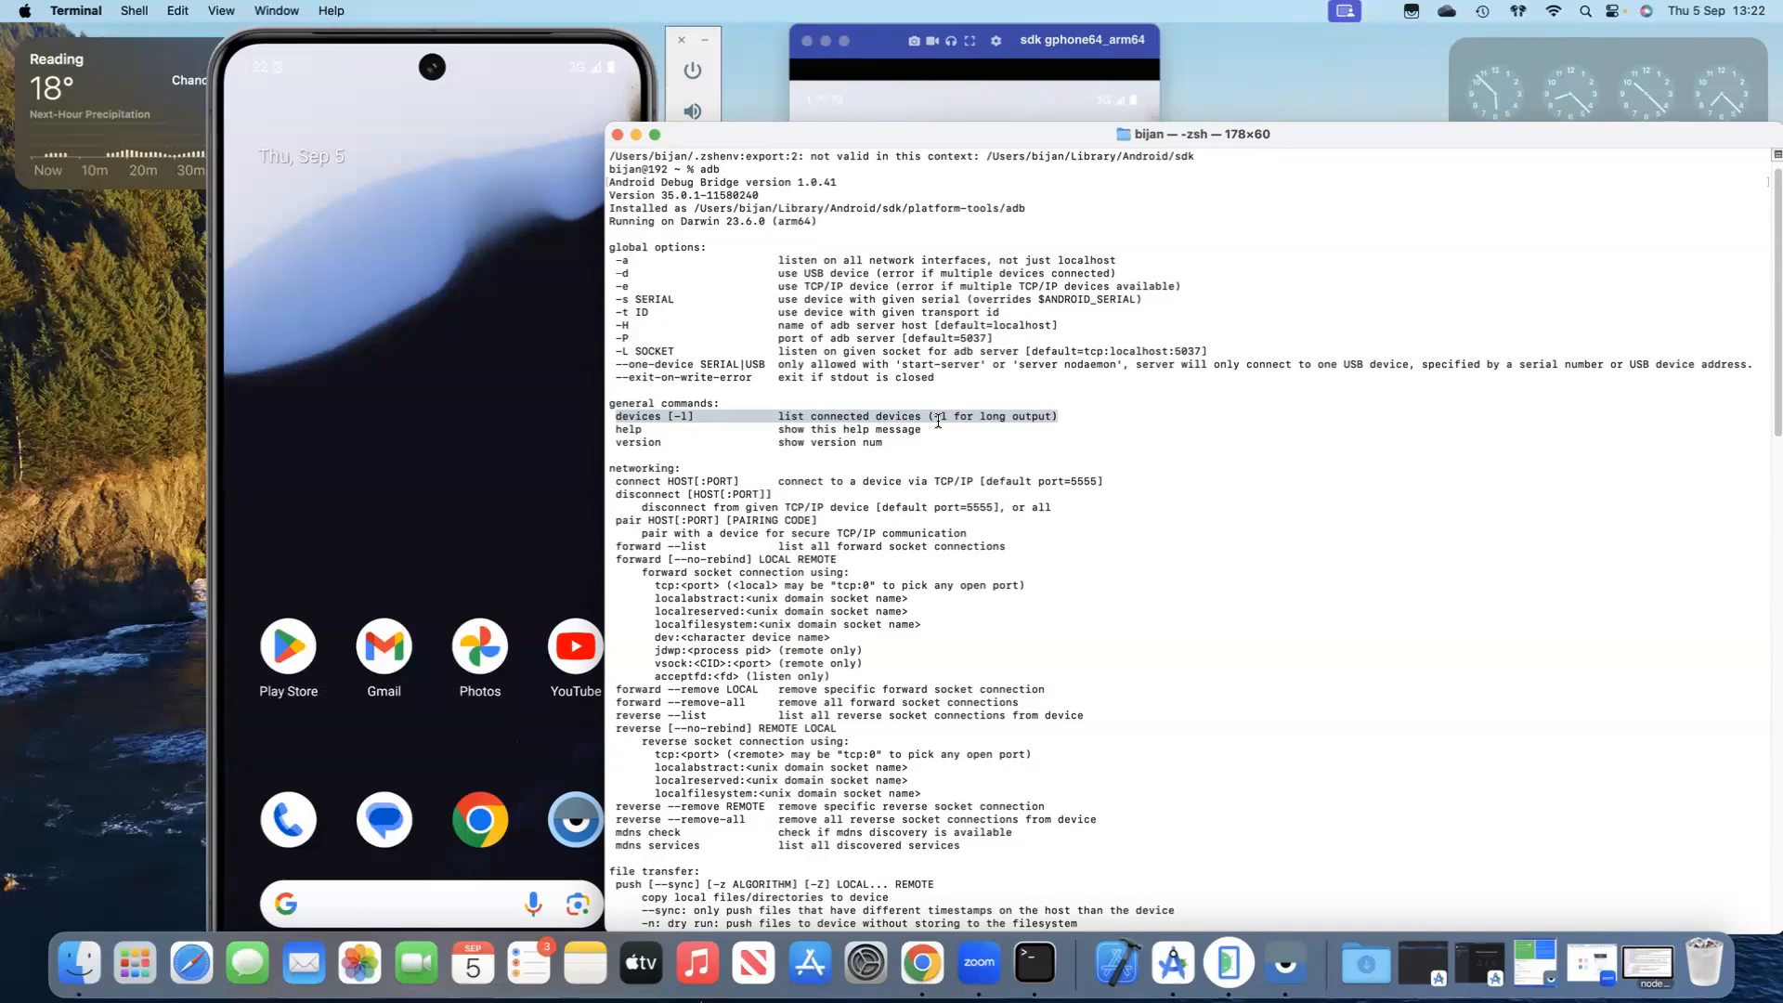
{"action": "scroll", "scroll_direction": "down", "scroll_amount": 3}
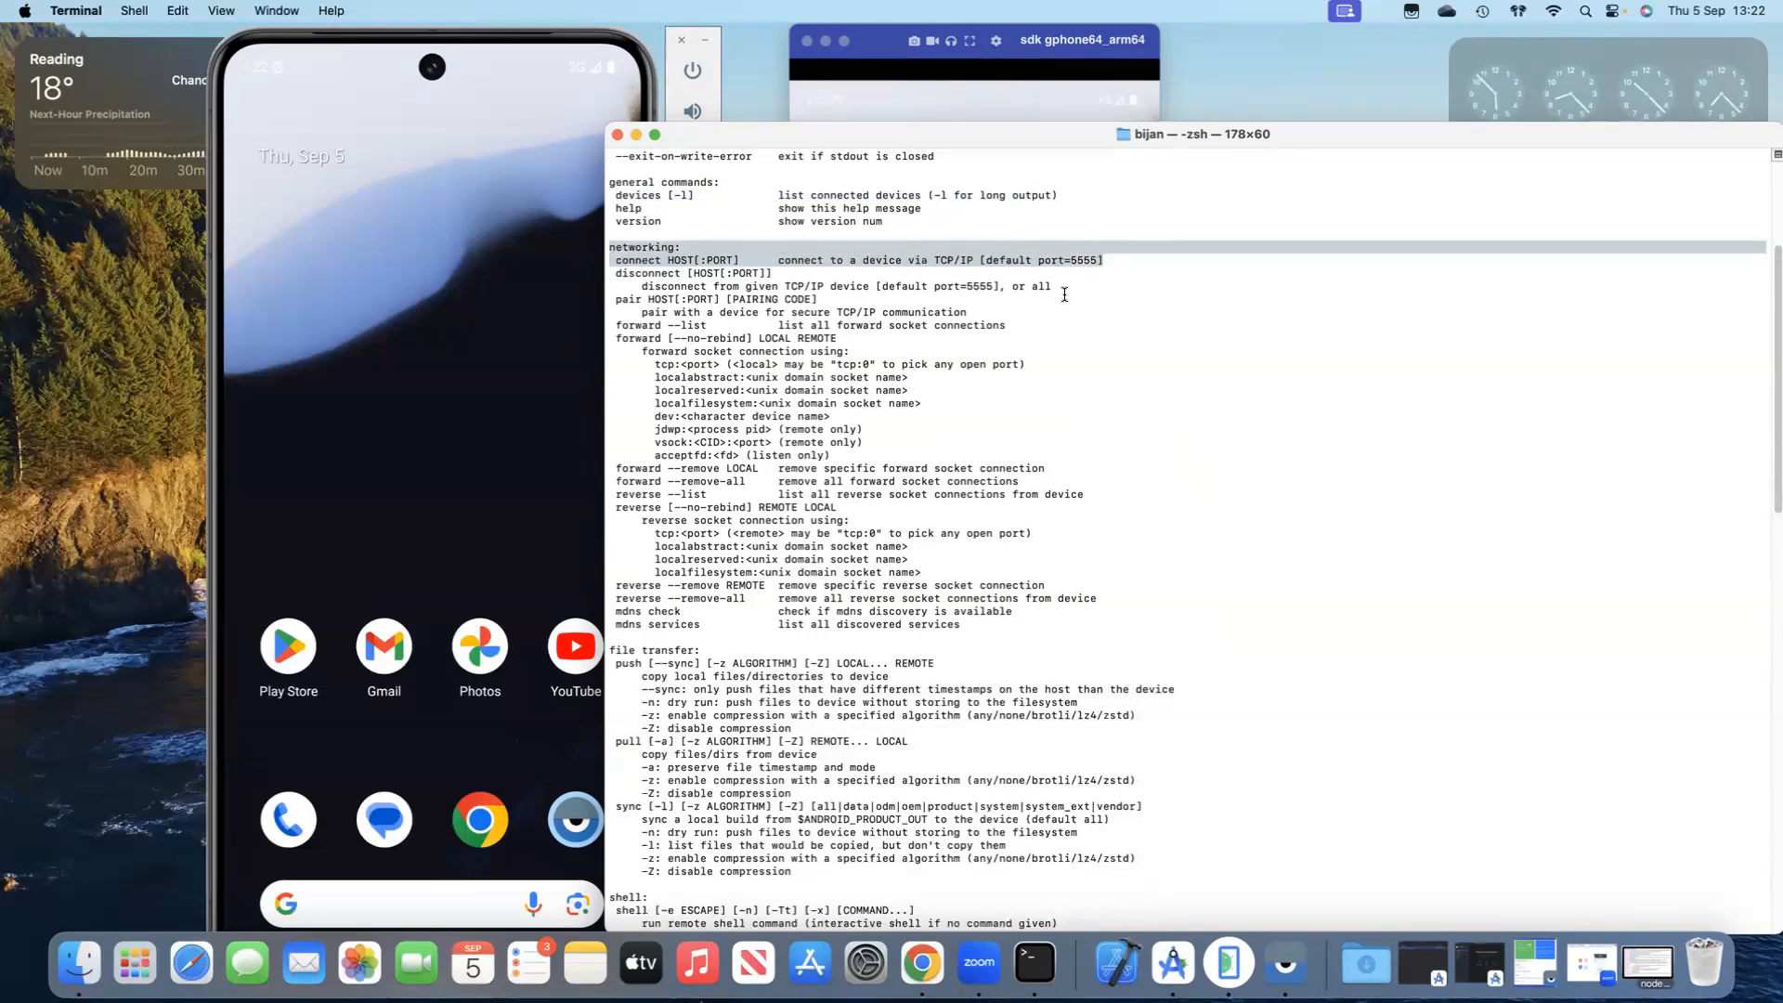
{"action": "mouse_move", "coordinate": [638, 357]}
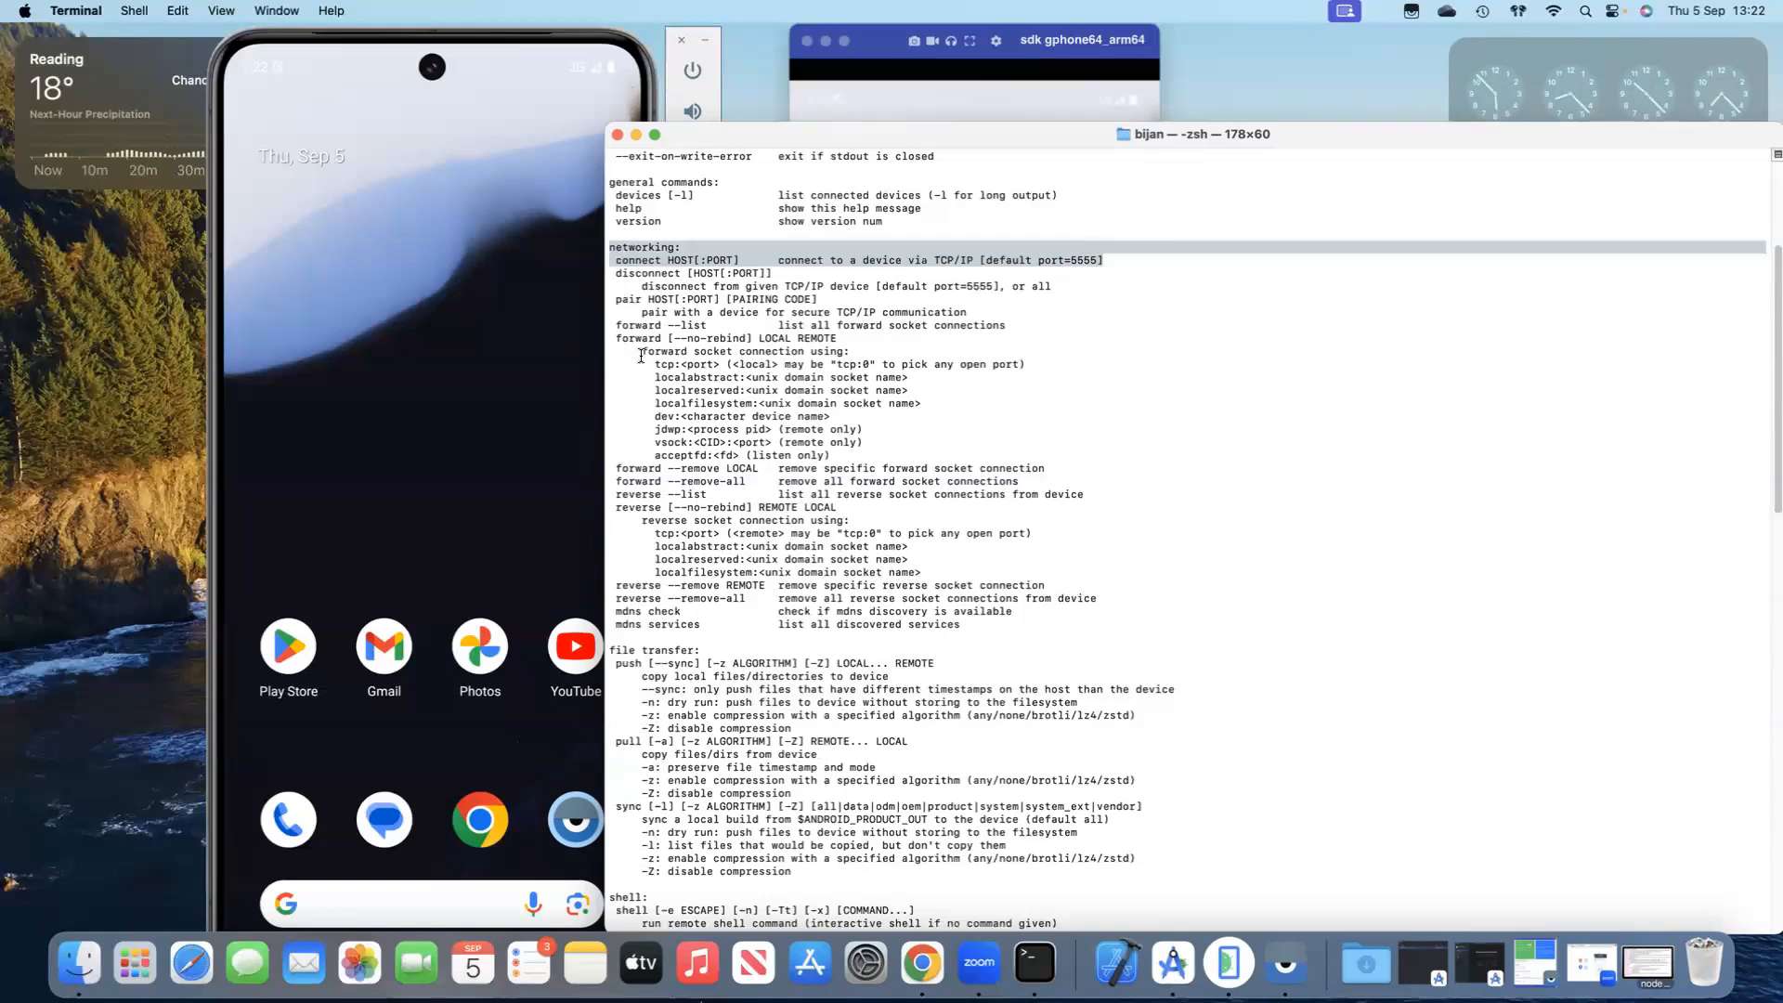
{"action": "scroll", "scroll_direction": "down", "scroll_amount": 3}
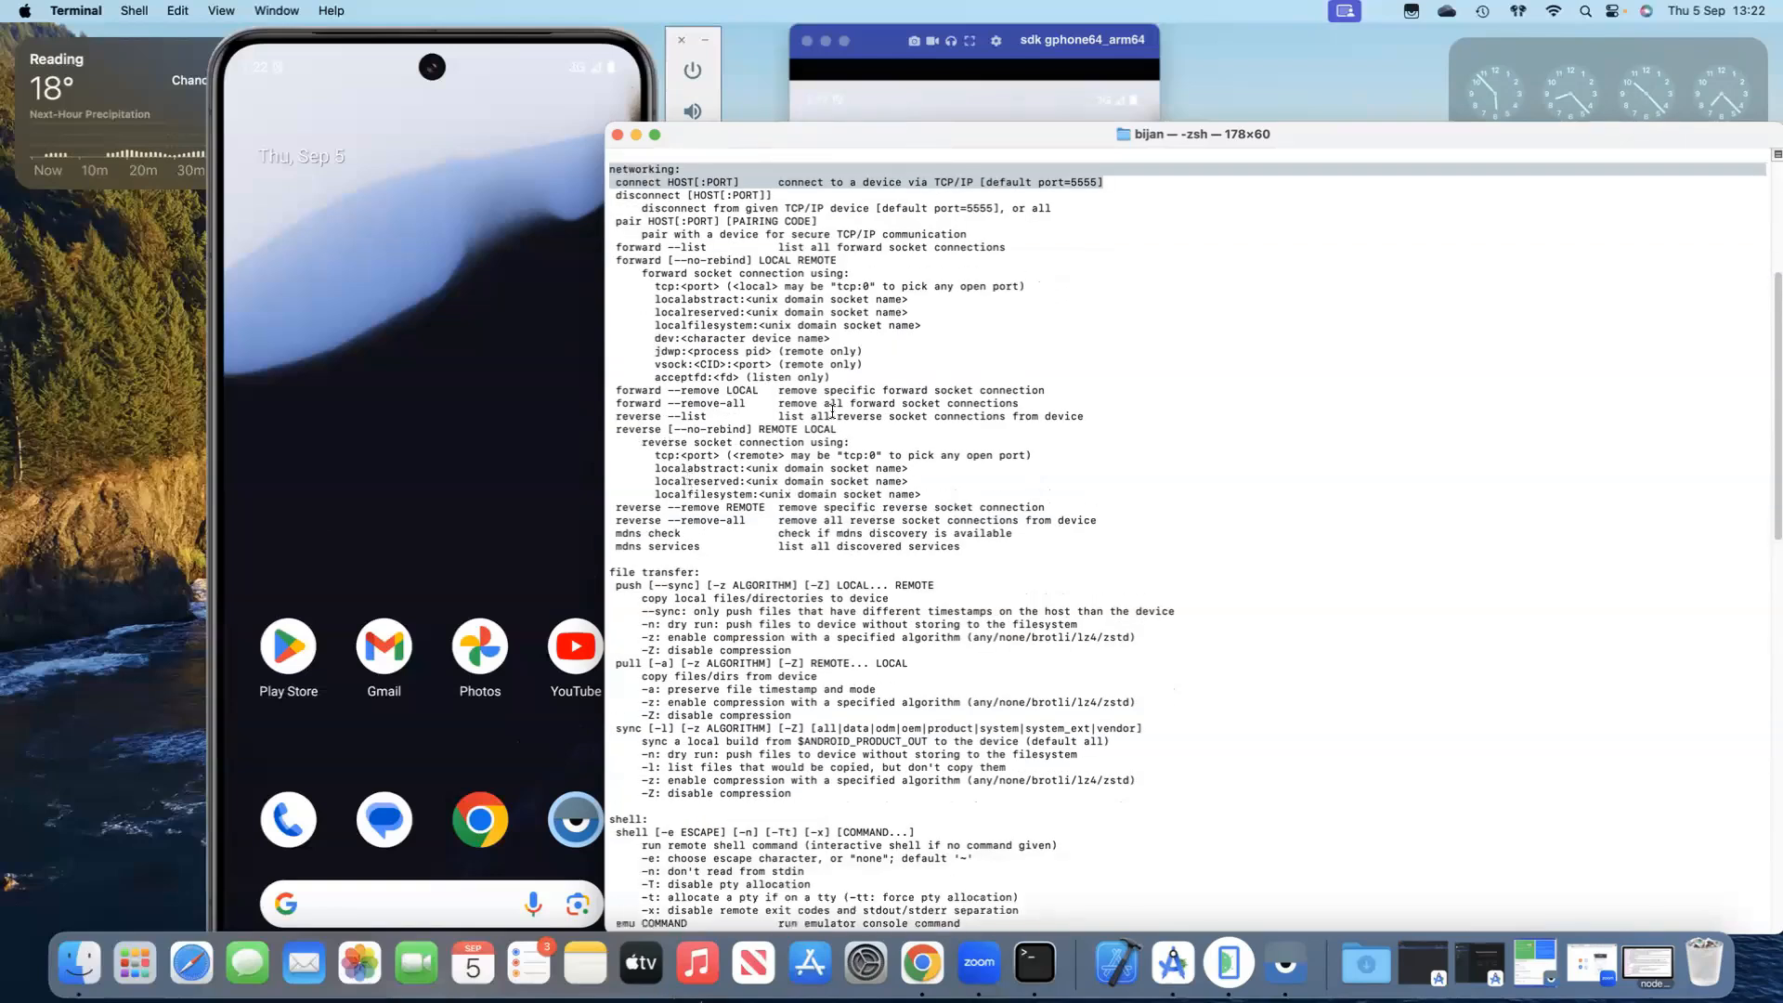
{"action": "scroll", "scroll_direction": "down", "scroll_amount": 3}
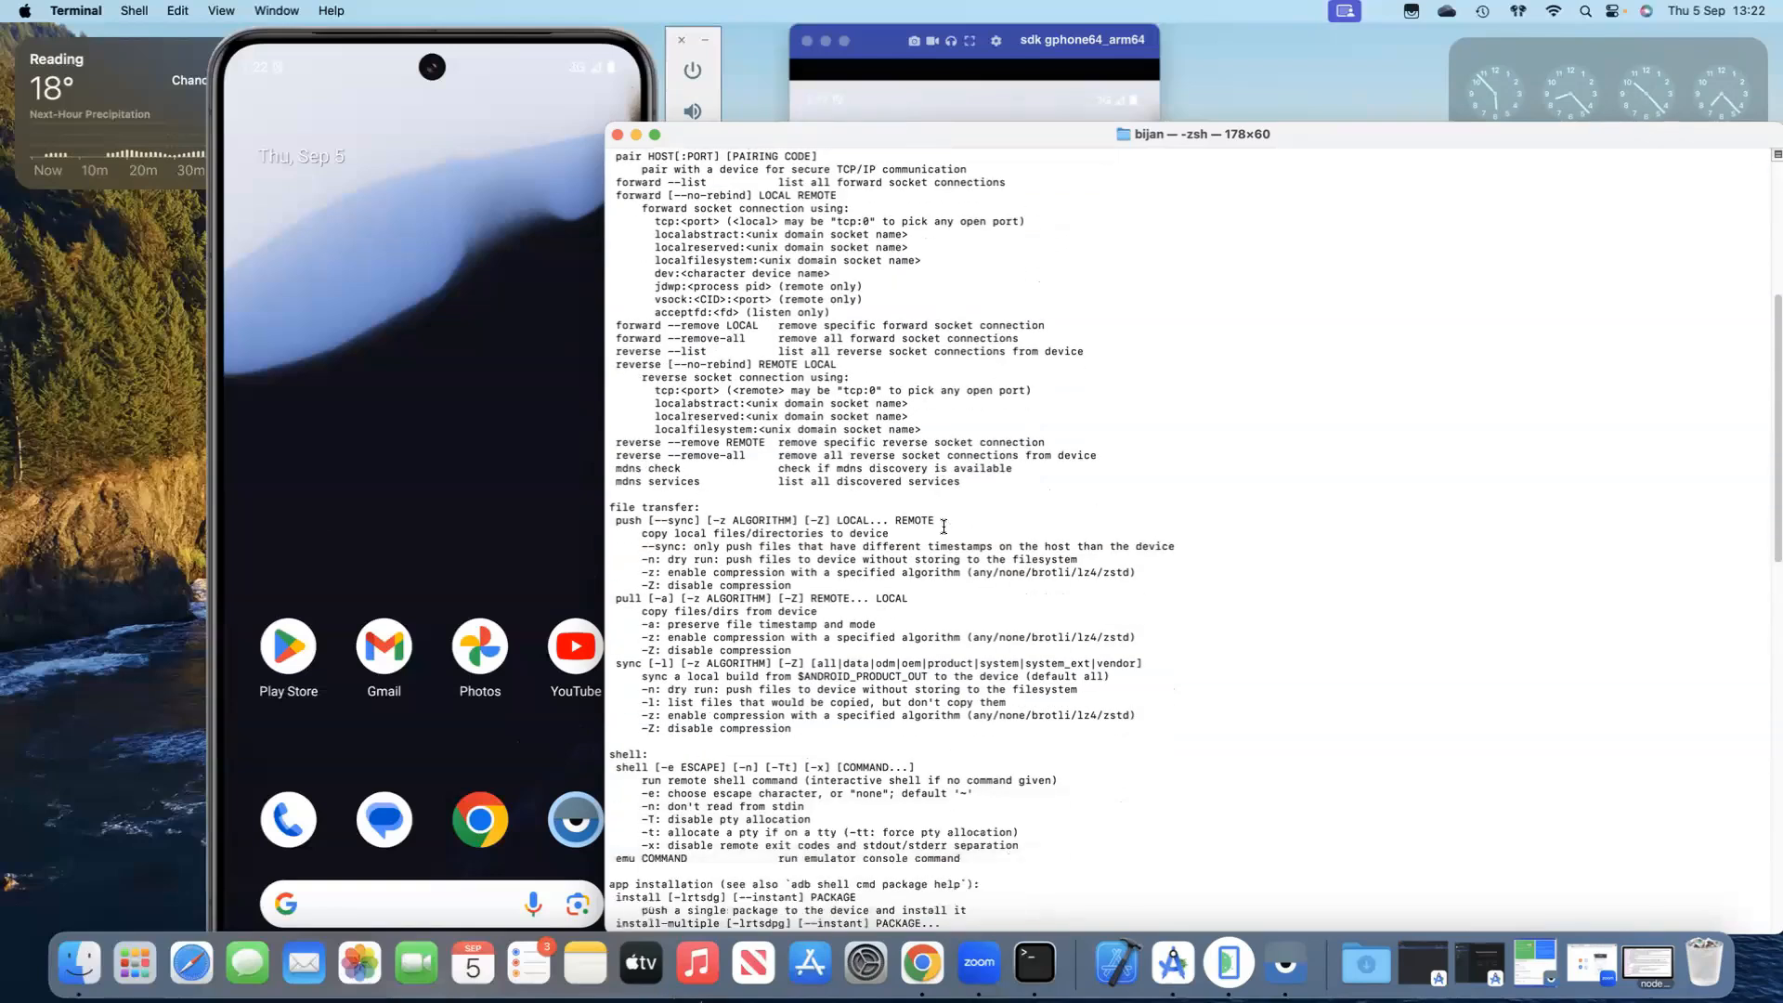
{"action": "scroll", "scroll_direction": "down", "scroll_amount": 3}
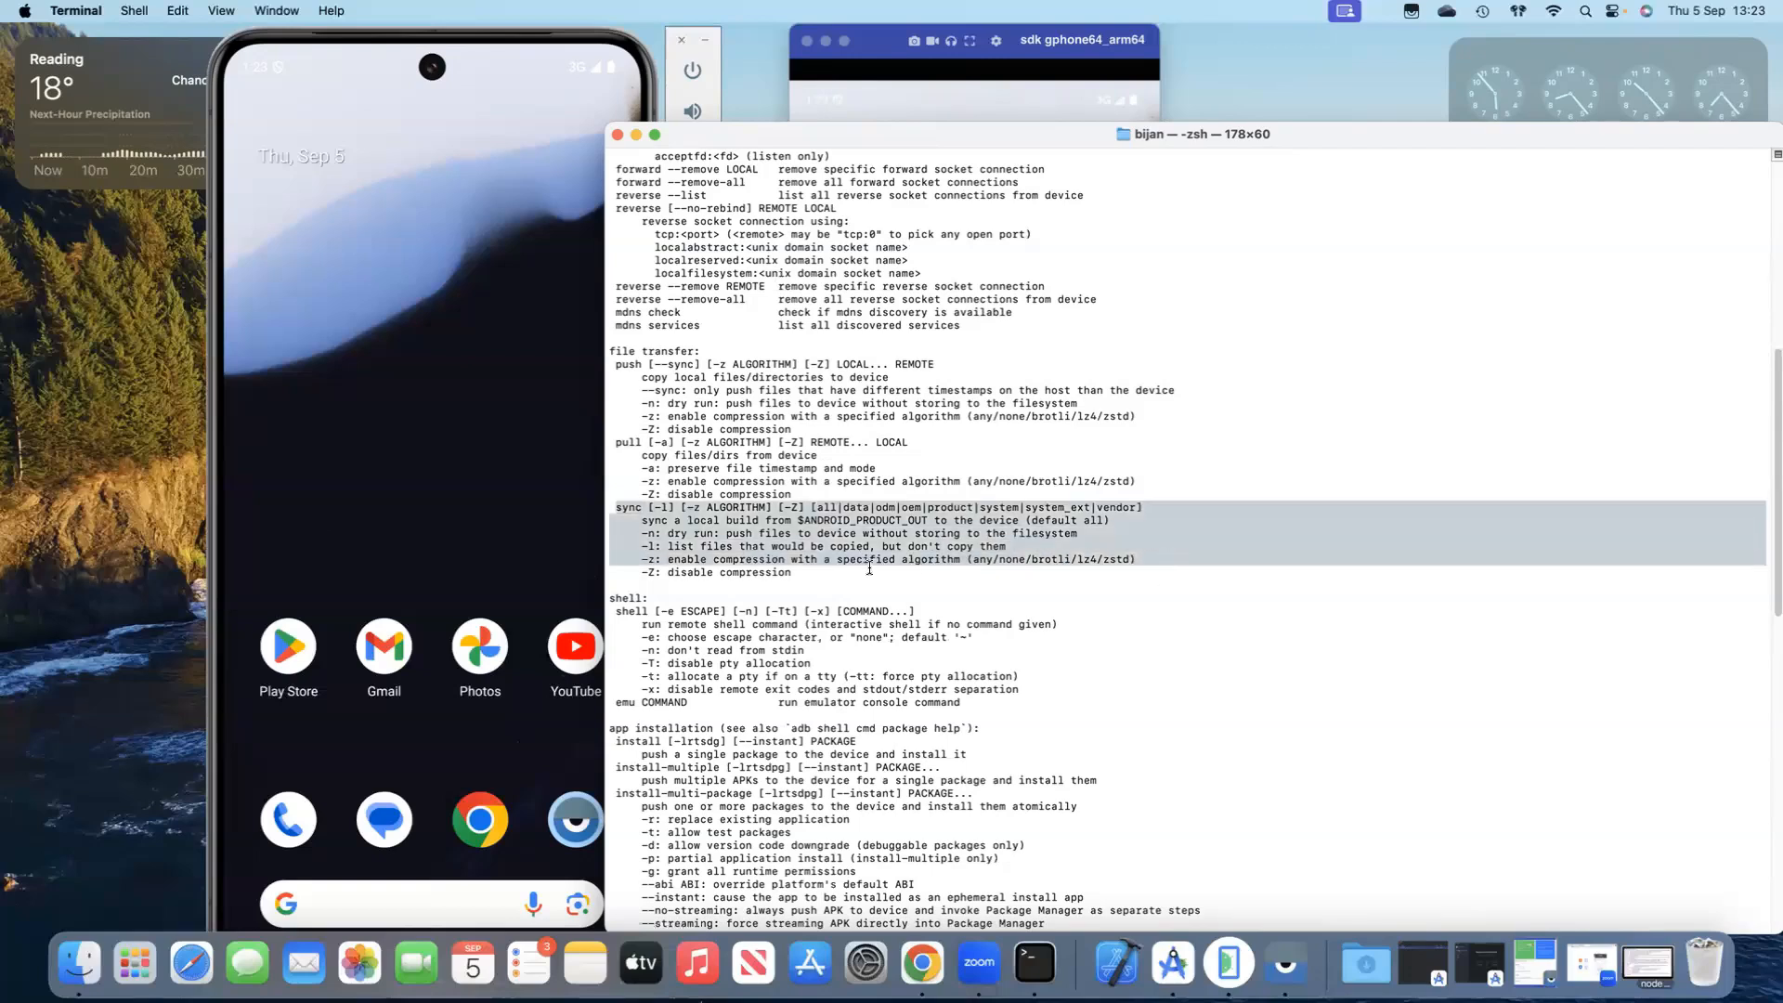
{"action": "mouse_move", "coordinate": [915, 601]}
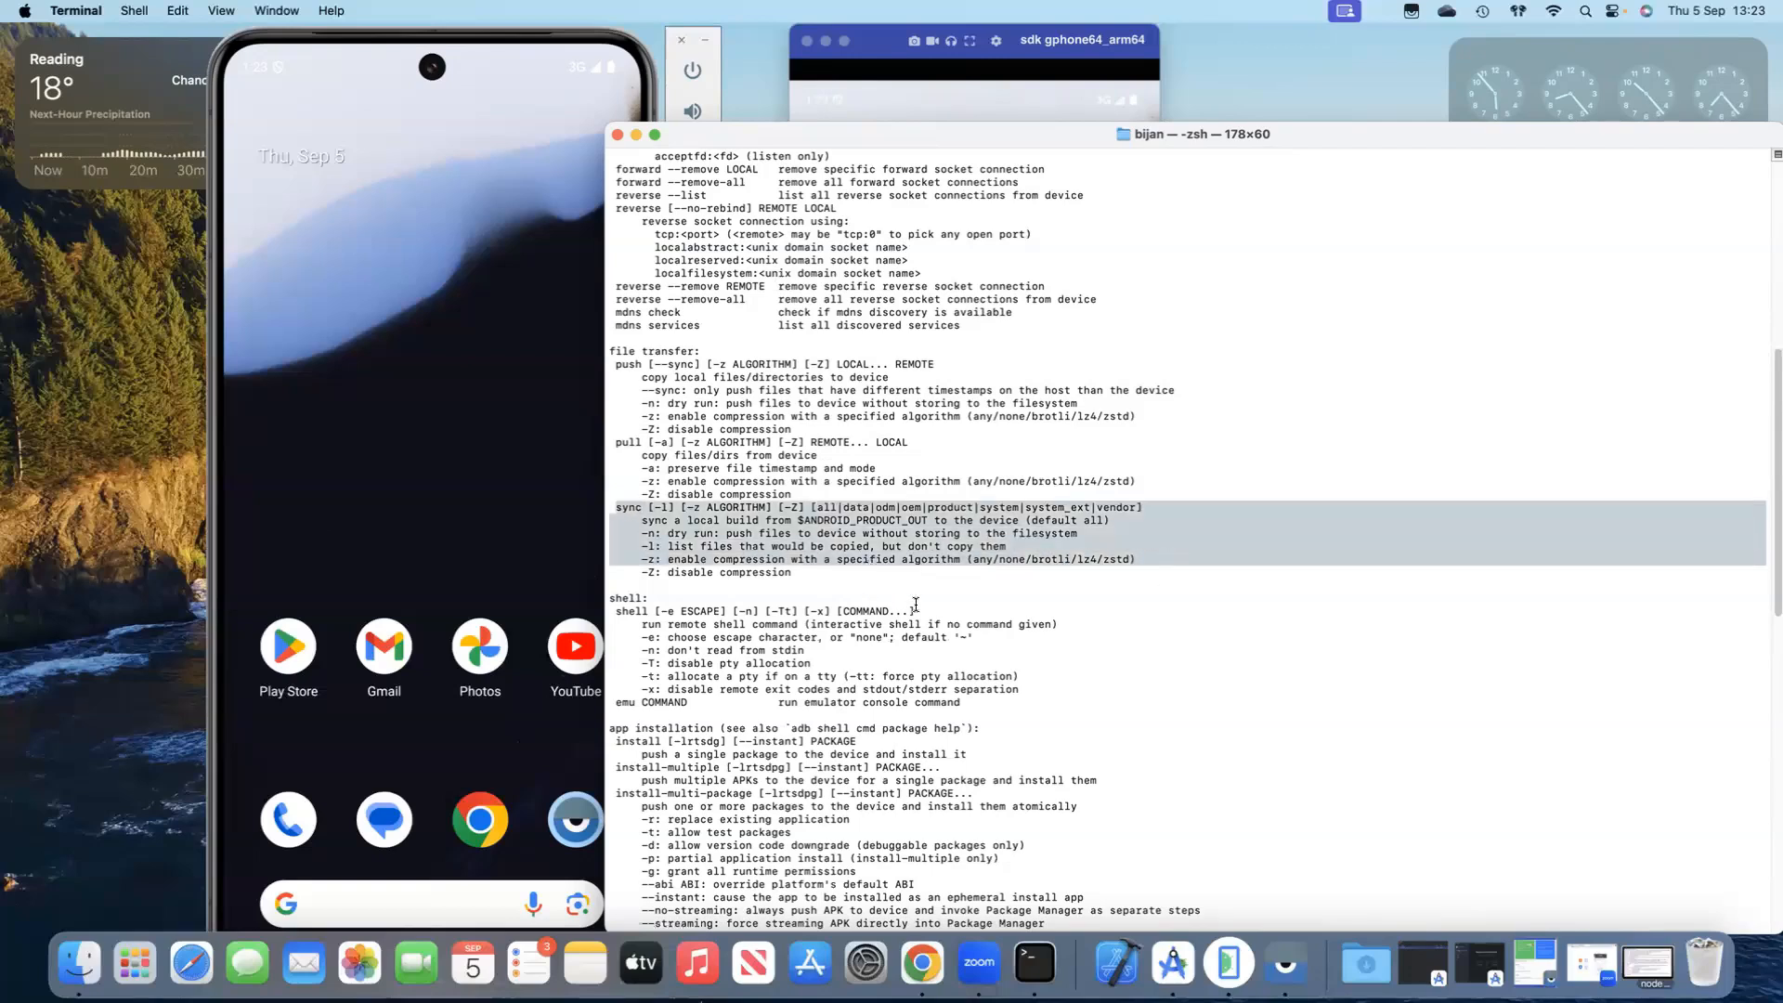
Scroll the help output down through scripting, USB and environment variables to the documentation URL.
{"action": "scroll", "scroll_direction": "down", "scroll_amount": 3}
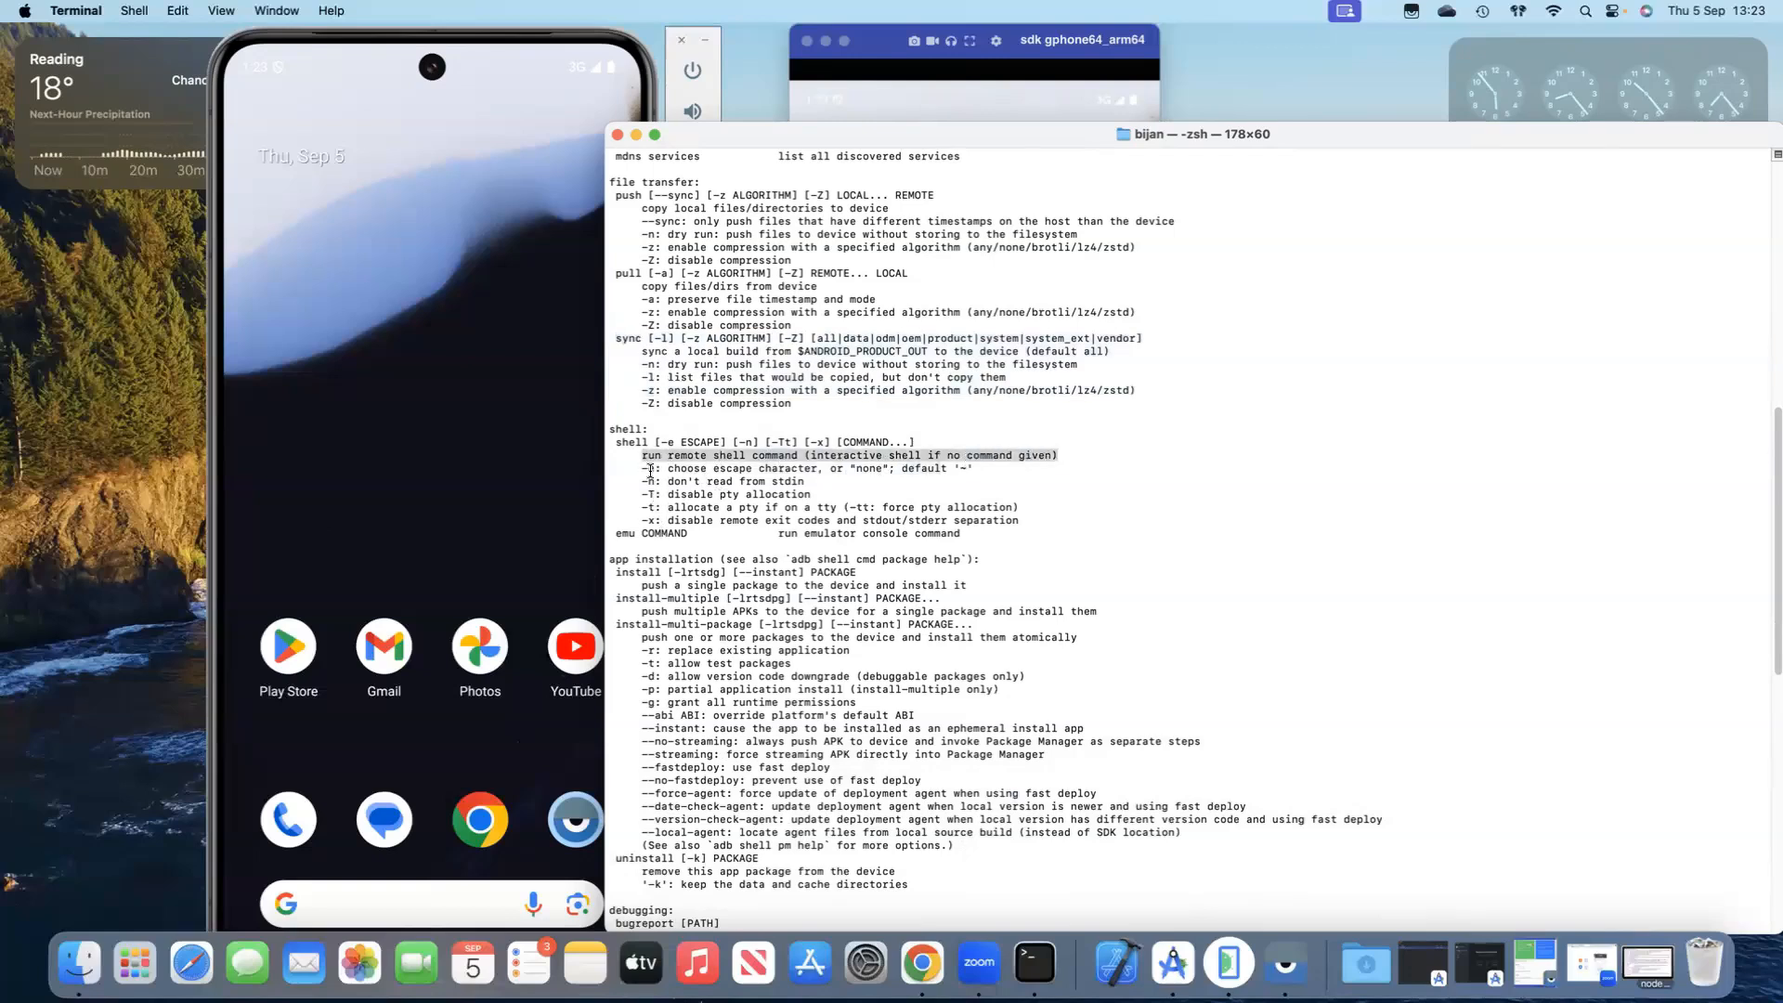
{"action": "scroll", "scroll_direction": "down", "scroll_amount": 3}
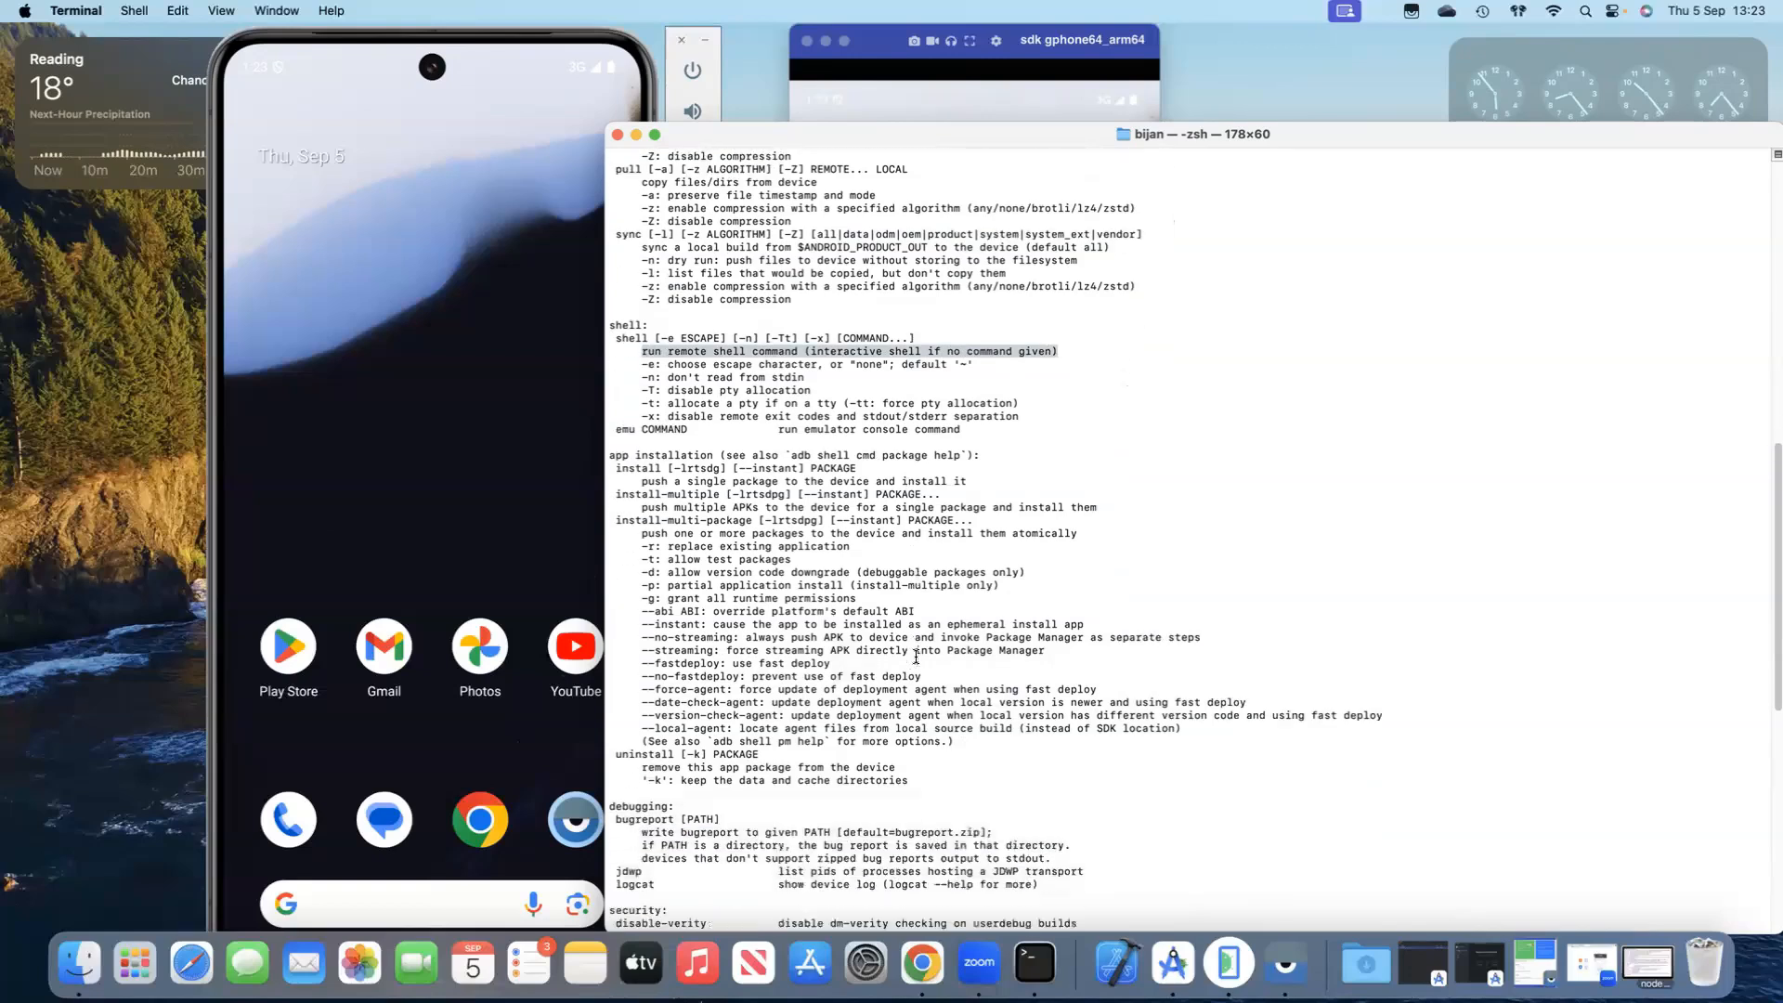
{"action": "scroll", "scroll_direction": "down", "scroll_amount": 3}
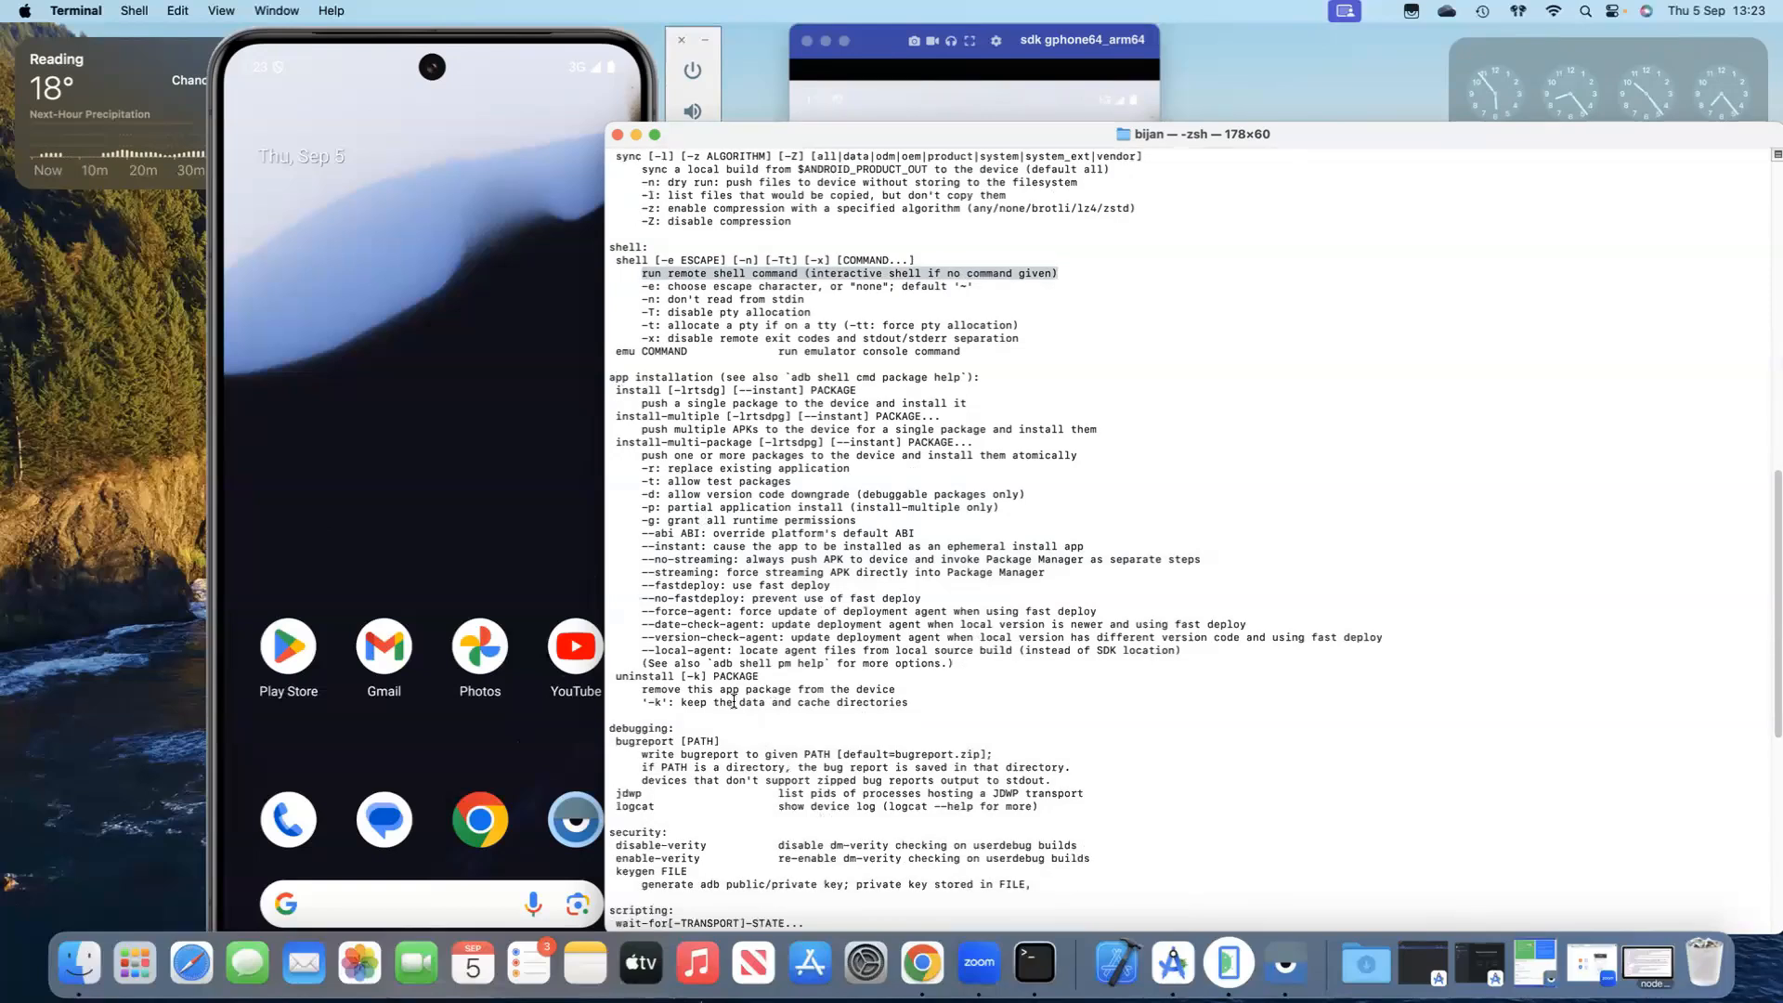
{"action": "scroll", "scroll_direction": "down", "scroll_amount": 3}
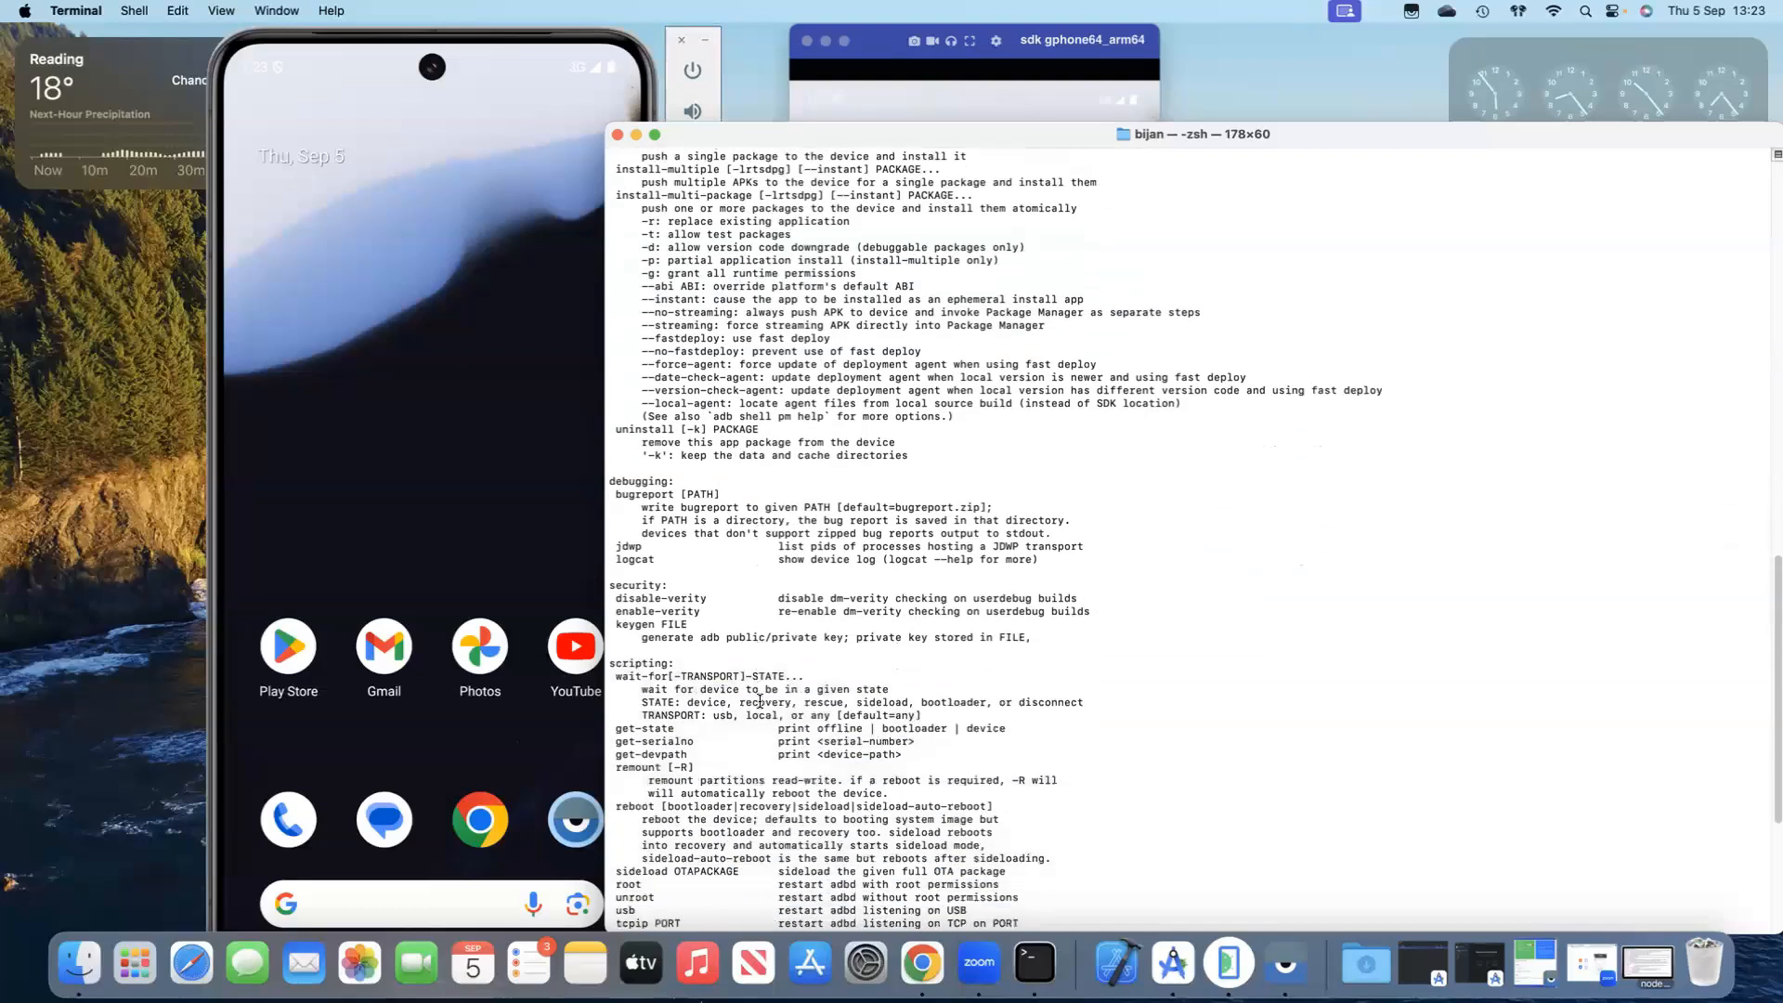
{"action": "scroll", "scroll_direction": "down", "scroll_amount": 3}
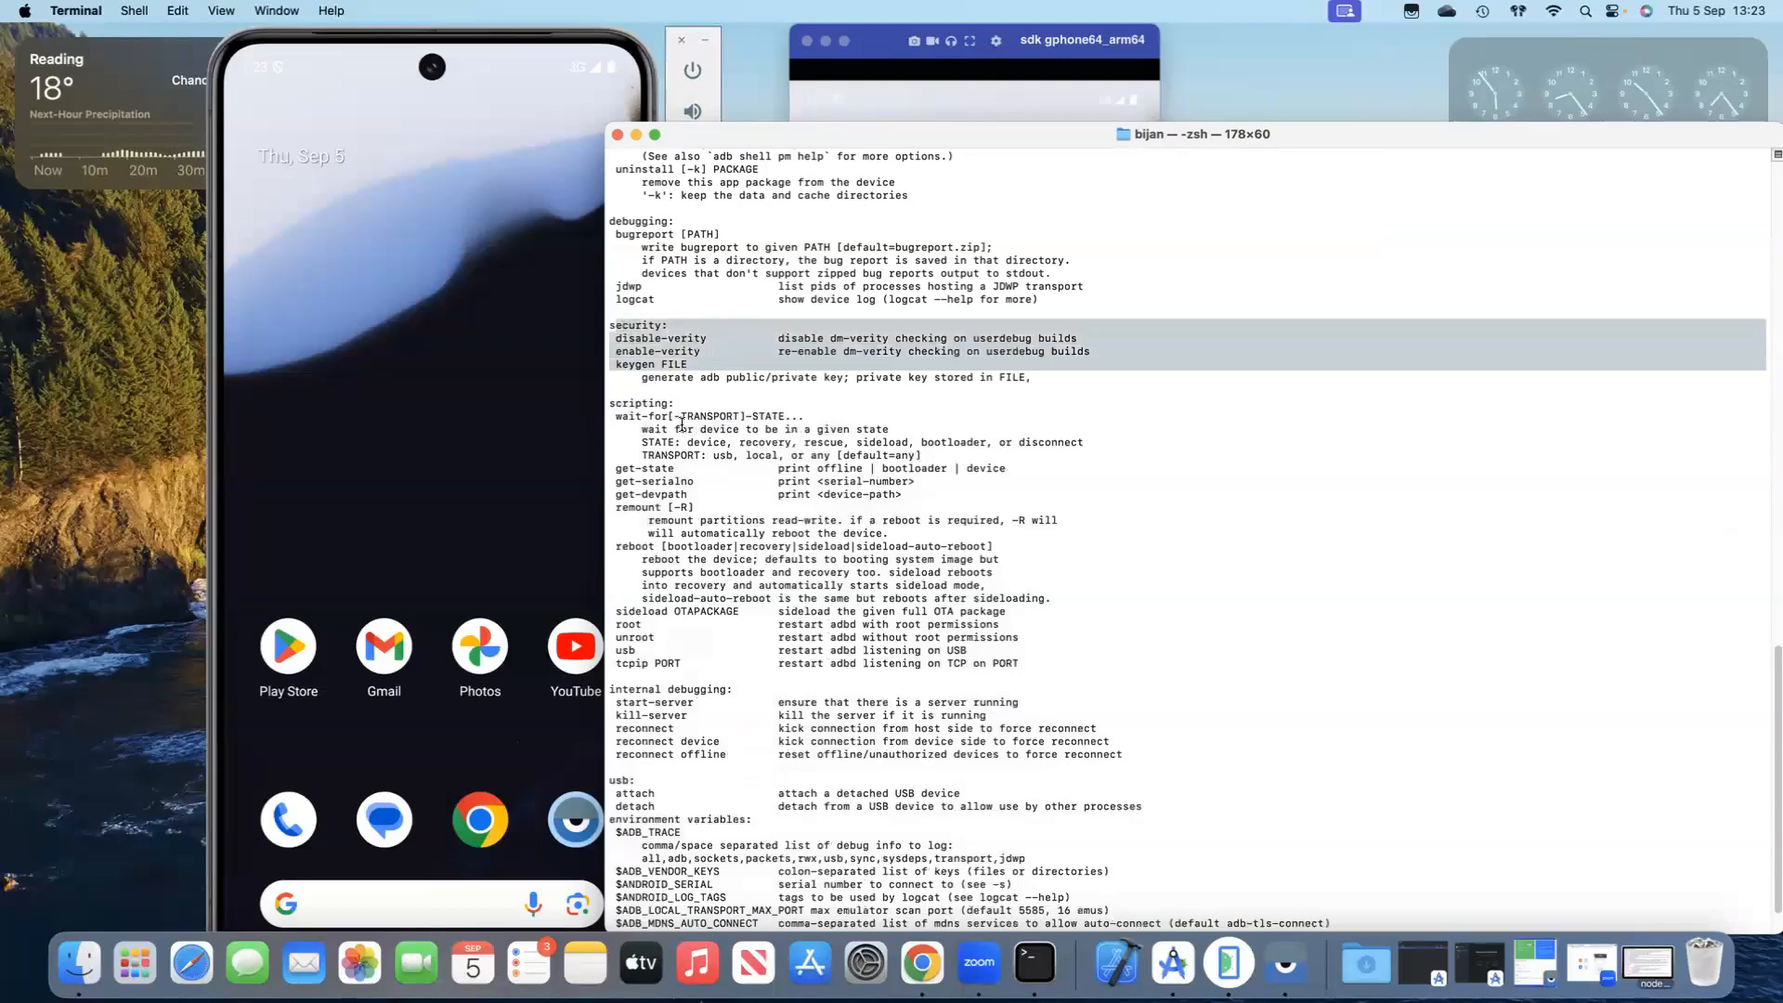
{"action": "scroll", "scroll_direction": "down", "scroll_amount": 3}
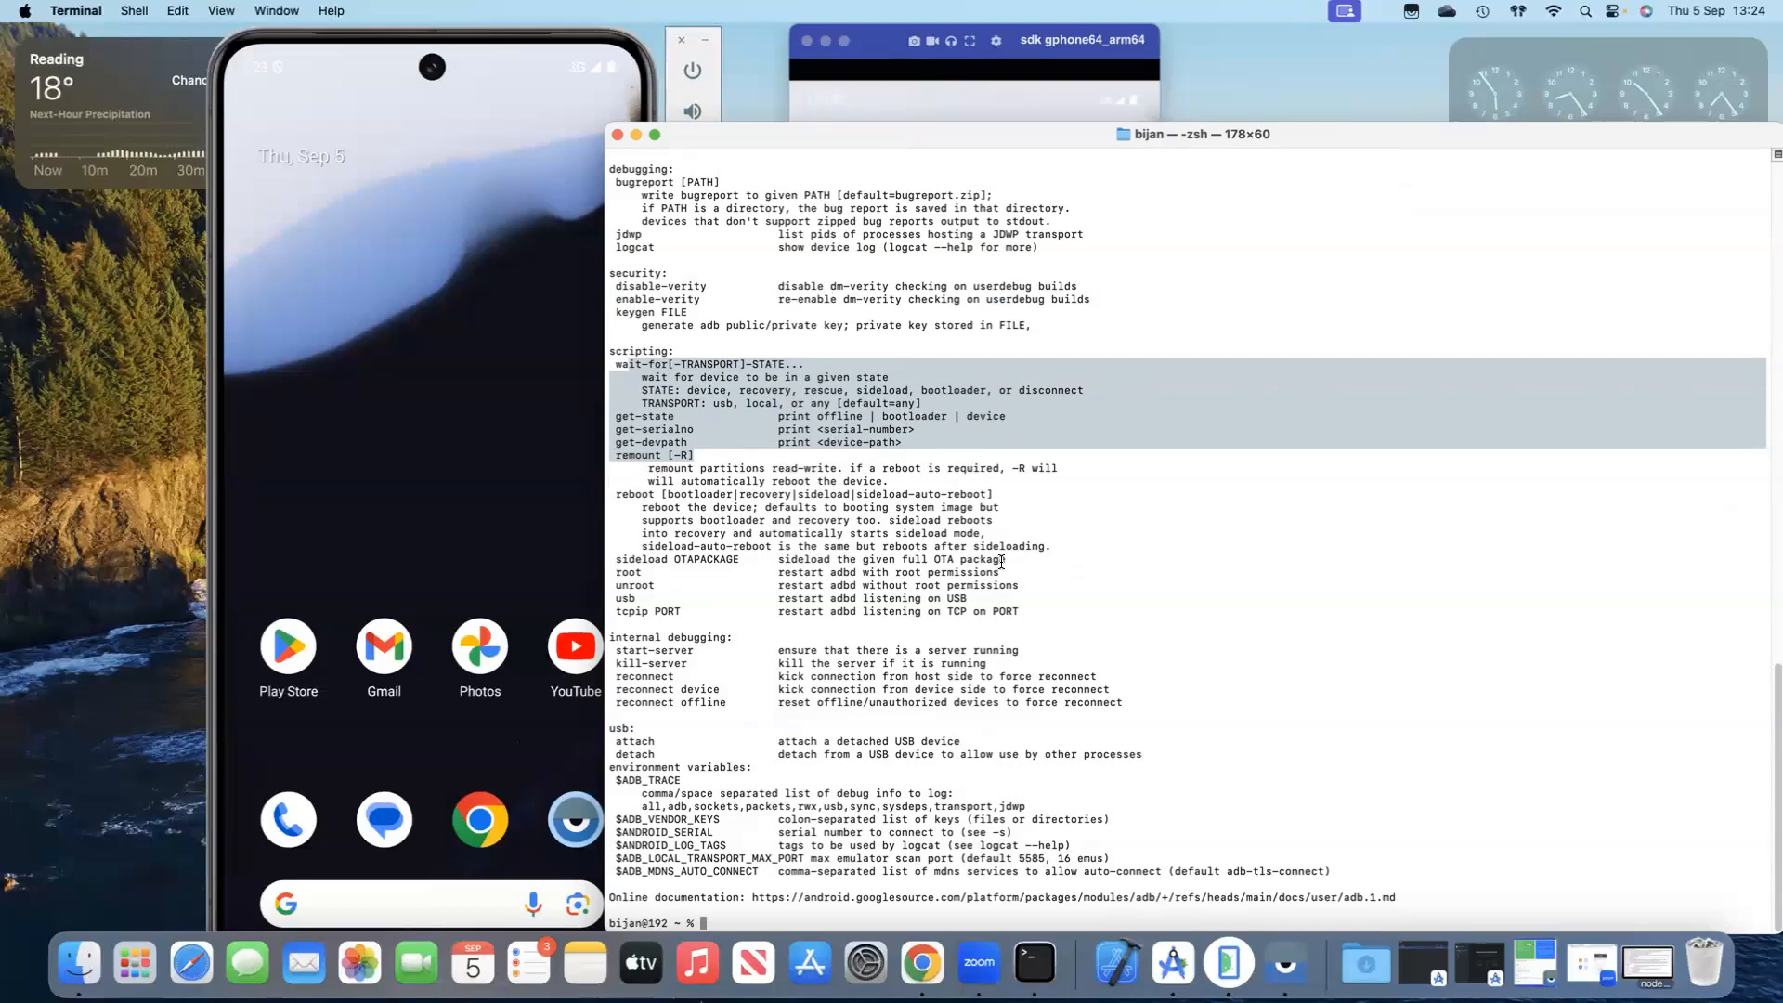
{"action": "mouse_move", "coordinate": [893, 659]}
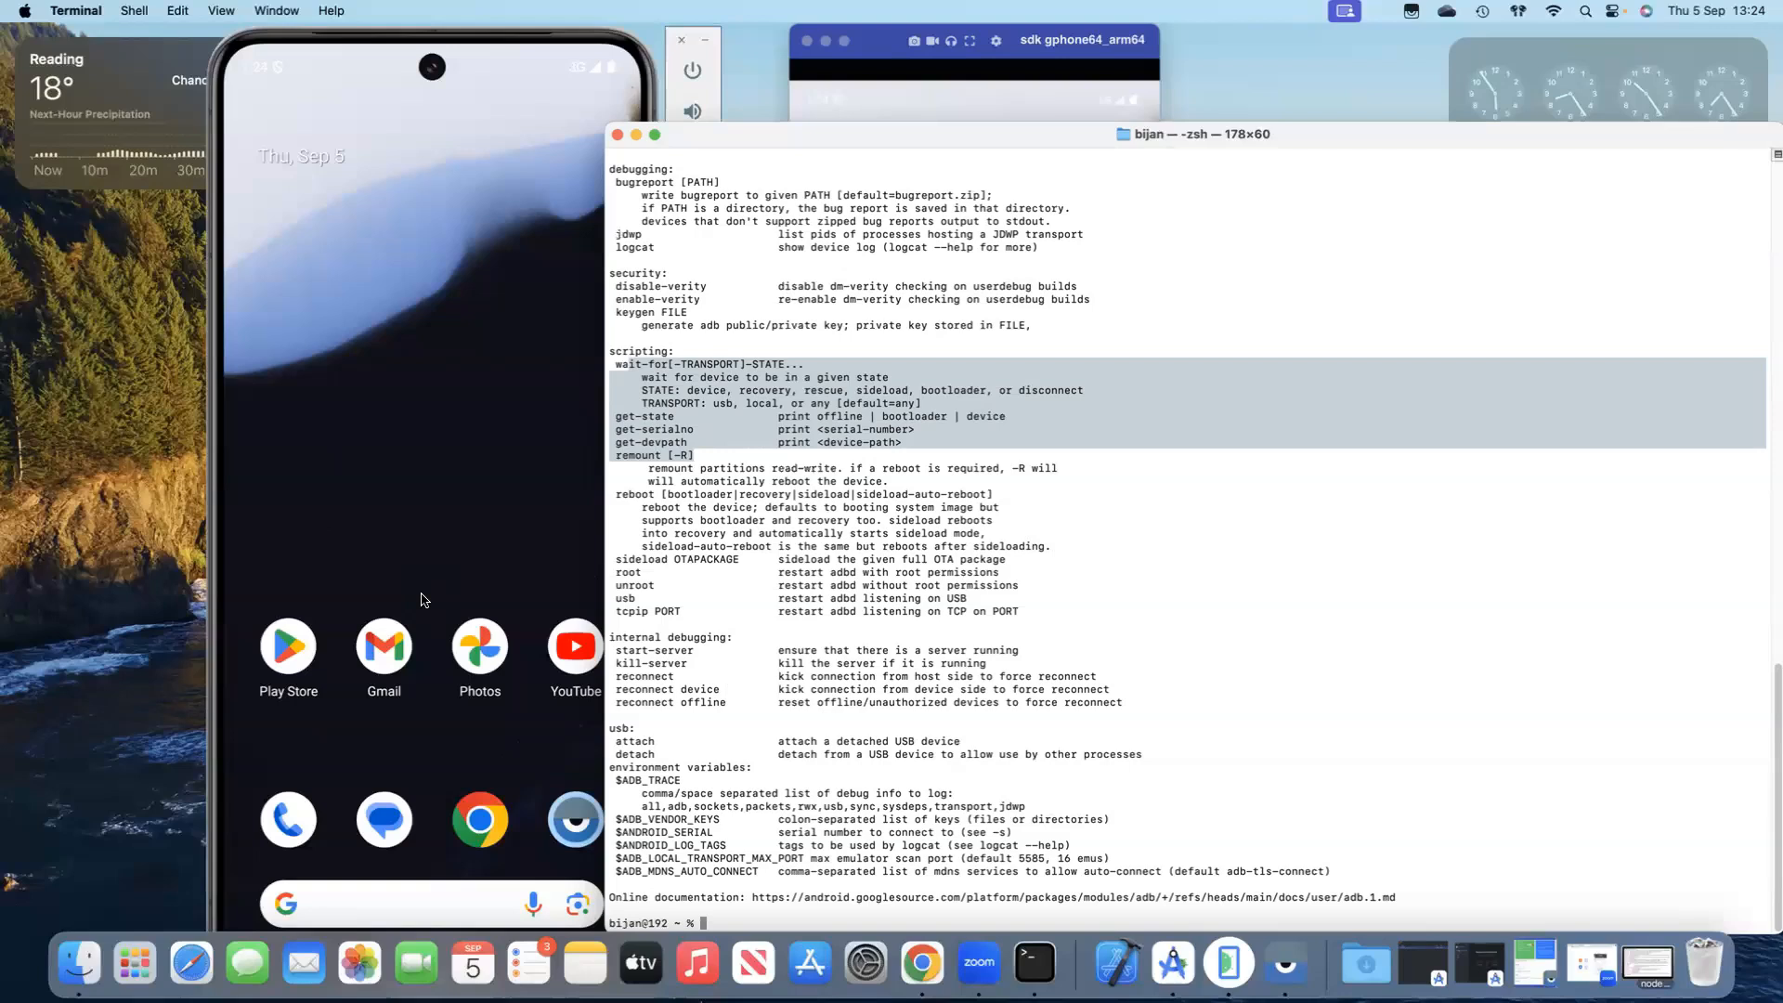
{"action": "mouse_move", "coordinate": [520, 808]}
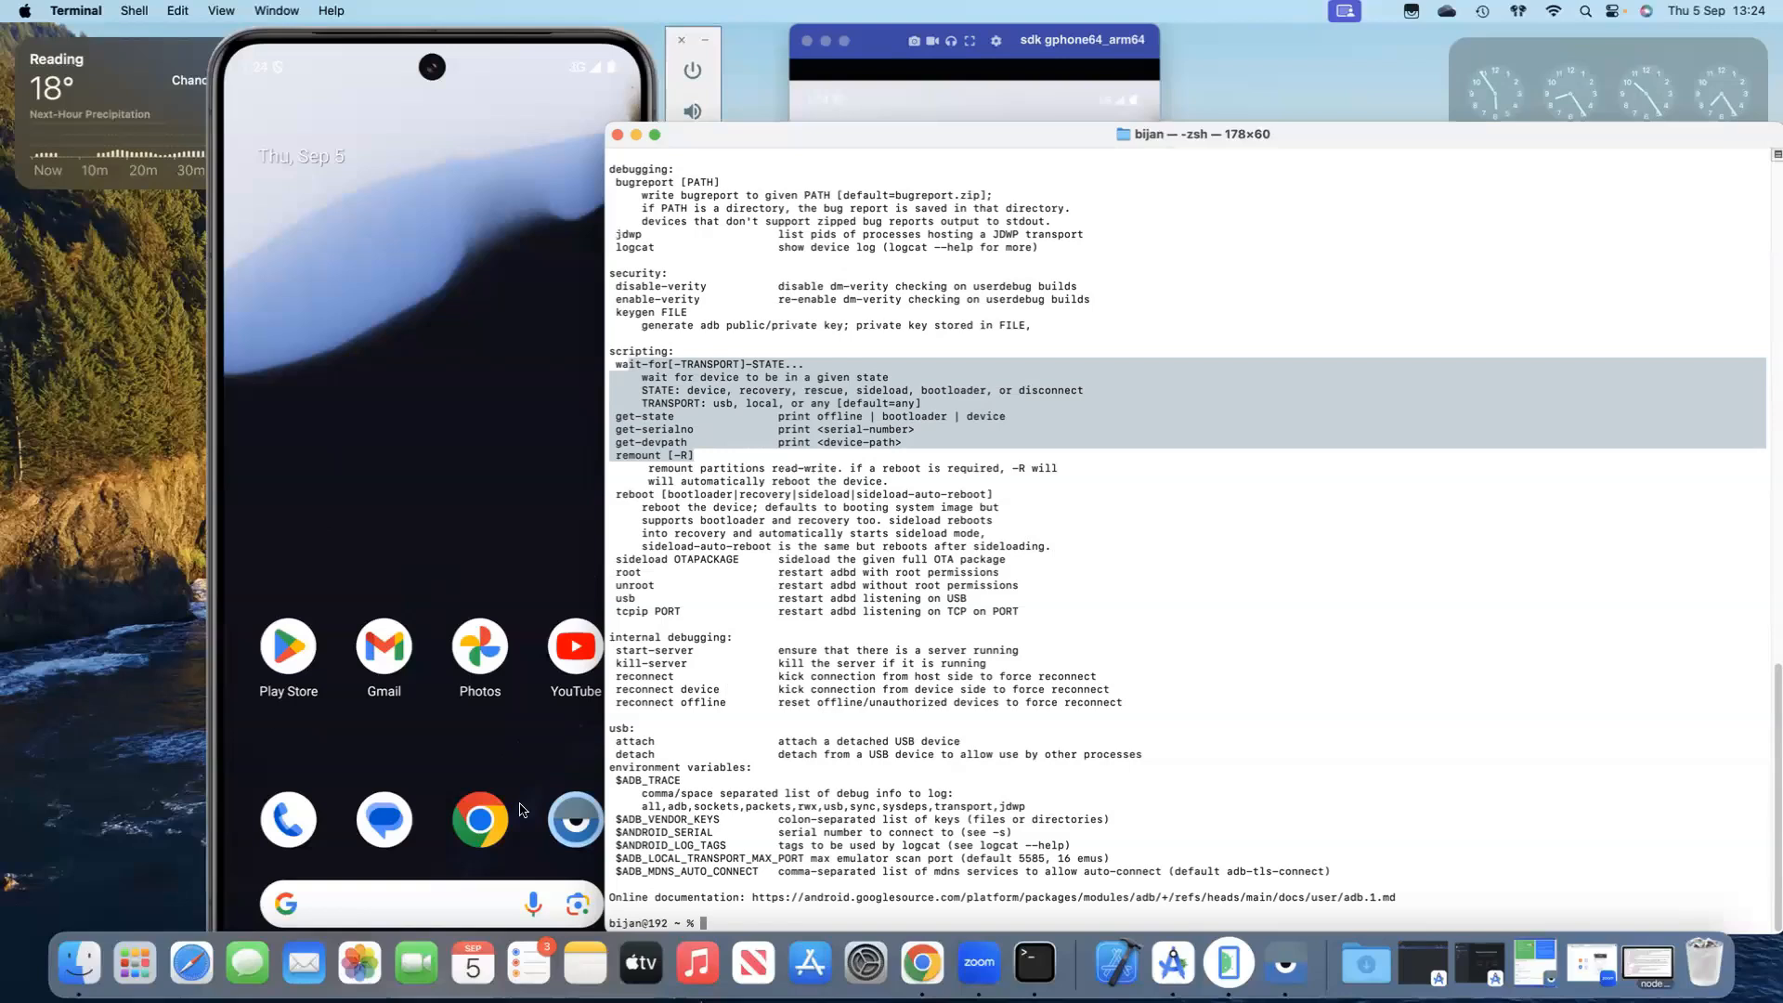
{"action": "mouse_move", "coordinate": [1305, 674]}
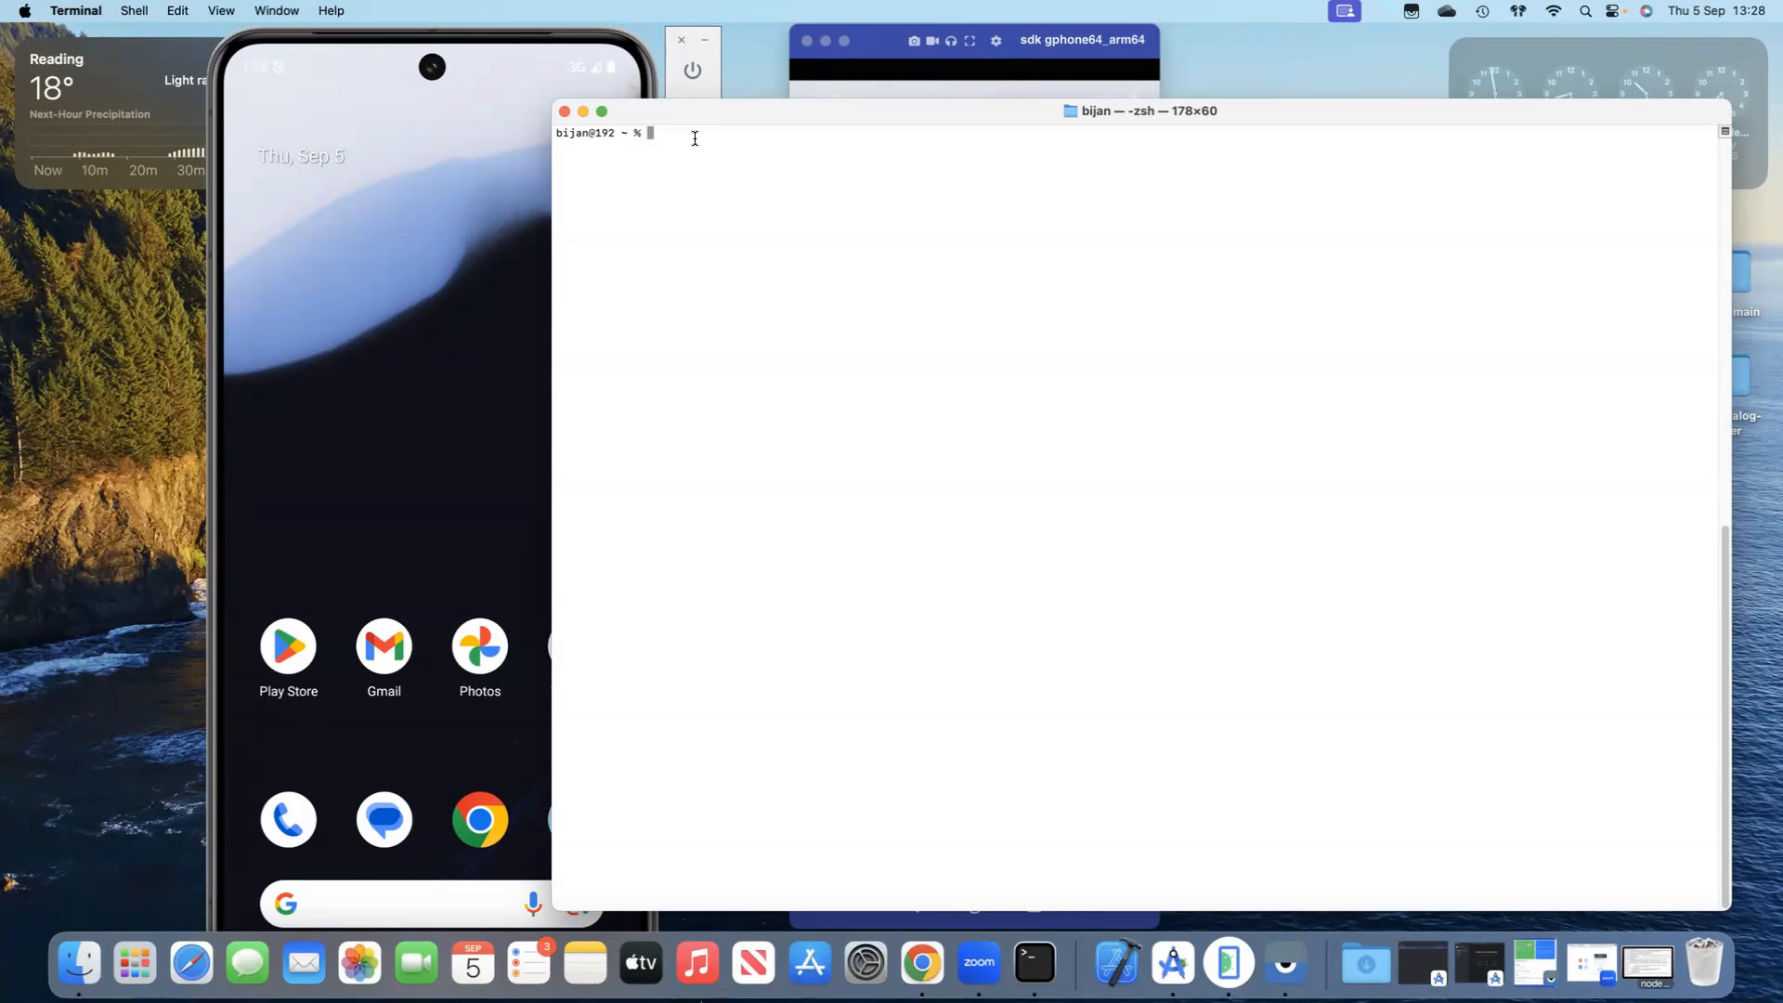
Run adb devices, listing ZE2234N32C and emulator-5554 as attached devices.
{"action": "type", "text": "adb devic"}
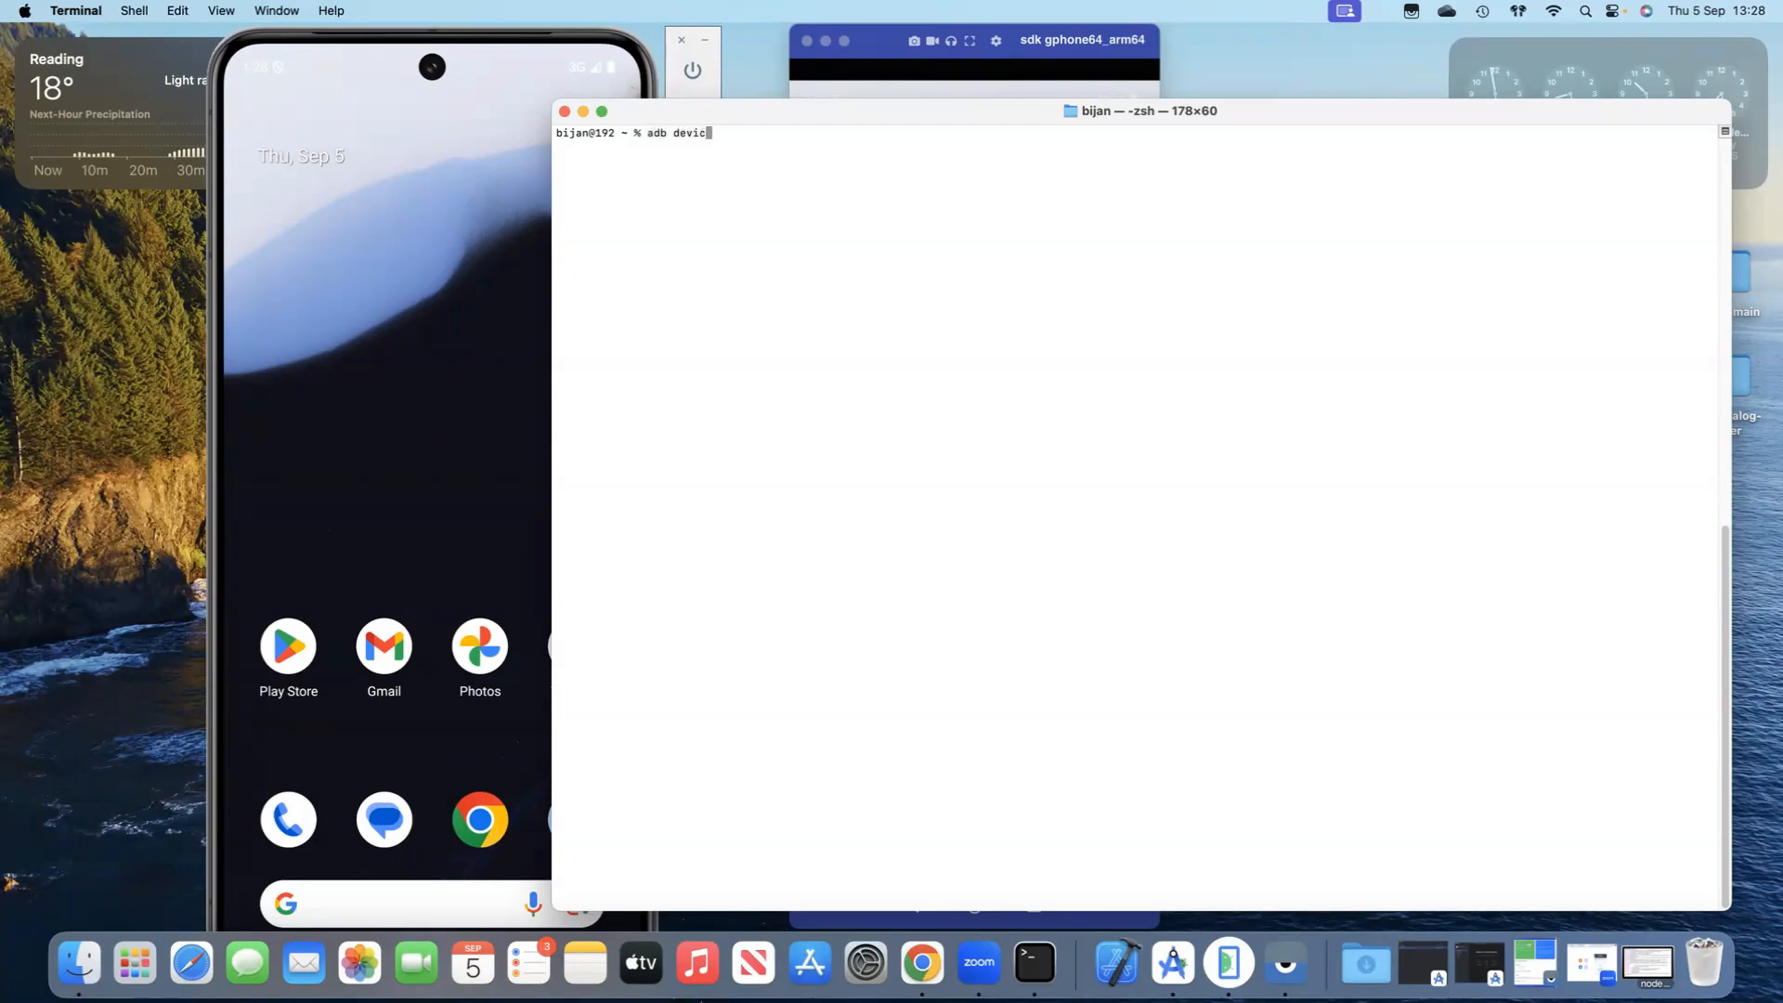
{"action": "key", "text": "Return"}
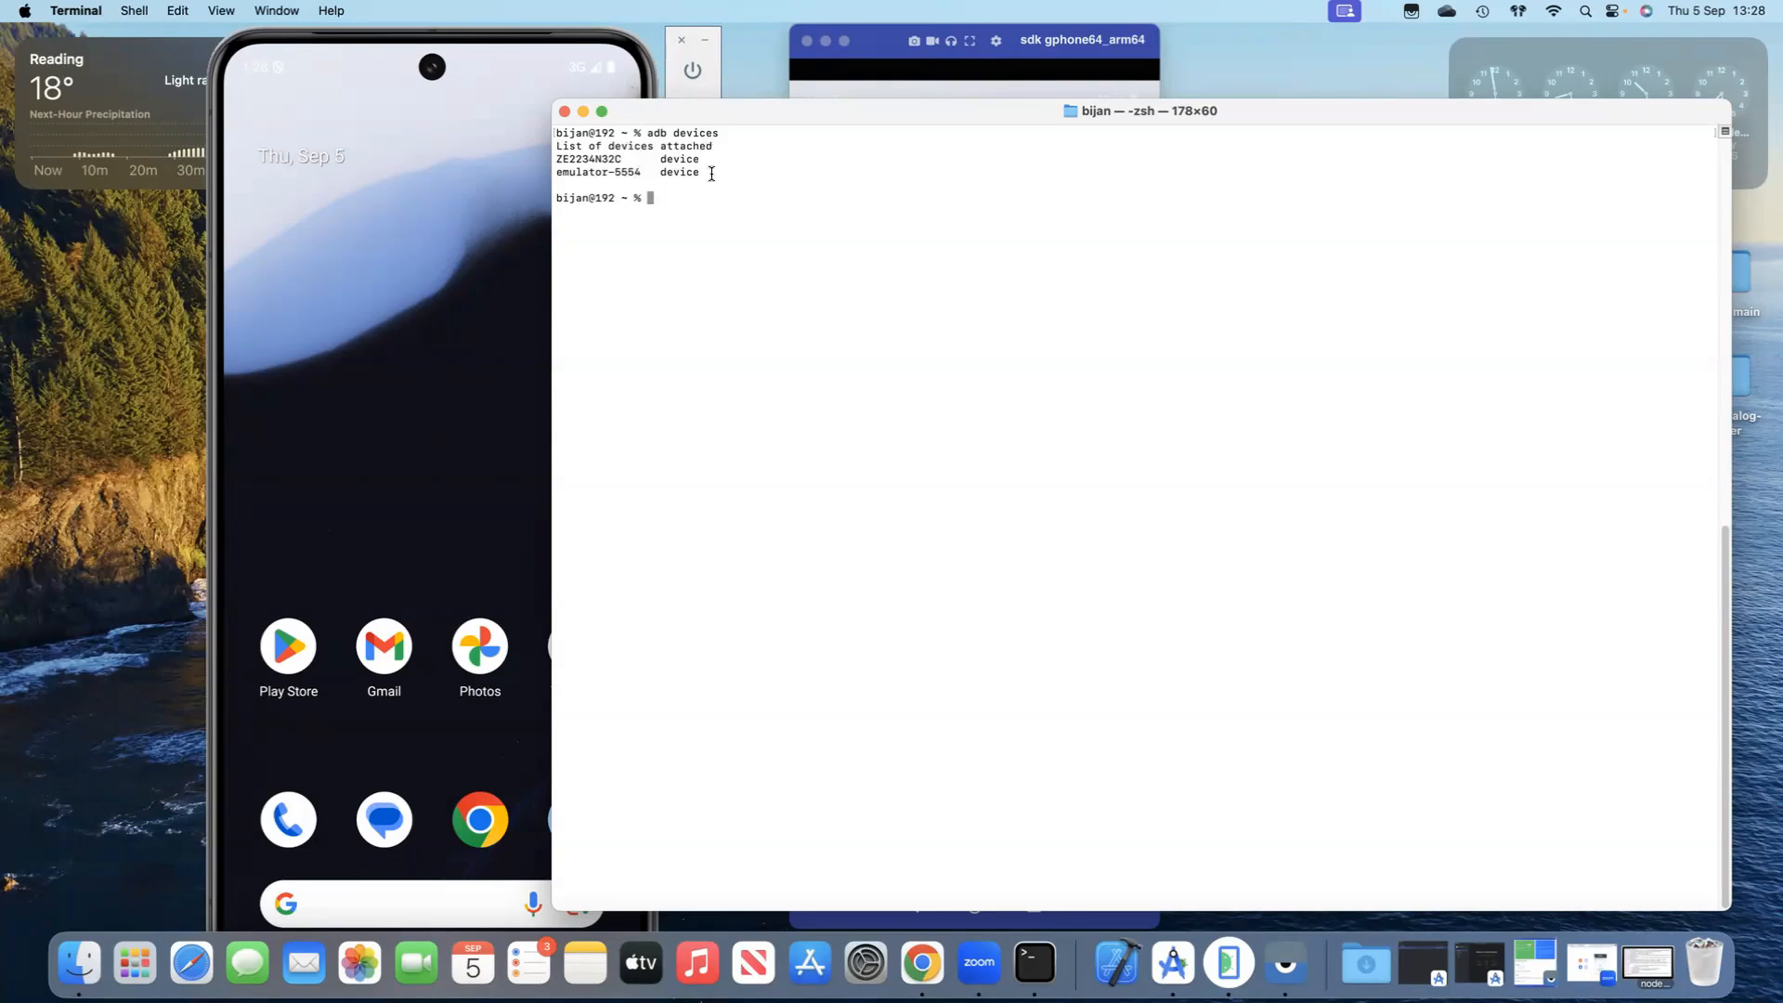
{"action": "mouse_move", "coordinate": [691, 172]}
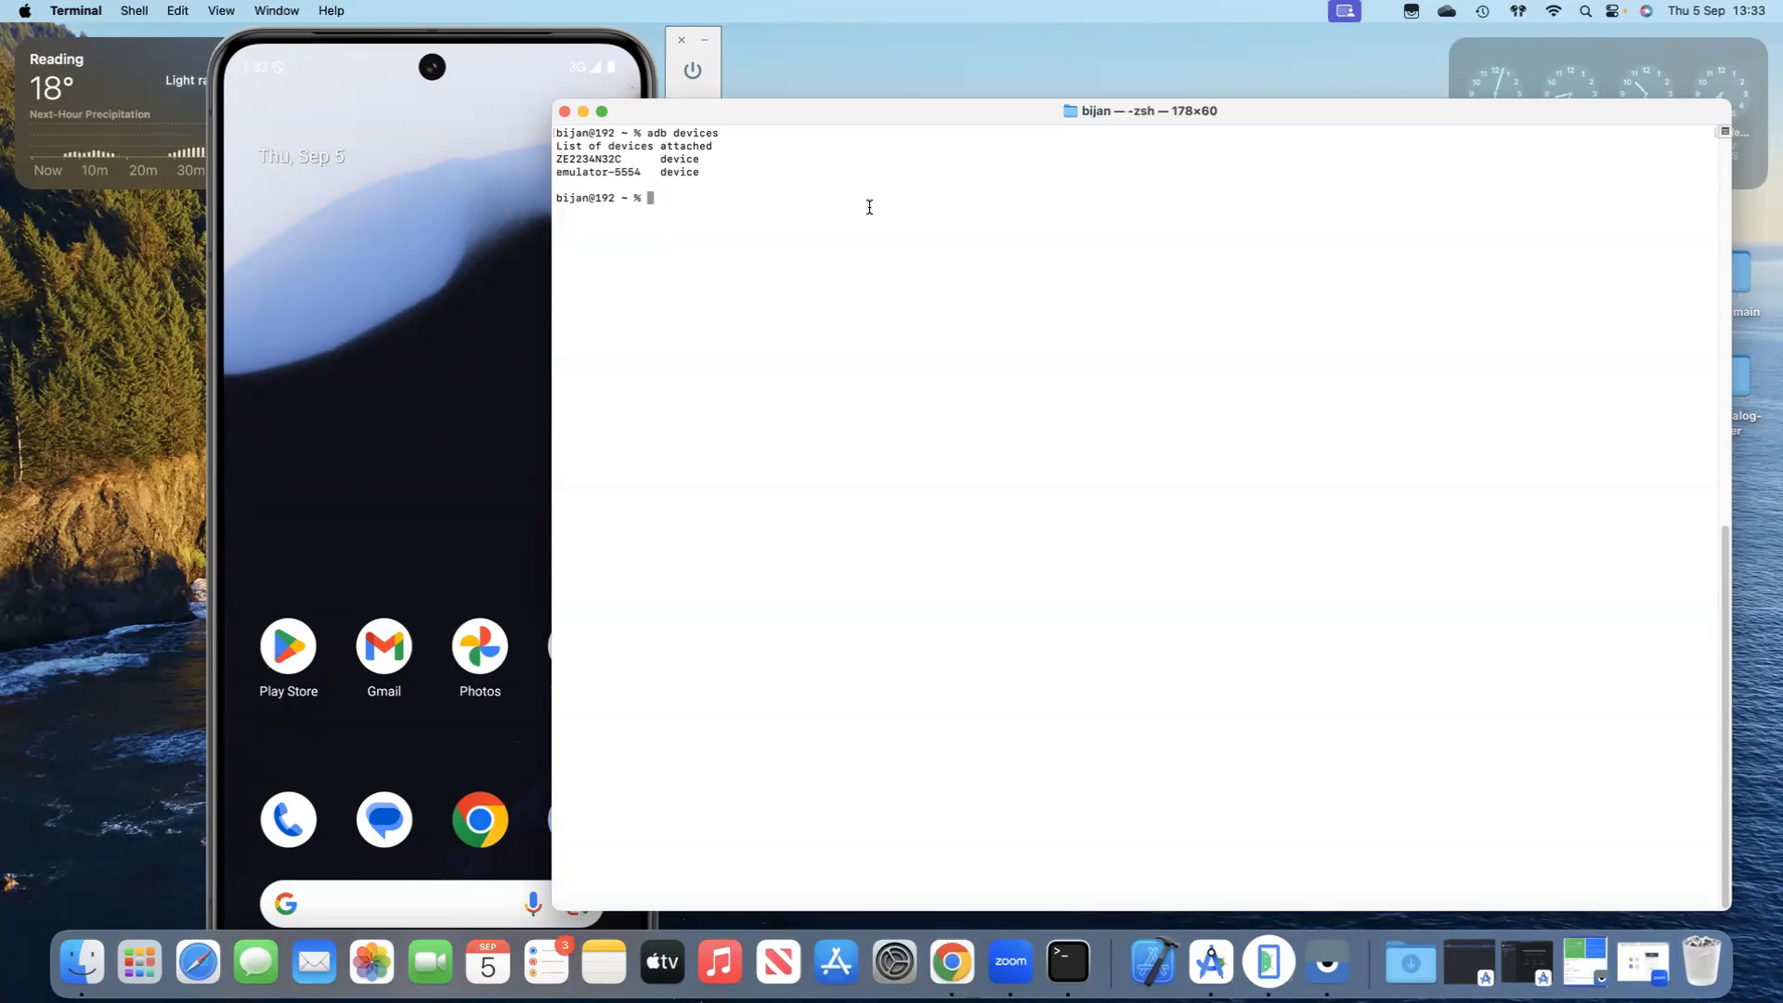
Rerun adb devices, now listing only emulator-5554, and begin the next adb command.
{"action": "type", "text": "adb devices"}
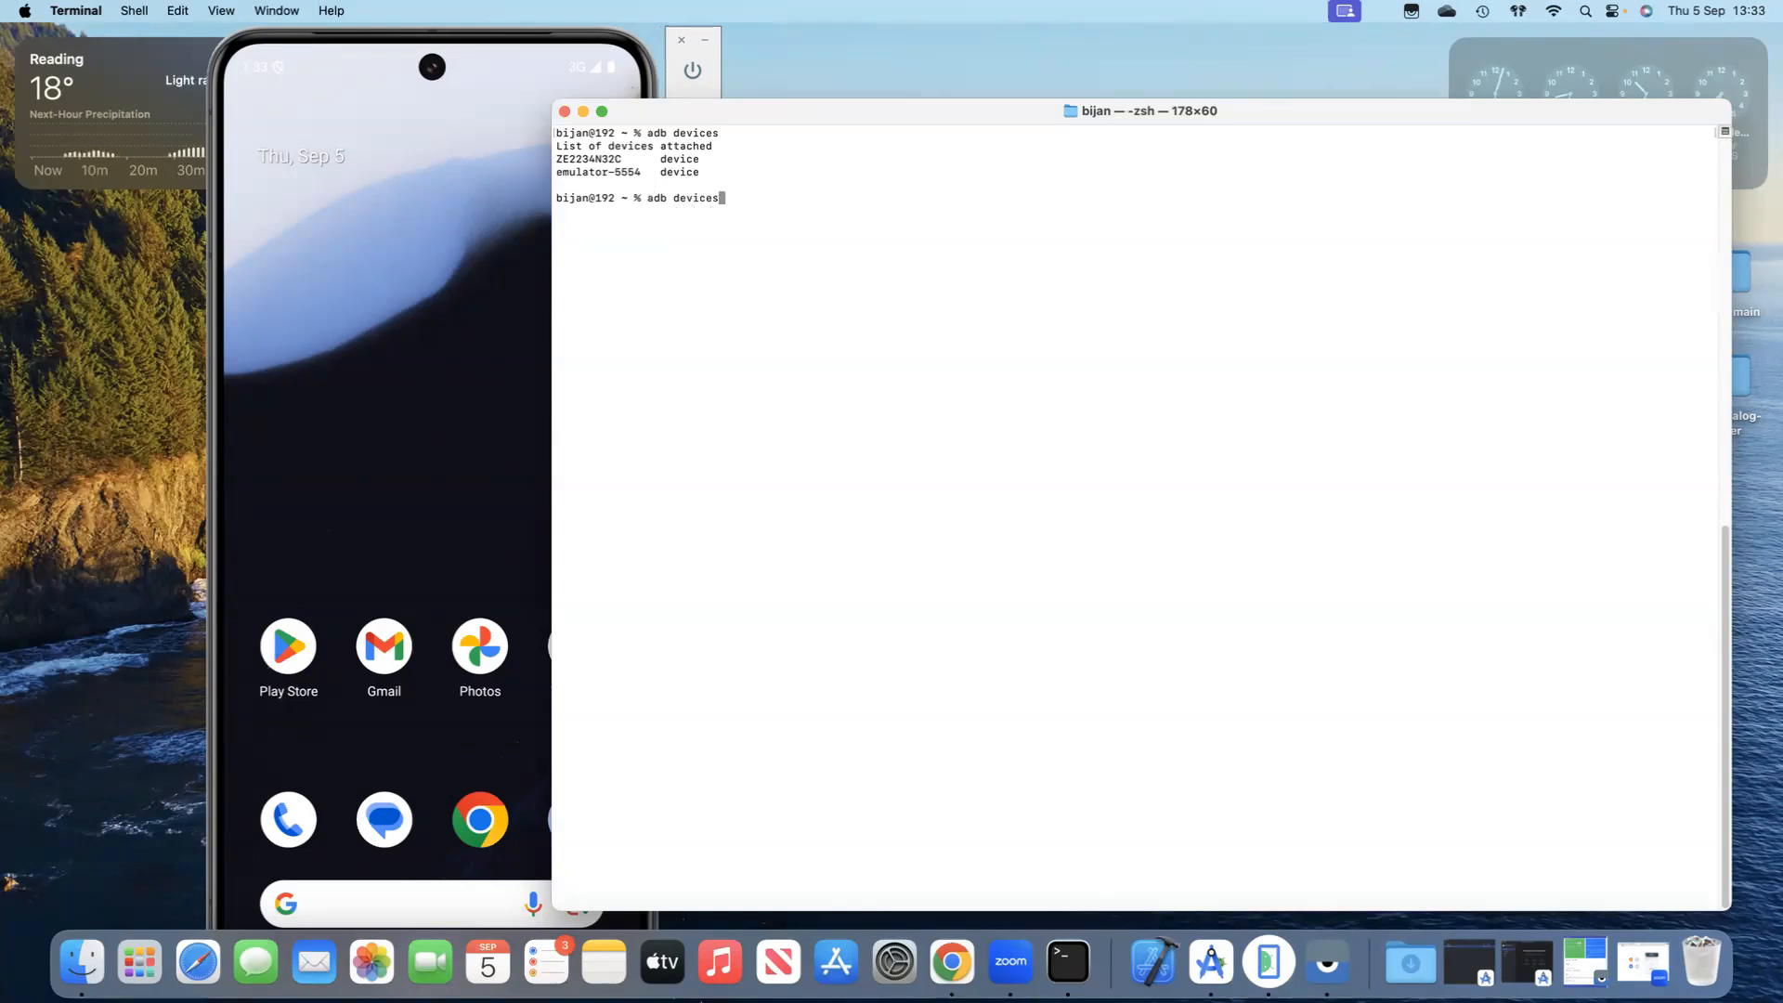
{"action": "key", "text": "Return"}
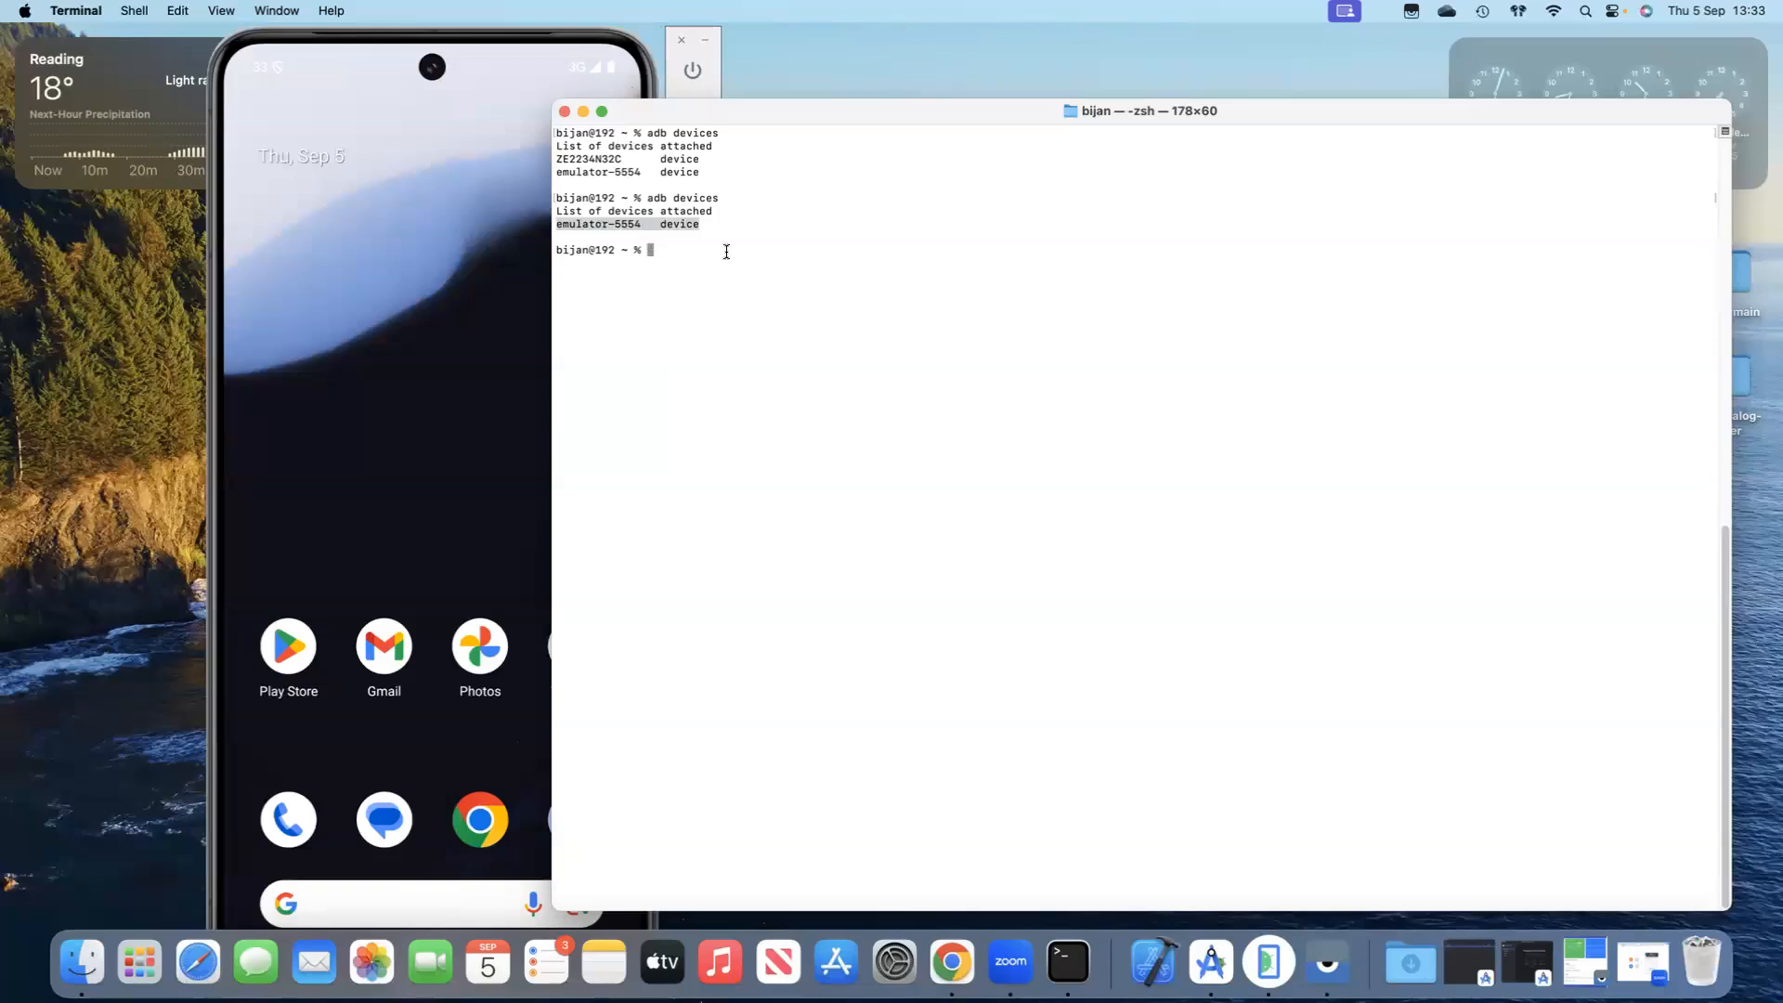
{"action": "type", "text": "adb"}
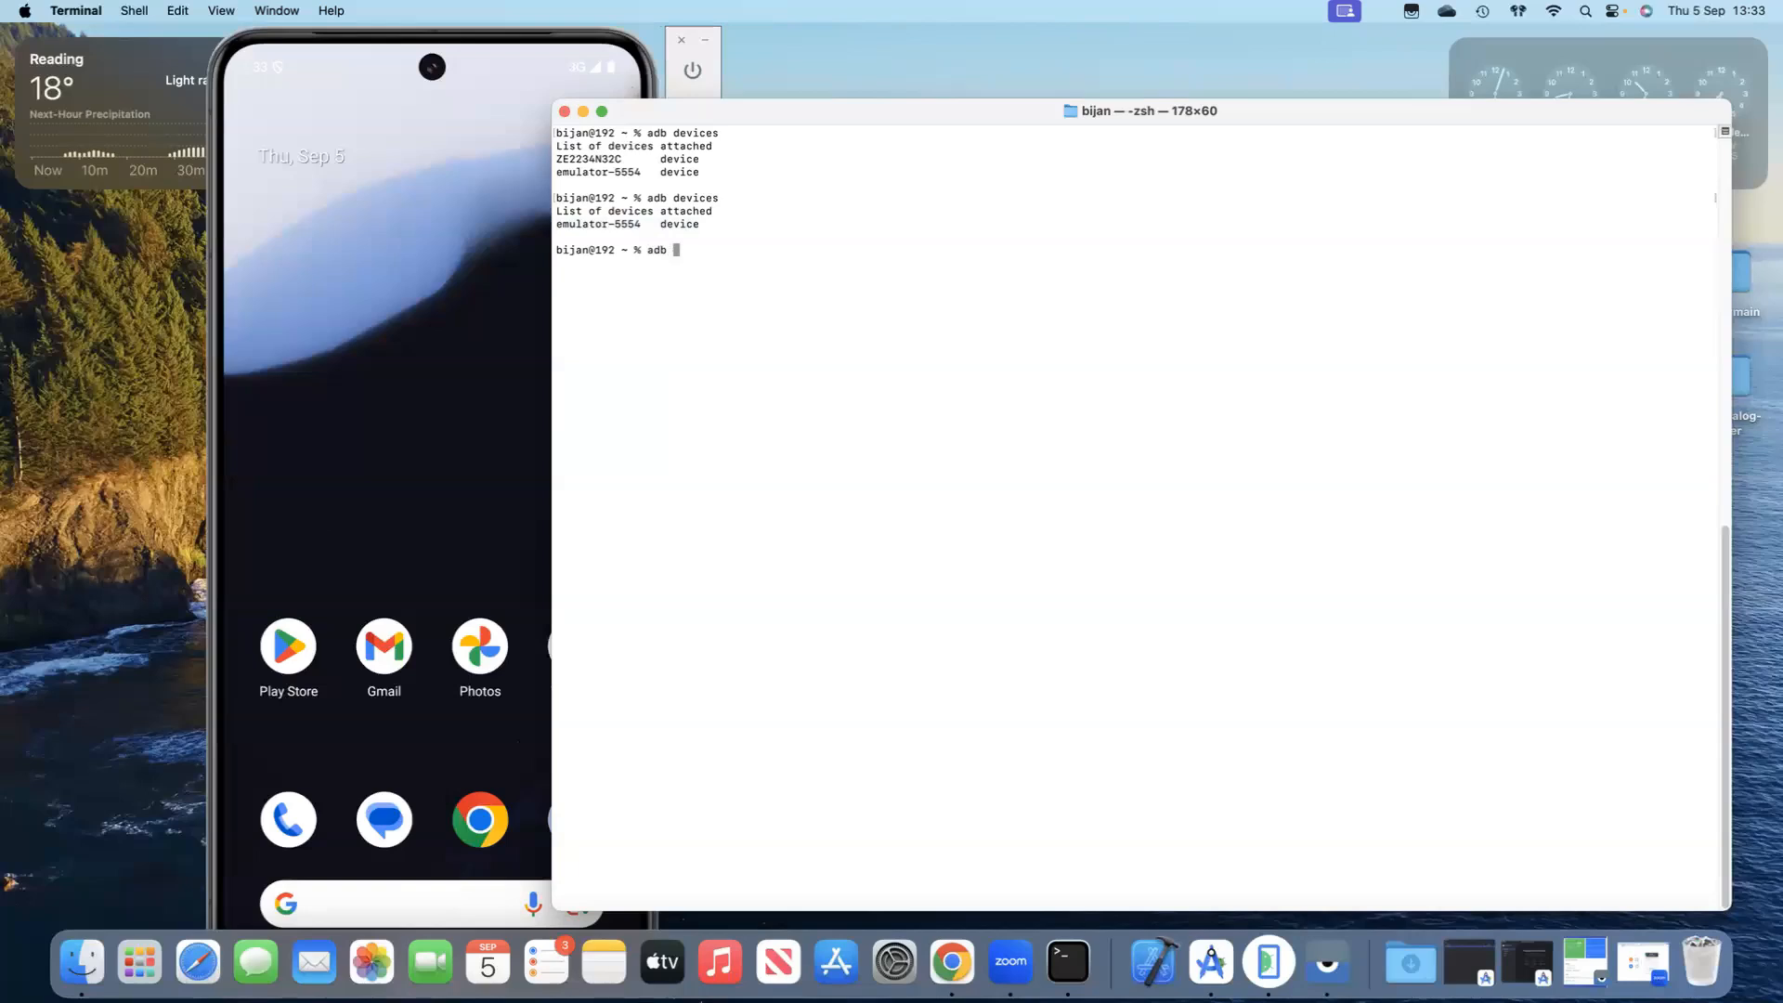
Run adb reboot to restart the emulator-5554 device.
{"action": "type", "text": "reboot"}
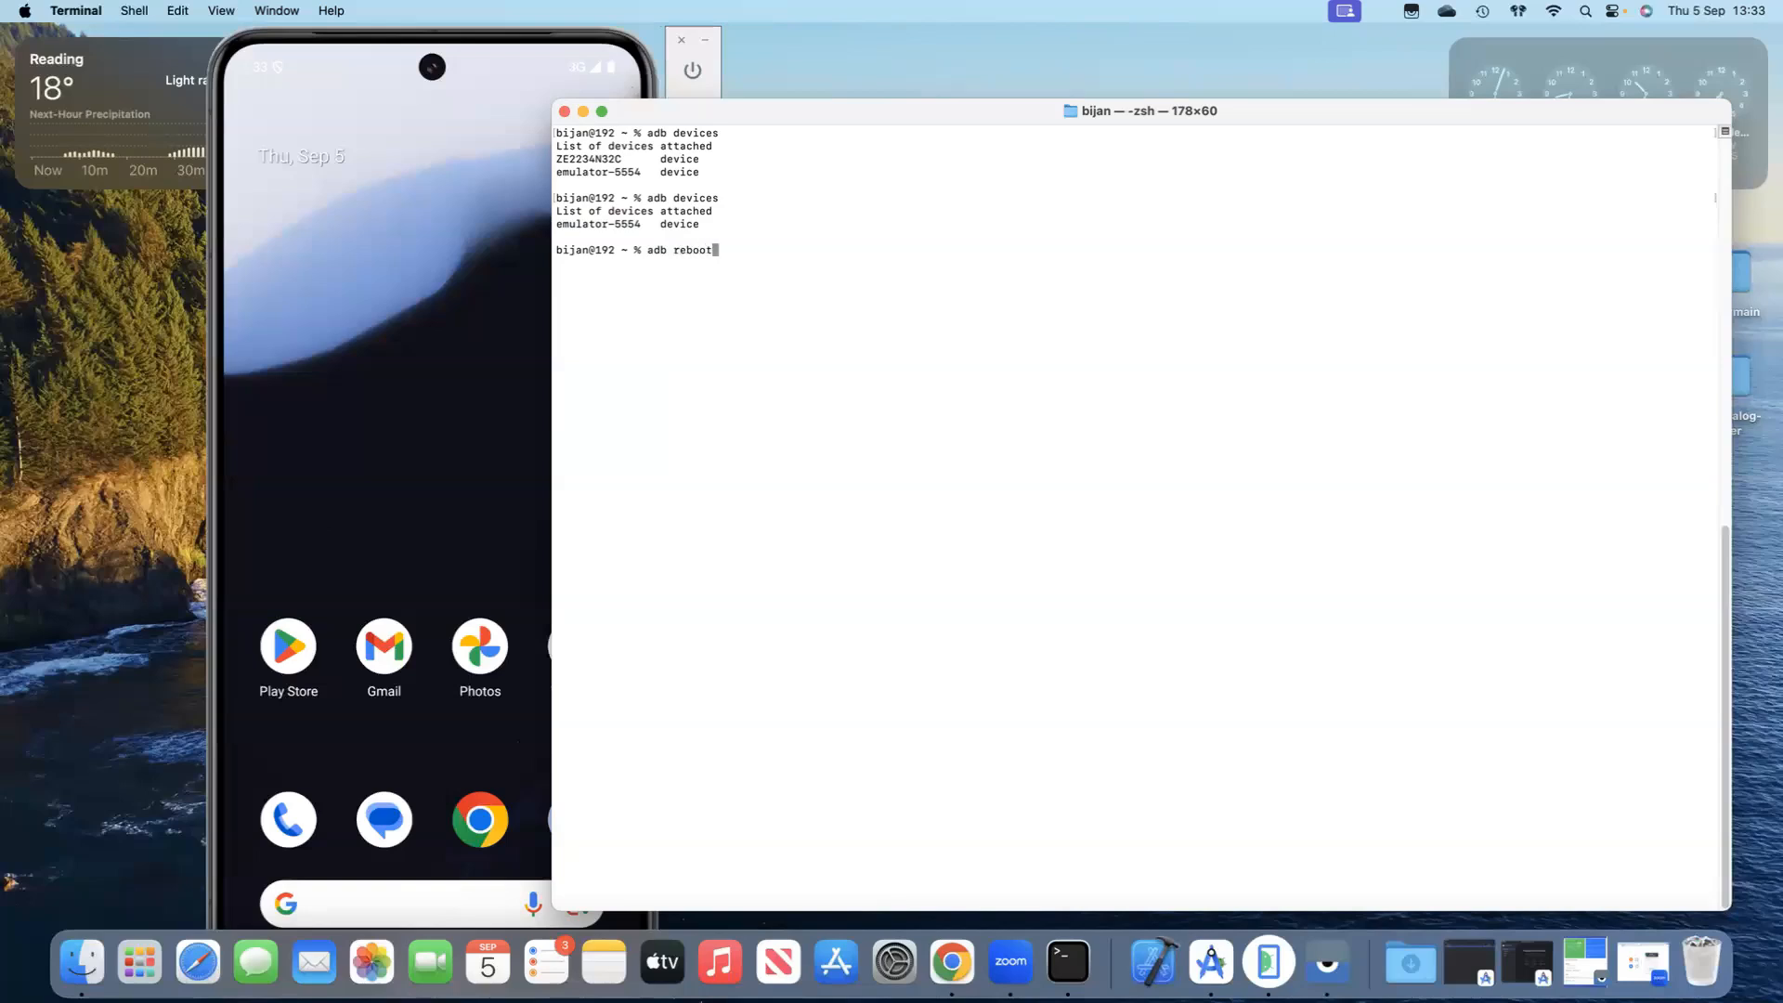
{"action": "key", "text": "Return"}
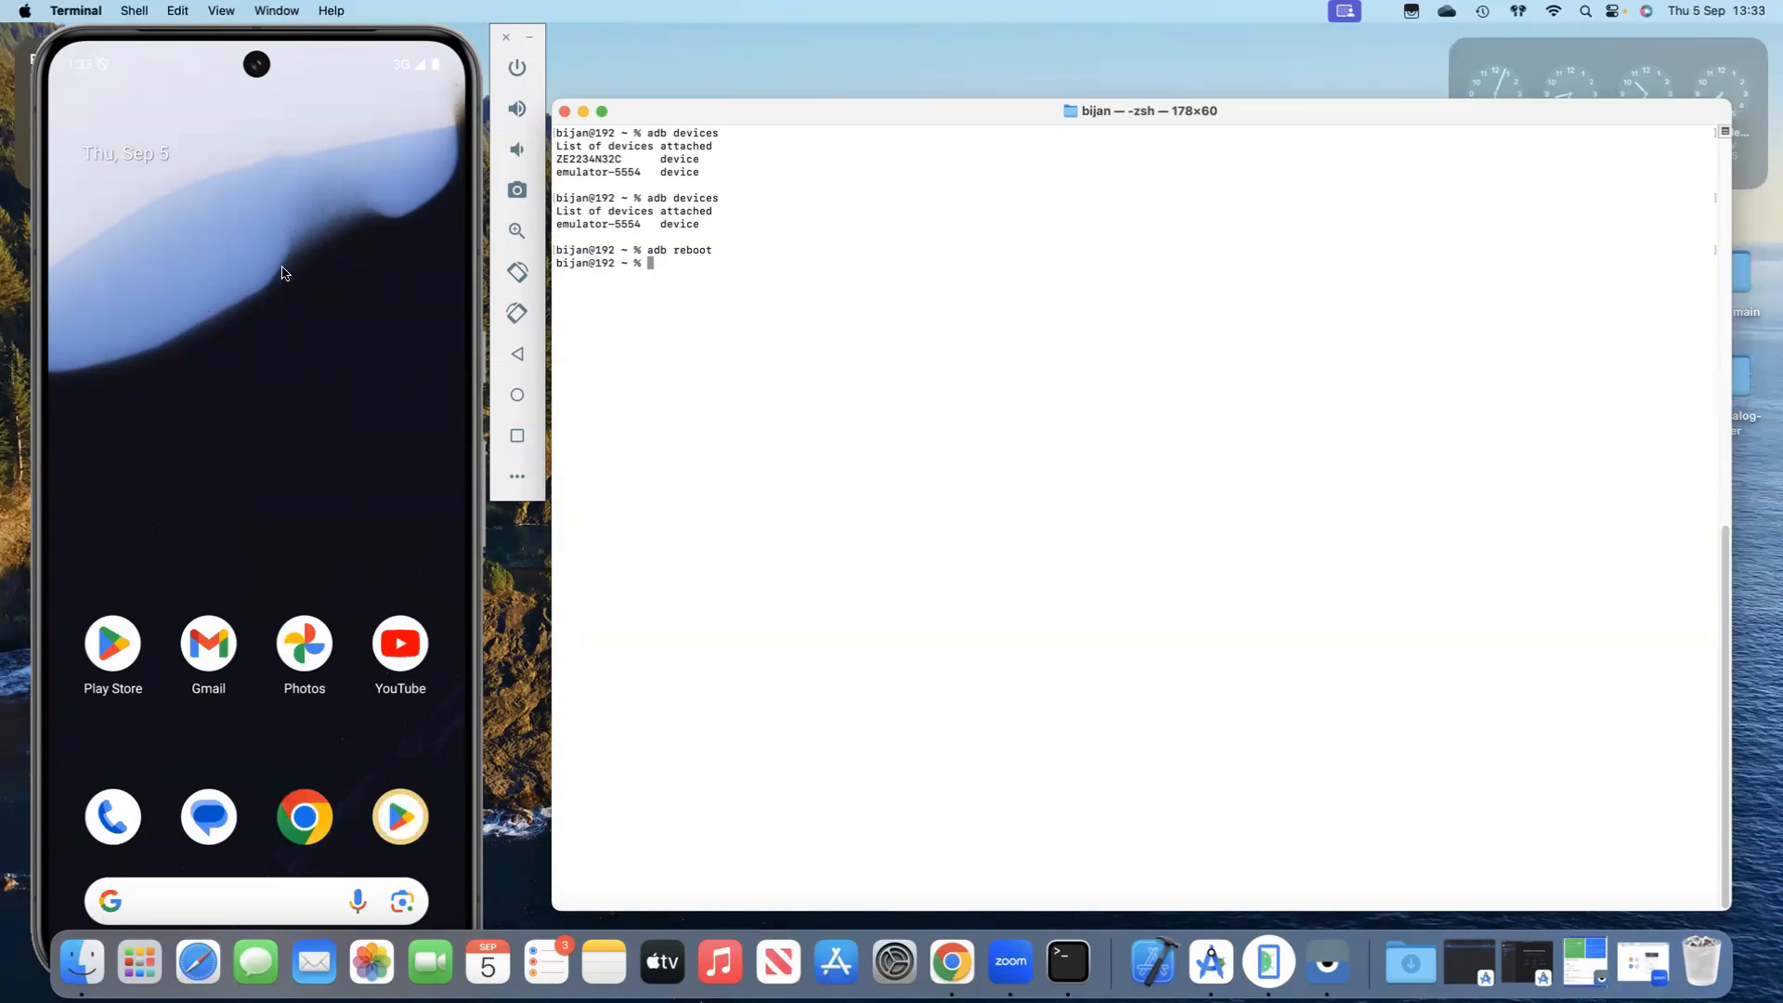
{"action": "mouse_move", "coordinate": [676, 260]}
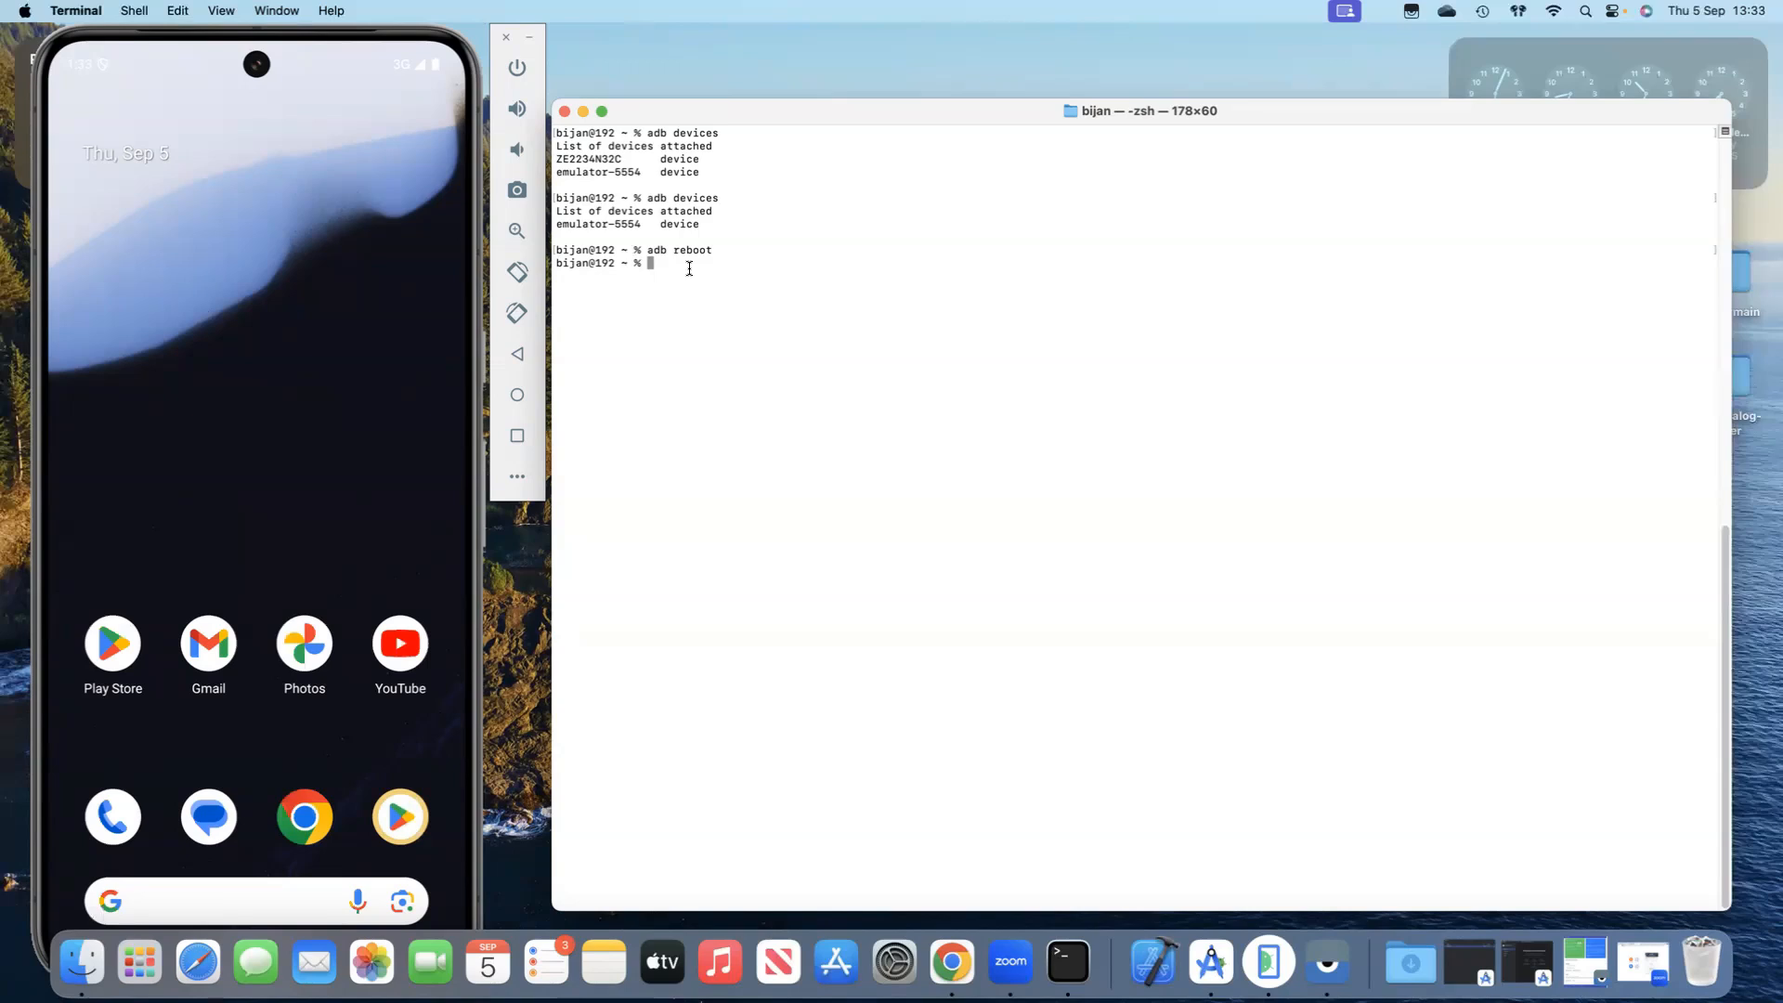
{"action": "mouse_move", "coordinate": [336, 275]}
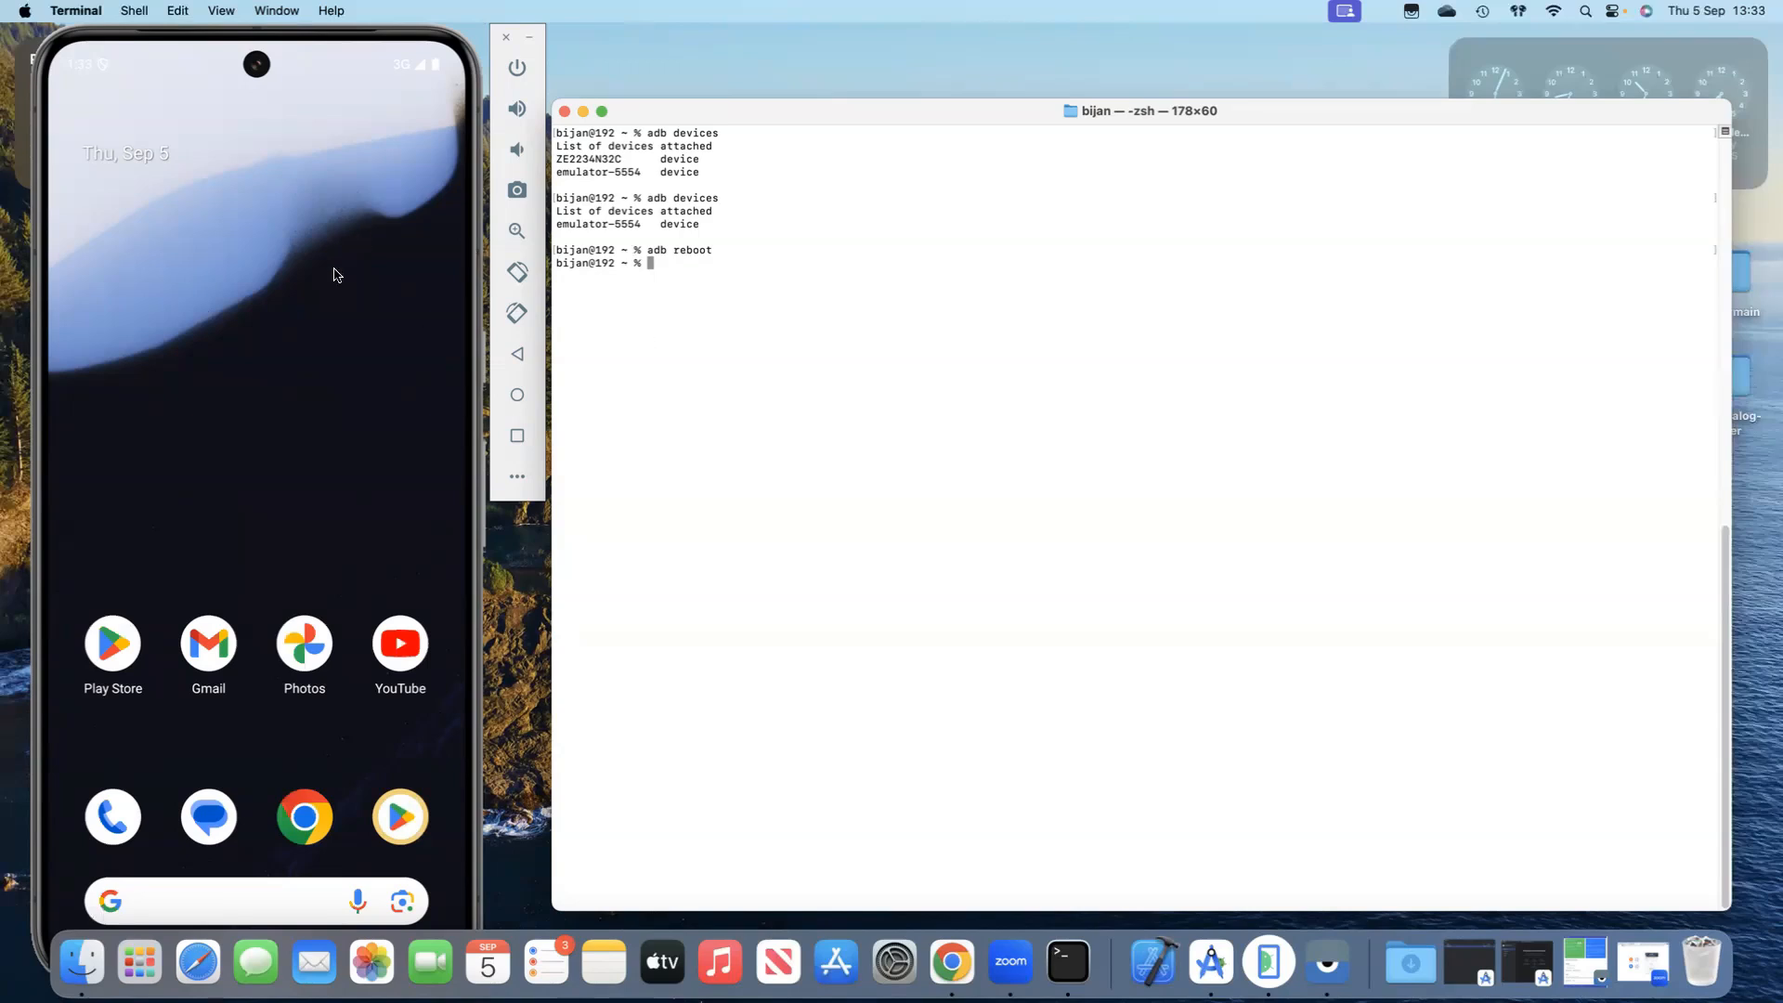
{"action": "mouse_move", "coordinate": [708, 238]}
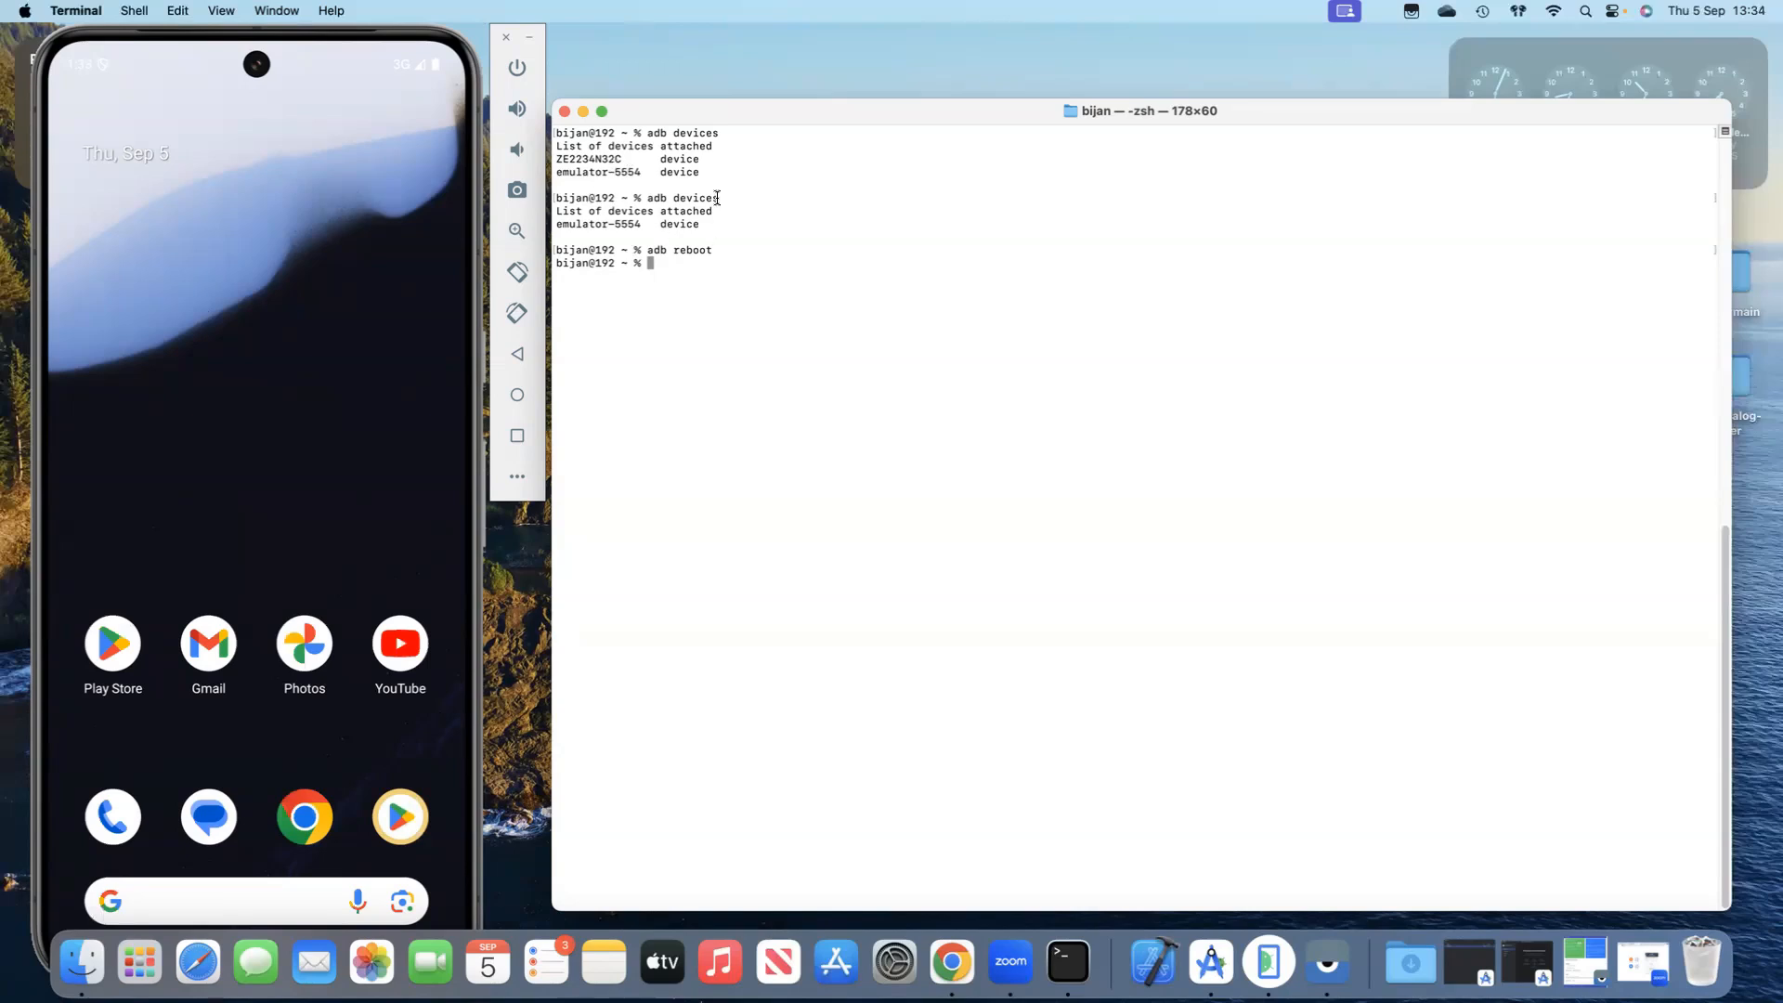
{"action": "mouse_move", "coordinate": [721, 141]}
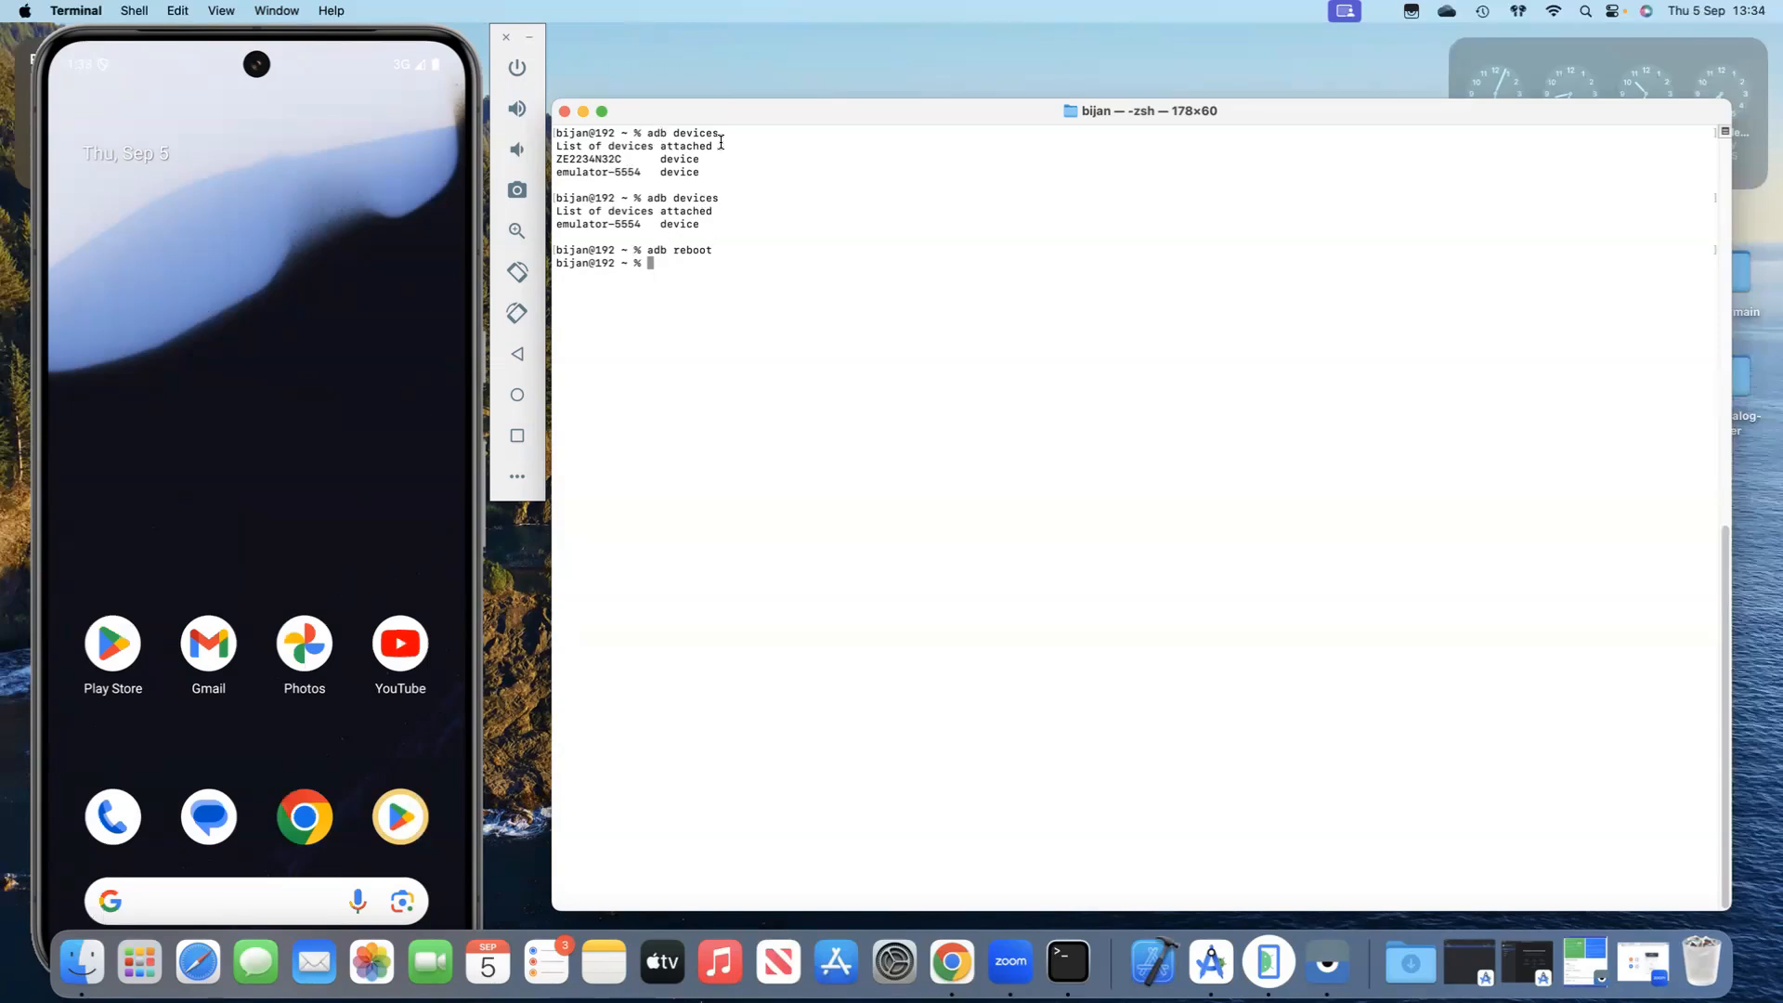
{"action": "mouse_move", "coordinate": [1029, 241]}
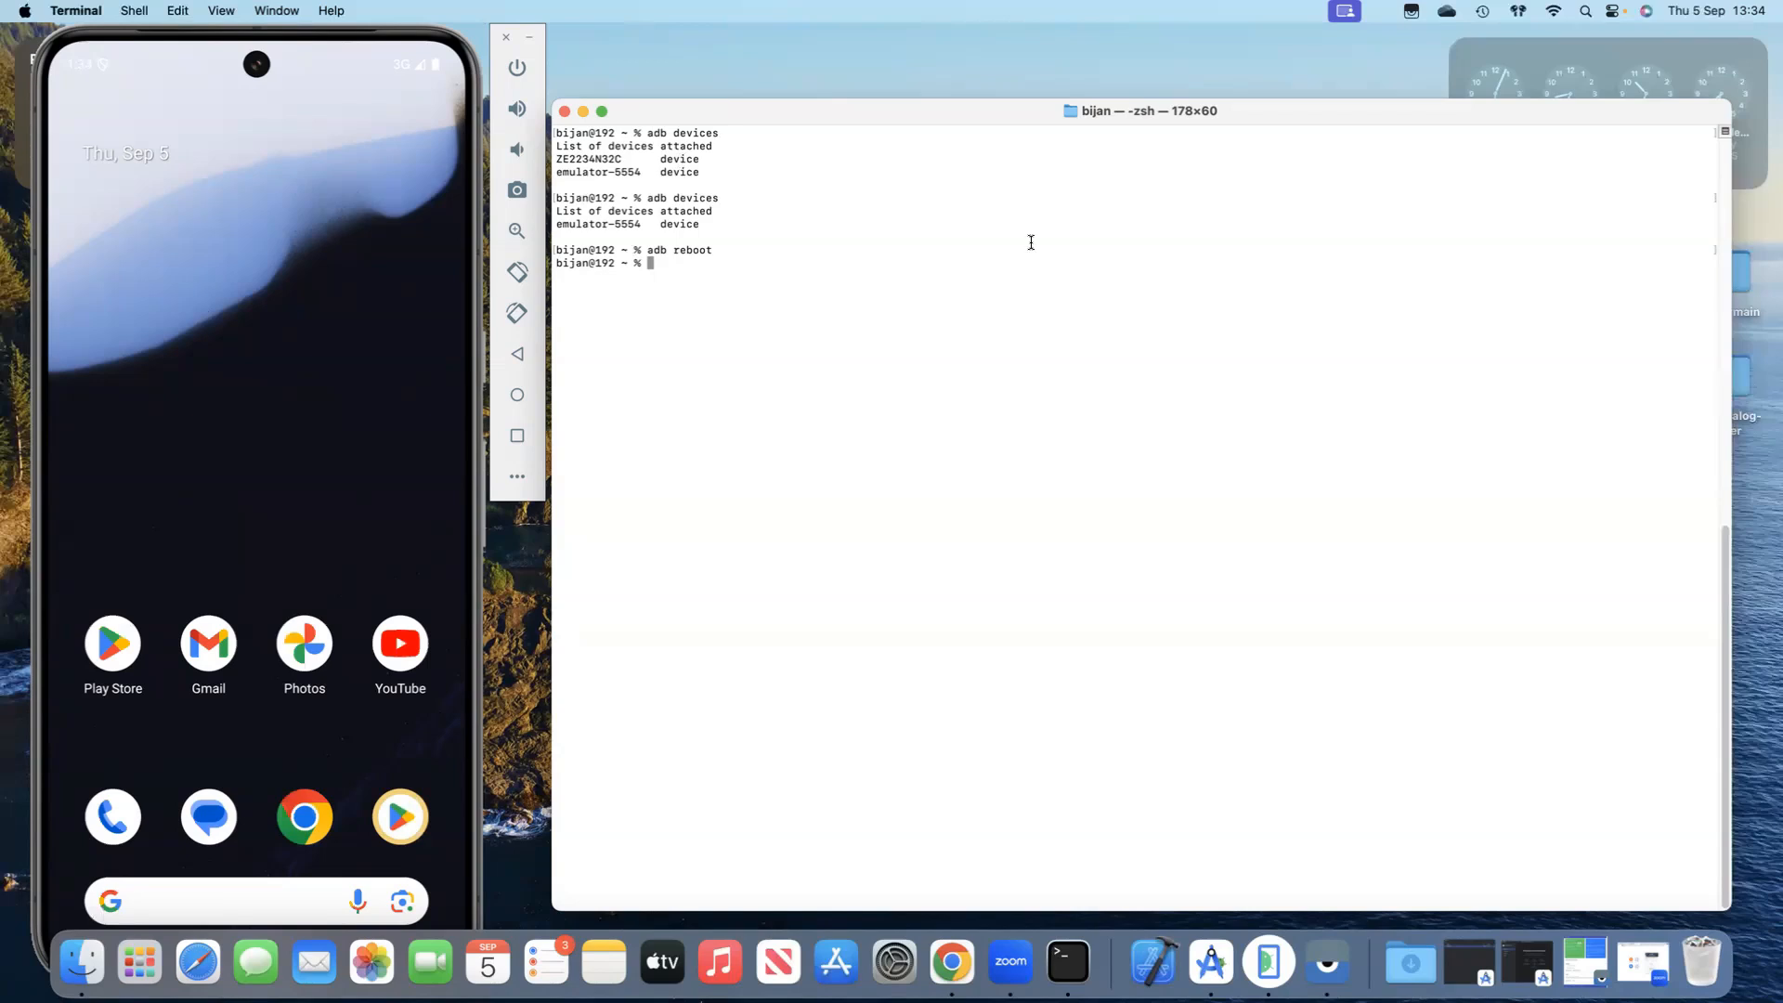